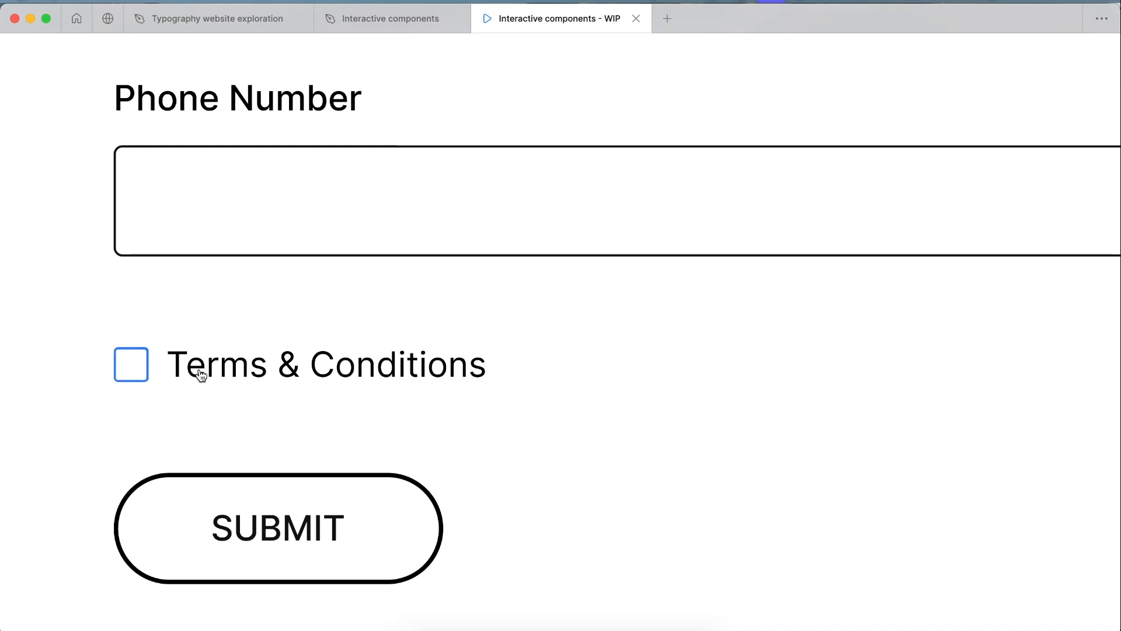
Tick the Terms & Conditions checkbox, then toggle it again
{"action": "left_click", "coordinate": [131, 365]}
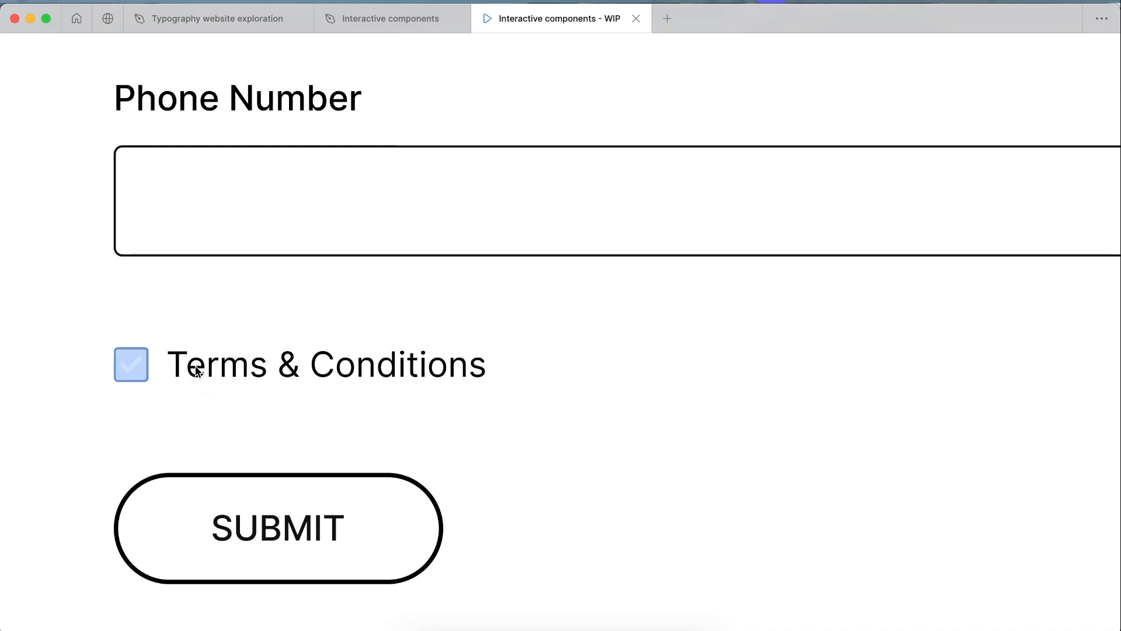
{"action": "left_click", "coordinate": [677, 599]}
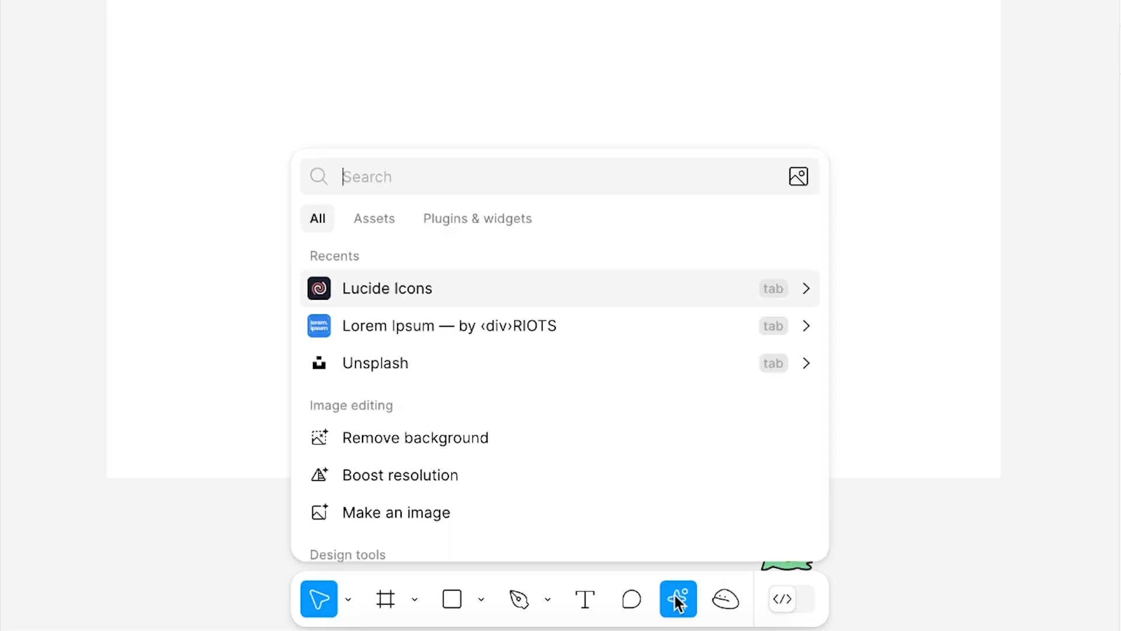
{"action": "mouse_move", "coordinate": [399, 293]}
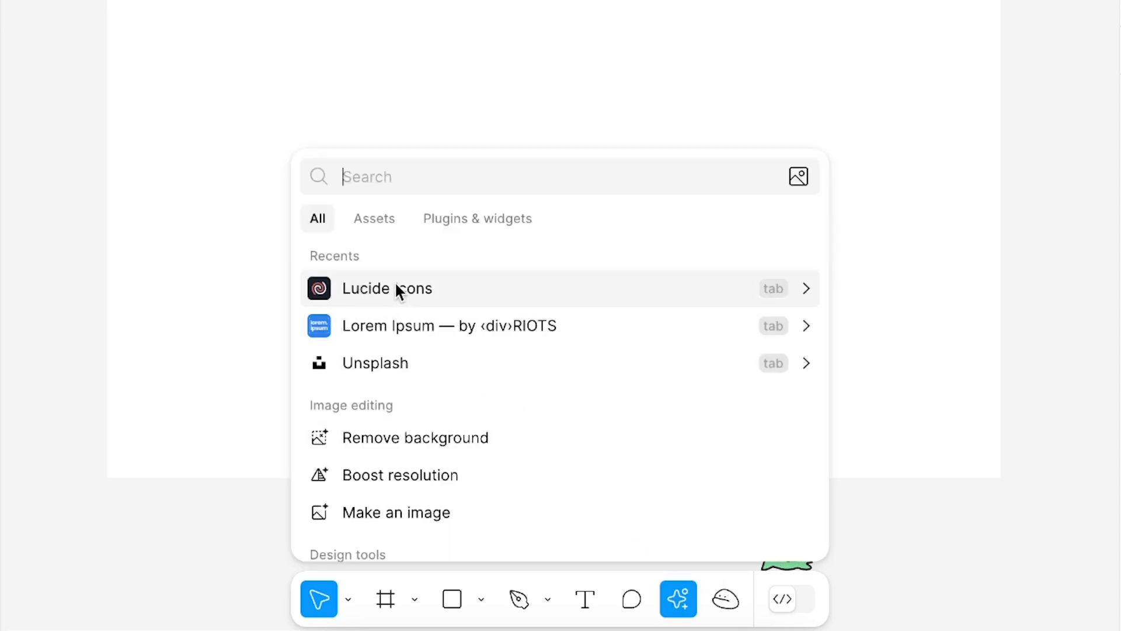
{"action": "mouse_move", "coordinate": [414, 296]}
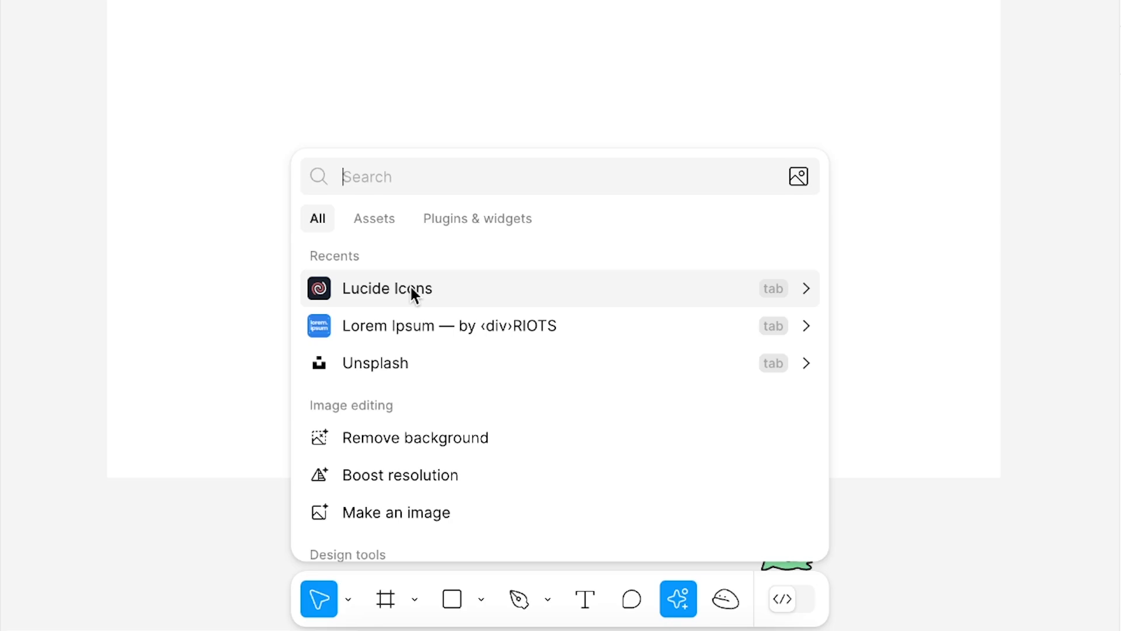
Search 'check' in the Lucide Icons plugin and insert the 24×24 check icon
{"action": "left_click", "coordinate": [387, 289]}
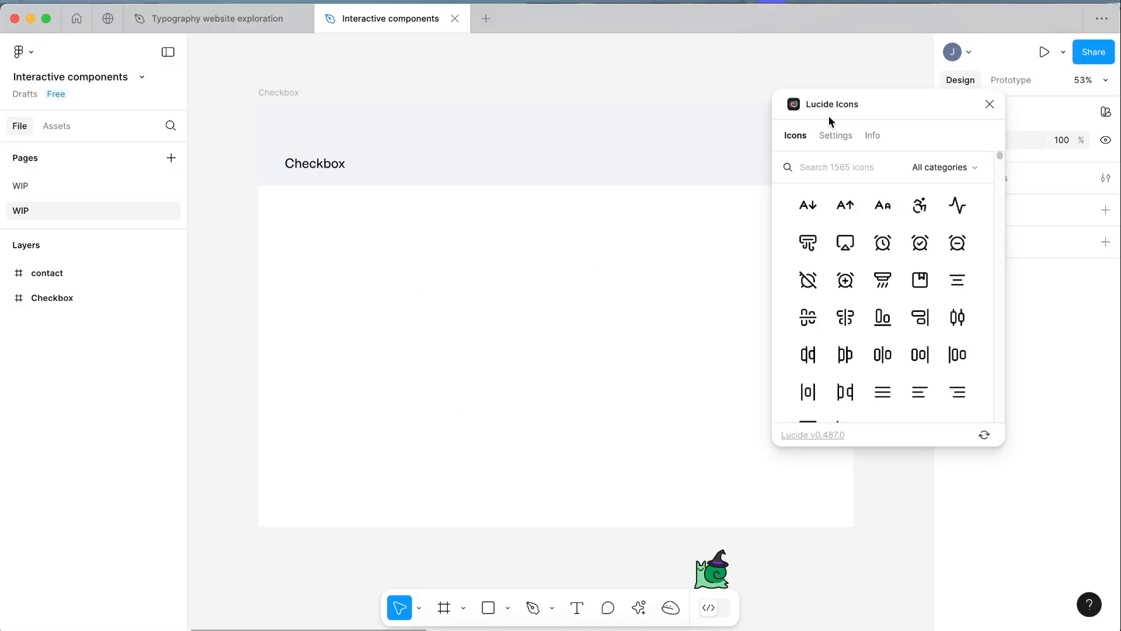
{"action": "type", "text": "check"}
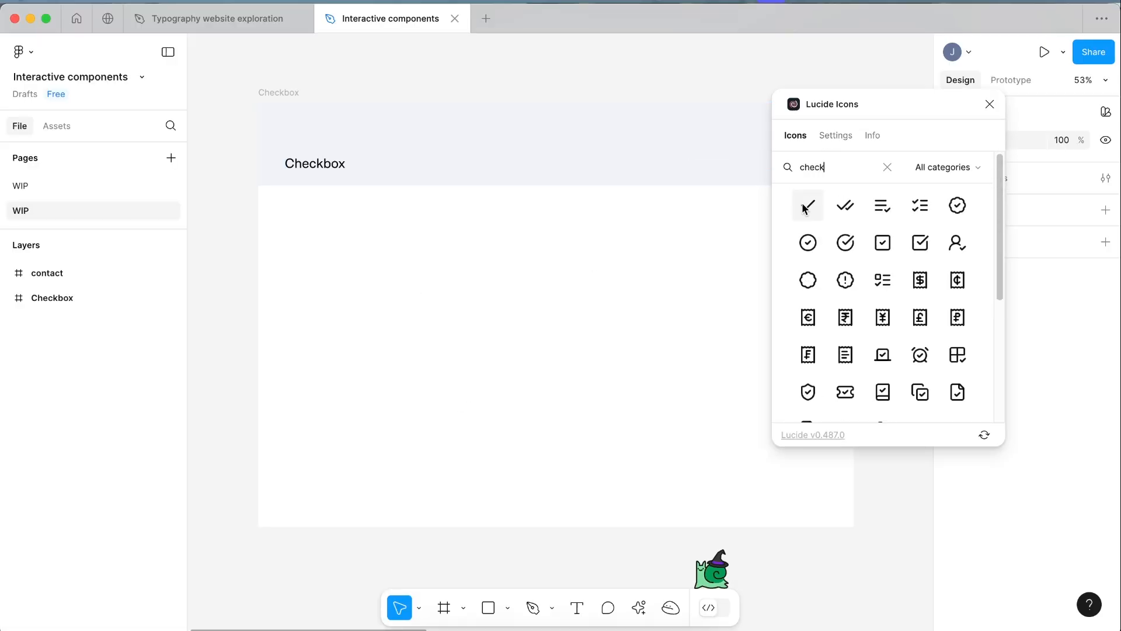
{"action": "left_click", "coordinate": [807, 205]}
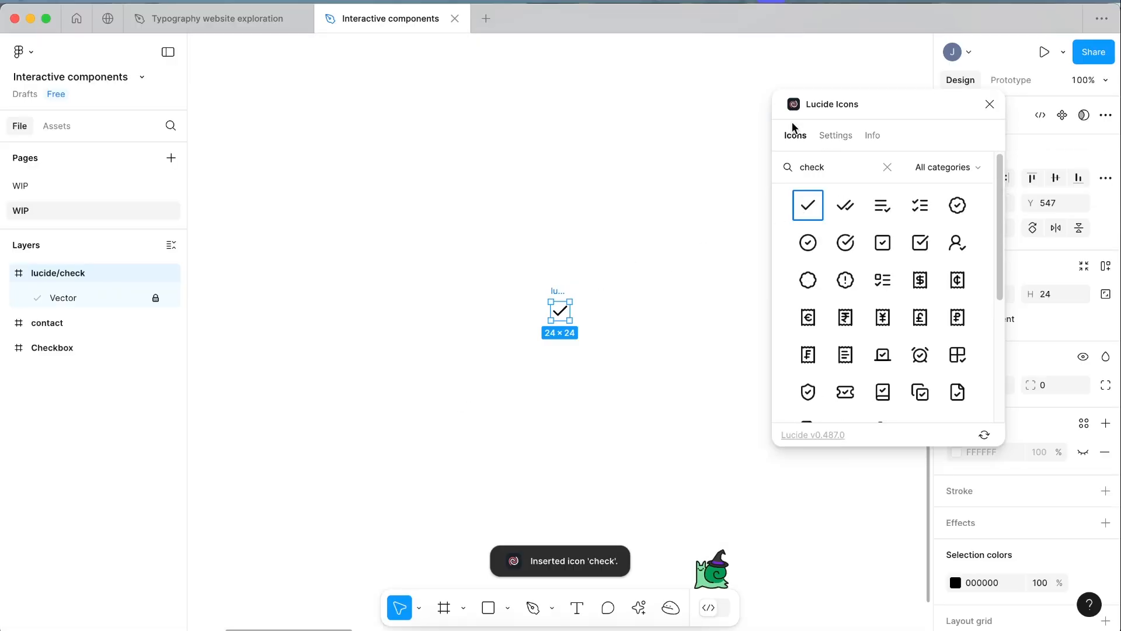
Close the Lucide plugin and rename the lucide/check frame to icon-wrapper
{"action": "left_click", "coordinate": [989, 104]}
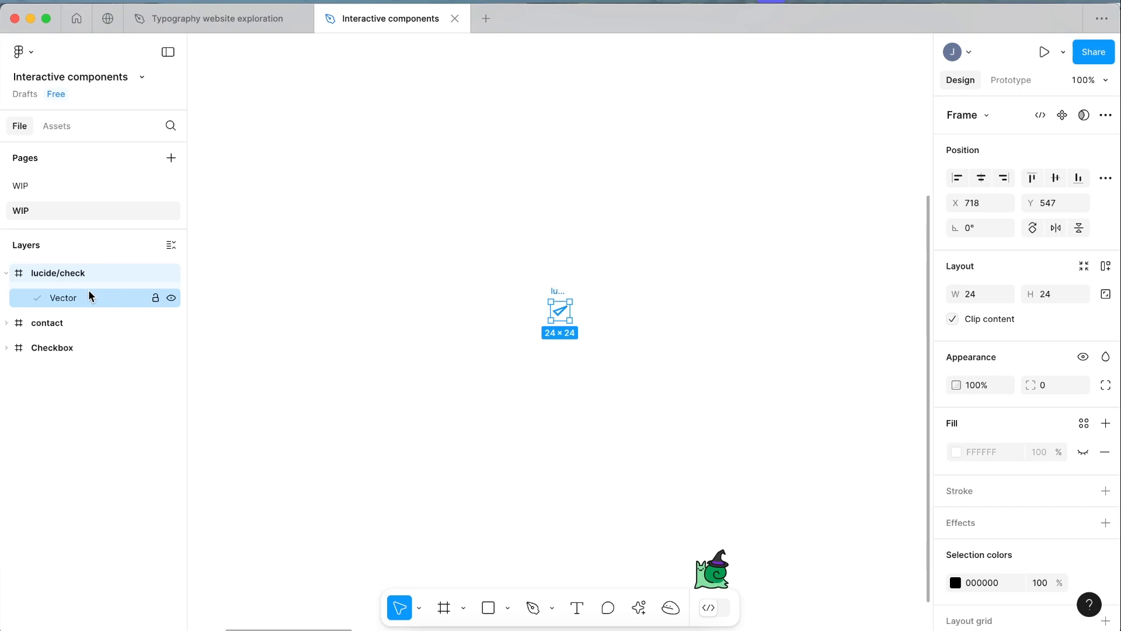
{"action": "double_click", "coordinate": [57, 273]}
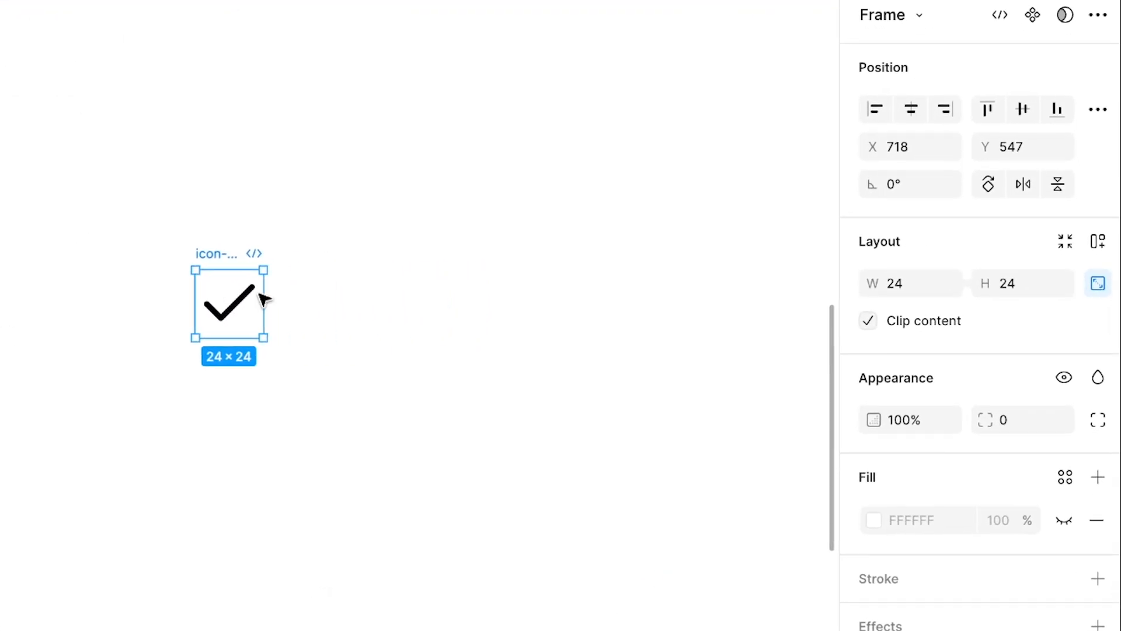
{"action": "mouse_move", "coordinate": [1098, 283]}
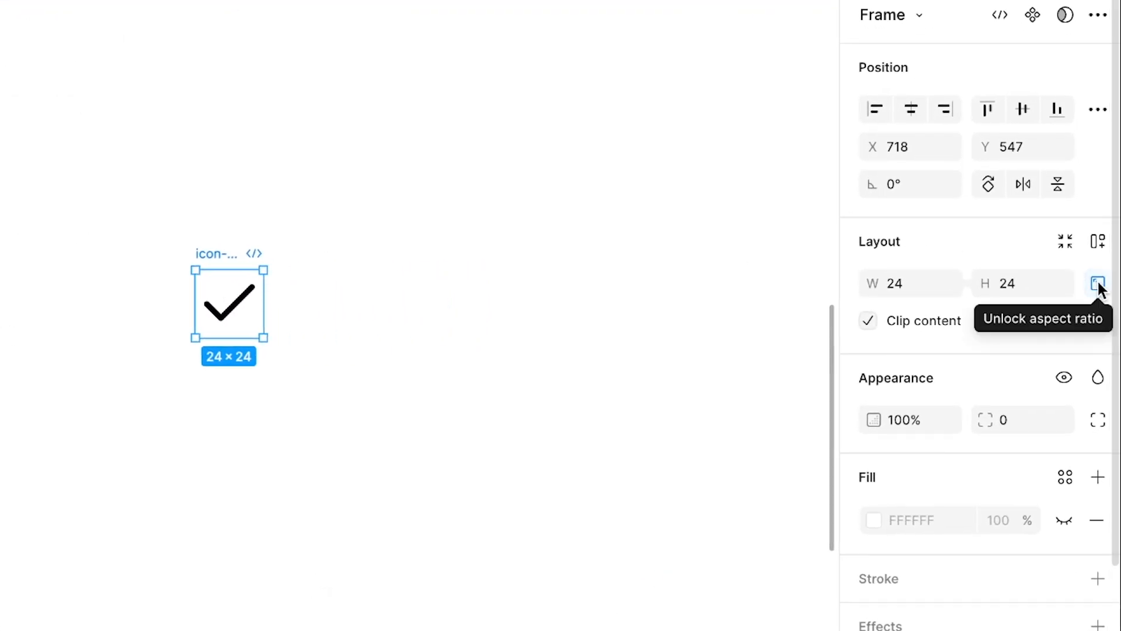
{"action": "mouse_move", "coordinate": [1098, 286]}
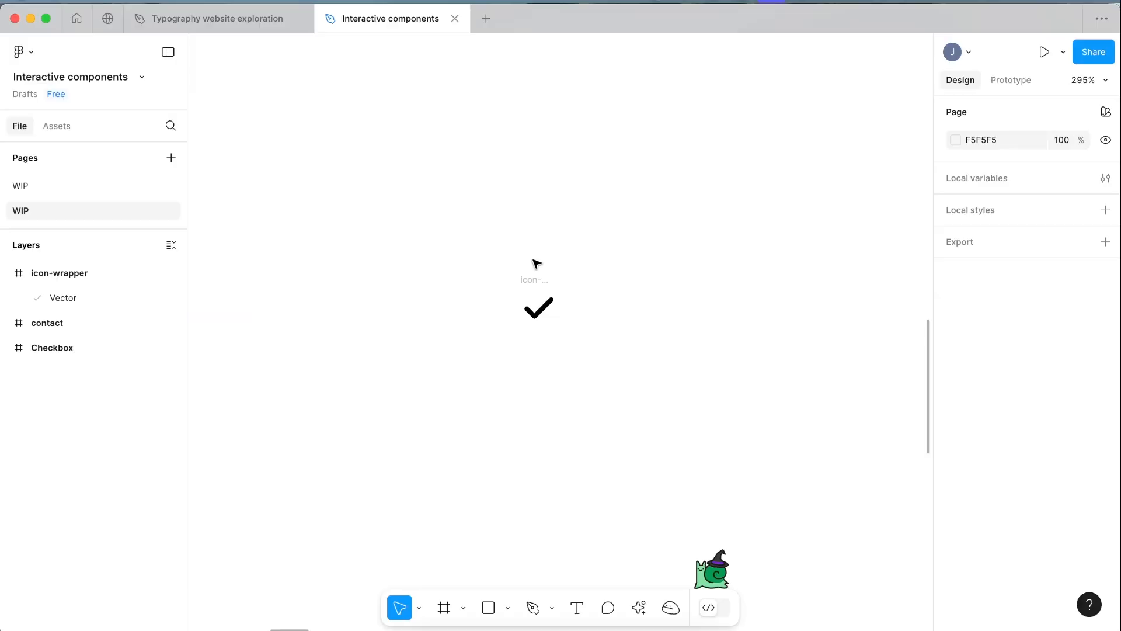
Select the empty checkbox-item frame to receive the icon-wrapper layer
{"action": "left_click", "coordinate": [443, 608]}
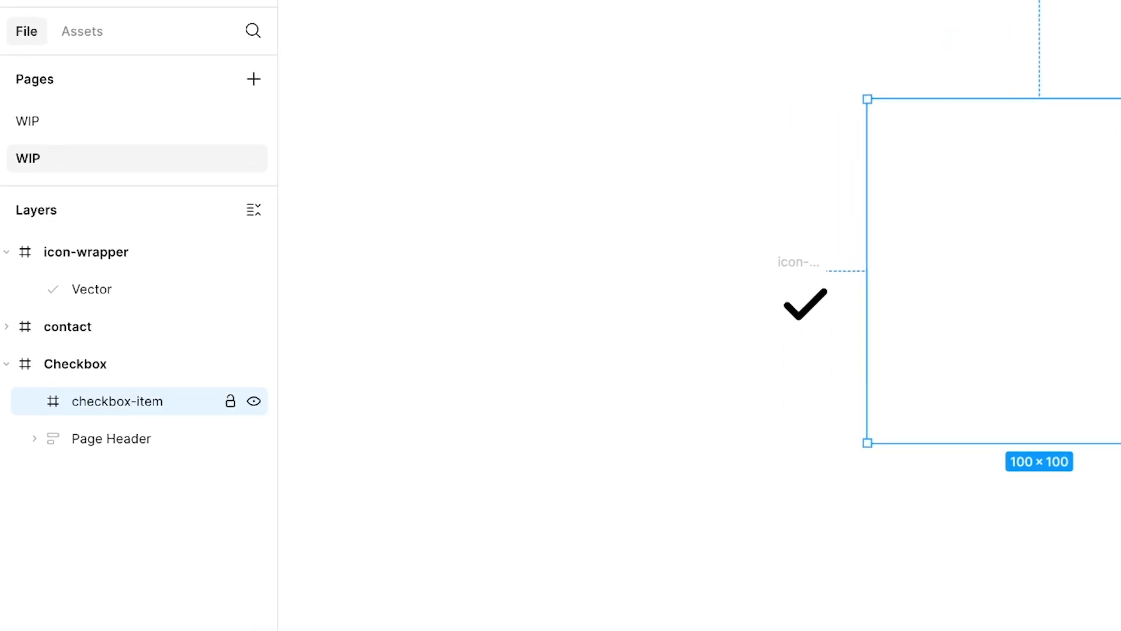
{"action": "mouse_move", "coordinate": [554, 323]}
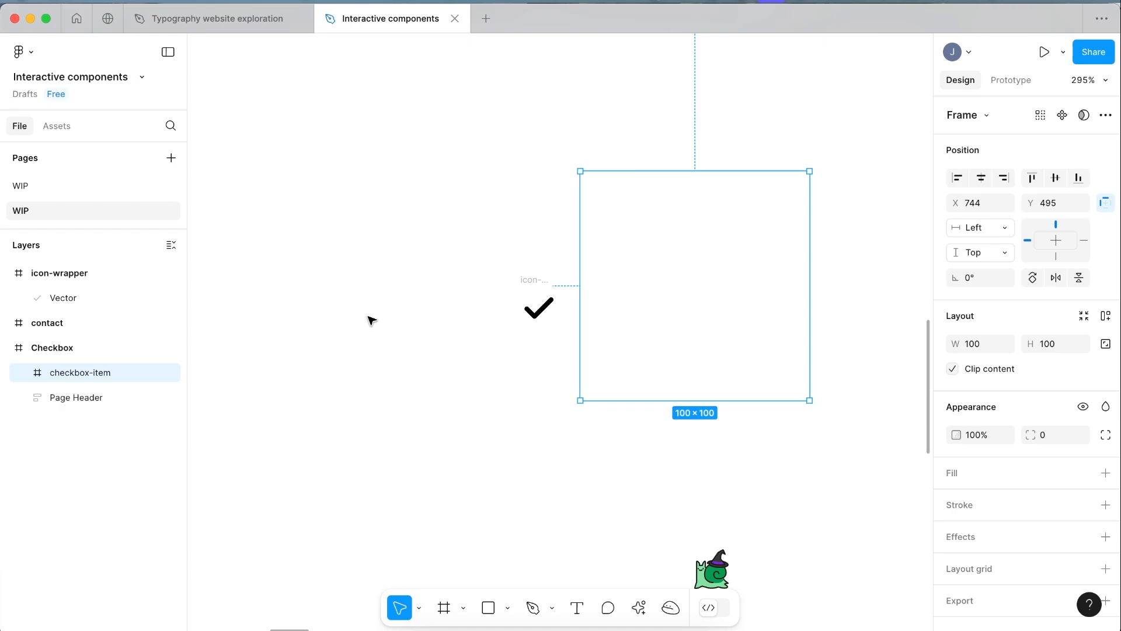
{"action": "mouse_move", "coordinate": [458, 301]}
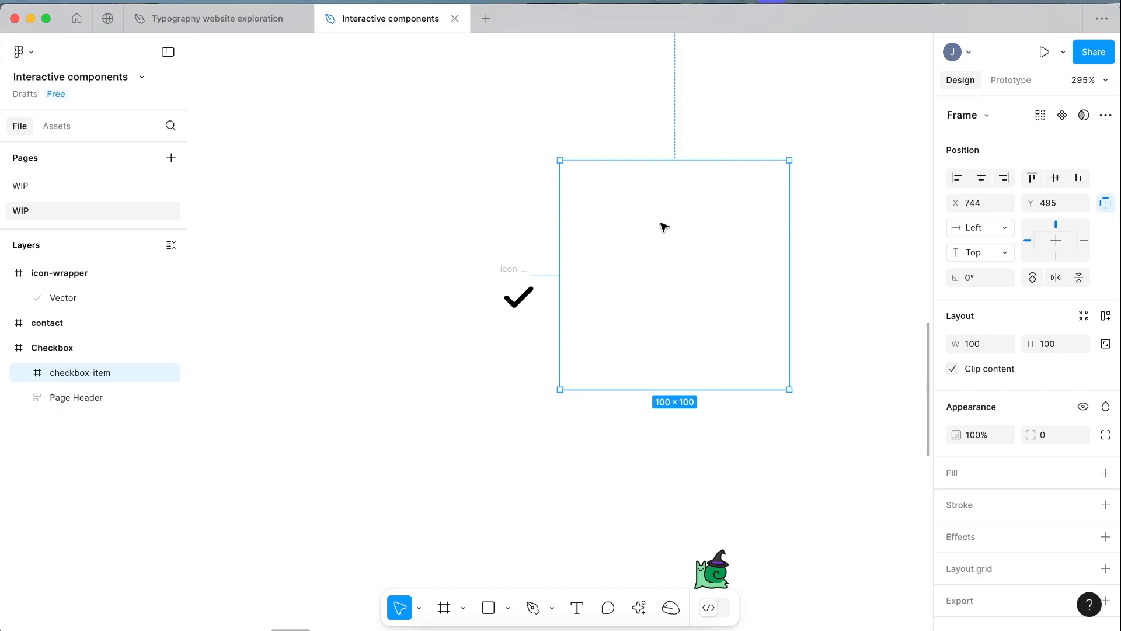
{"action": "mouse_move", "coordinate": [981, 316]}
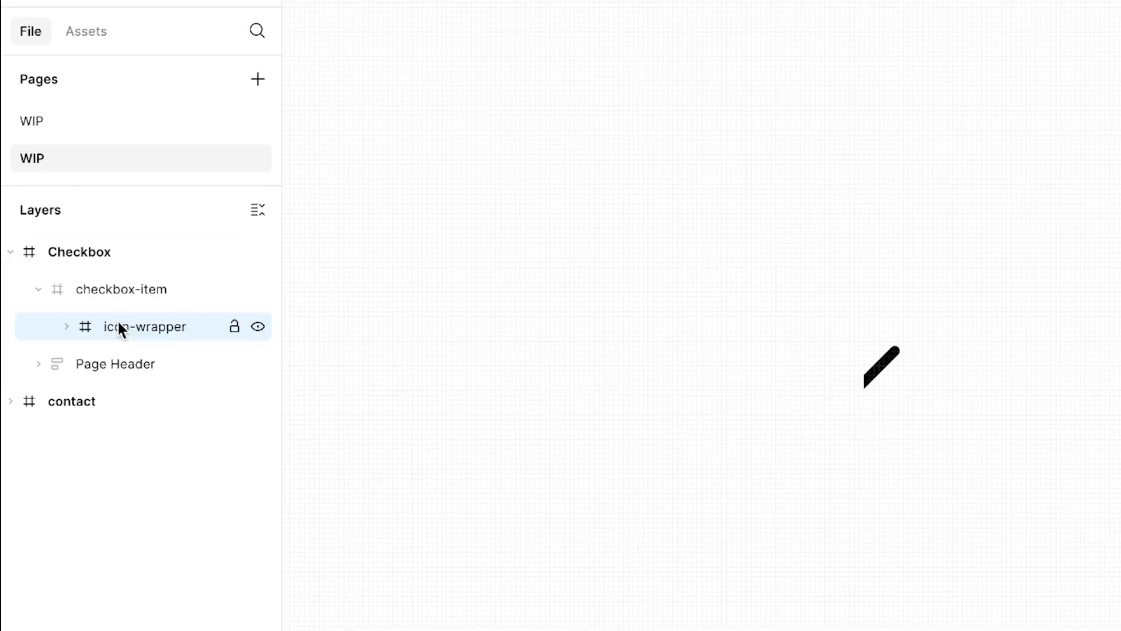
Resize icon-wrapper to 12×12 and centre it horizontally and vertically in checkbox-item
{"action": "left_click", "coordinate": [145, 326]}
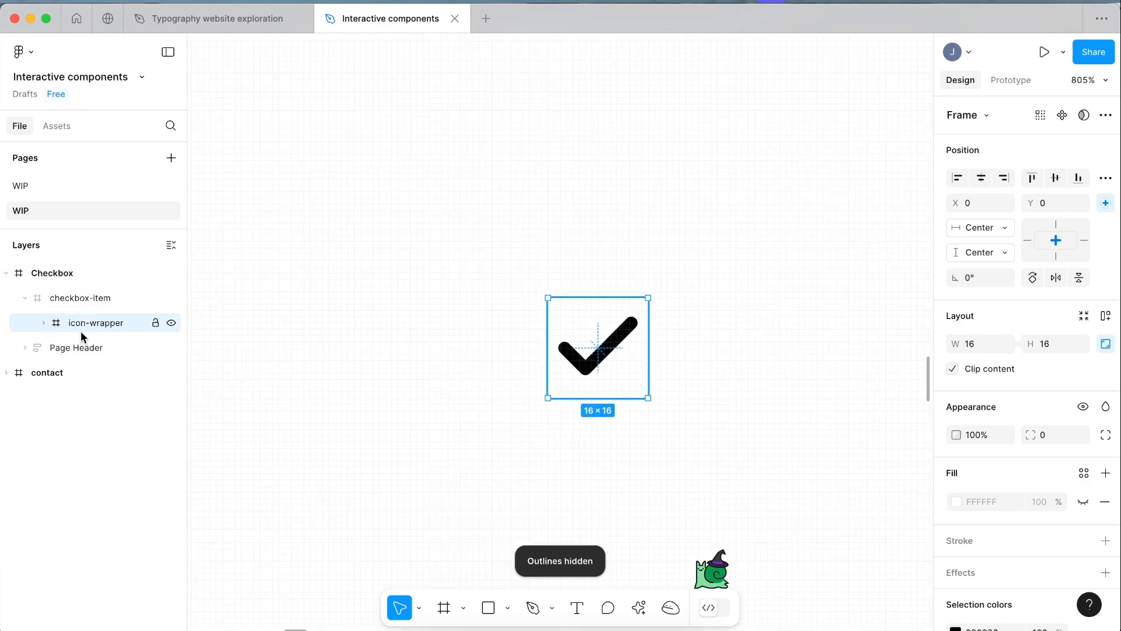
{"action": "mouse_move", "coordinate": [1049, 295]}
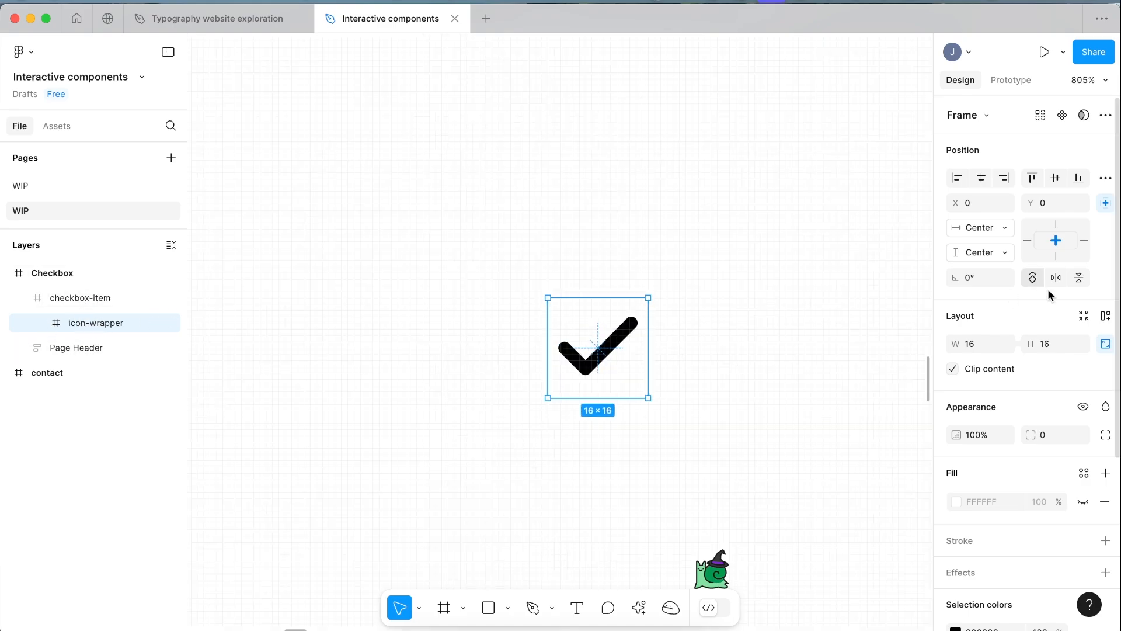
{"action": "left_click", "coordinate": [1051, 344]}
{"action": "type", "text": "12"}
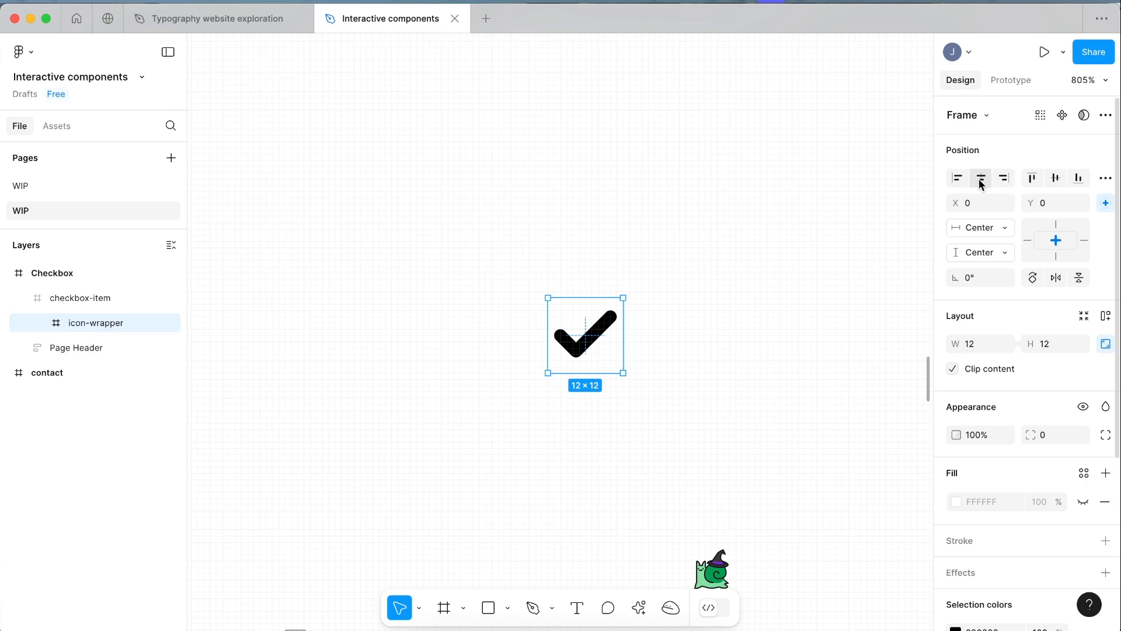
{"action": "mouse_move", "coordinate": [980, 178]}
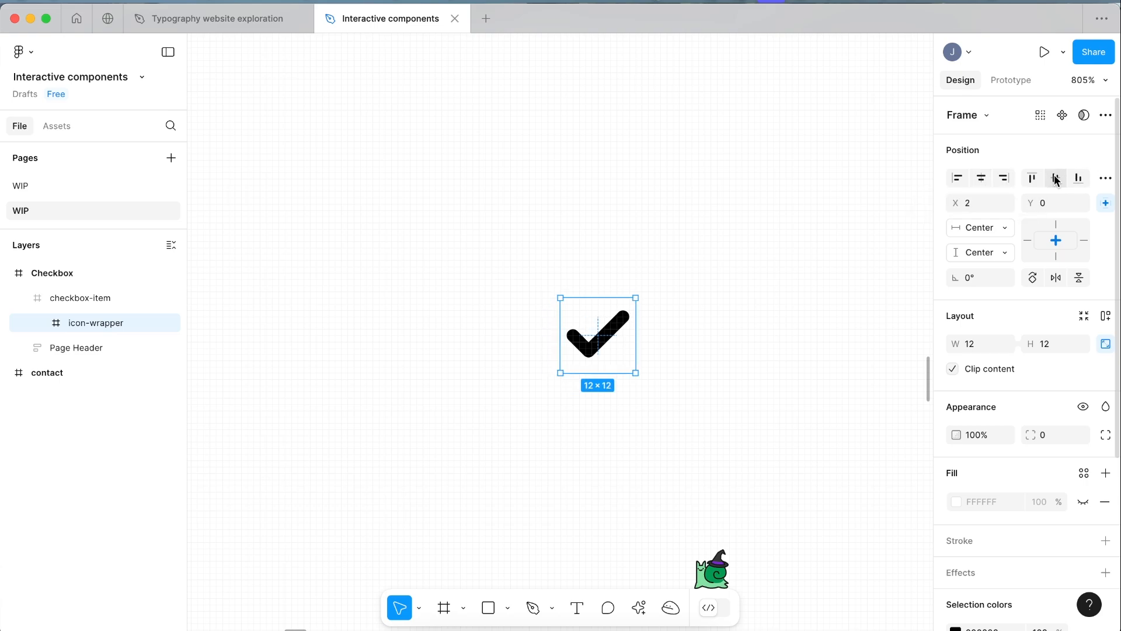
{"action": "left_click", "coordinate": [80, 298]}
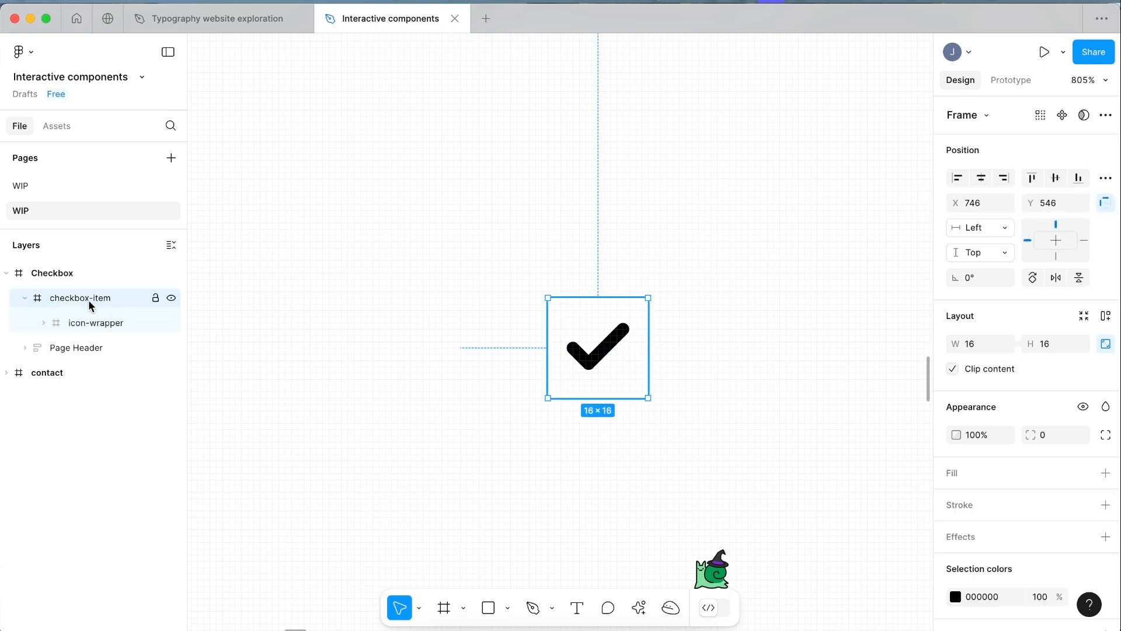
Add a 1971FF fill to checkbox-item and set its corner radius to 2
{"action": "scroll", "scroll_direction": "down", "scroll_amount": 3}
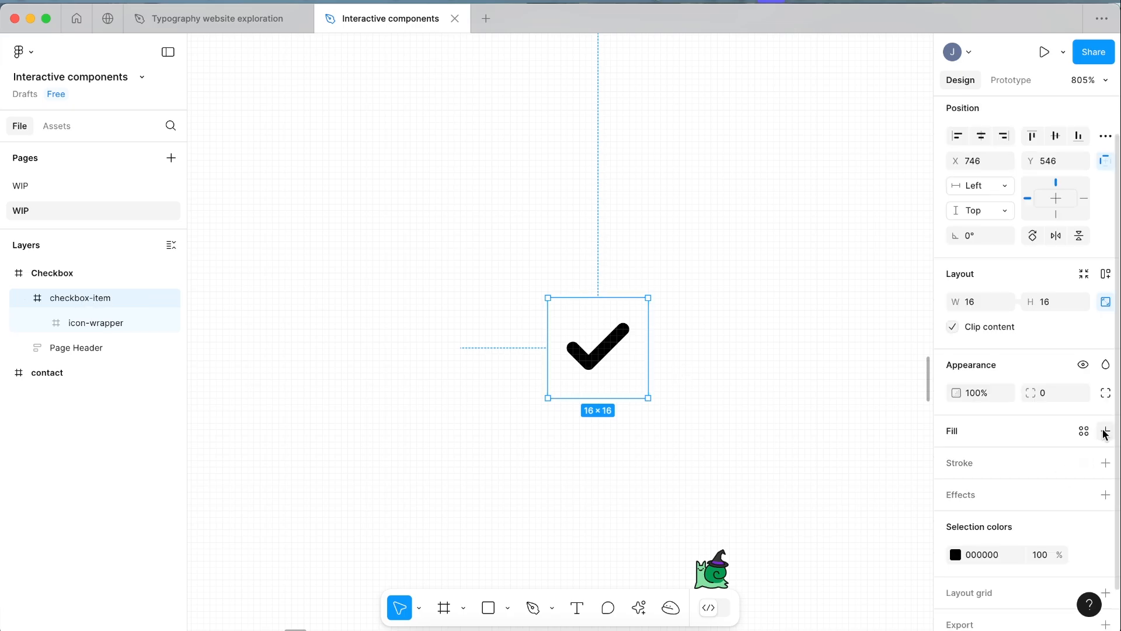
{"action": "left_click", "coordinate": [1106, 431]}
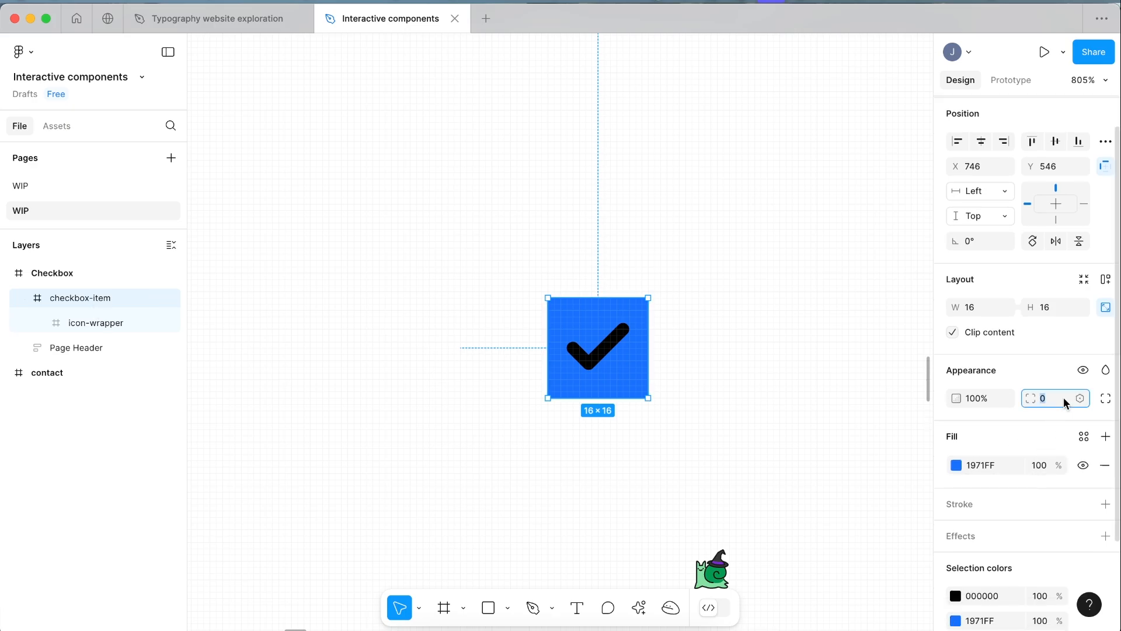
{"action": "type", "text": "2"}
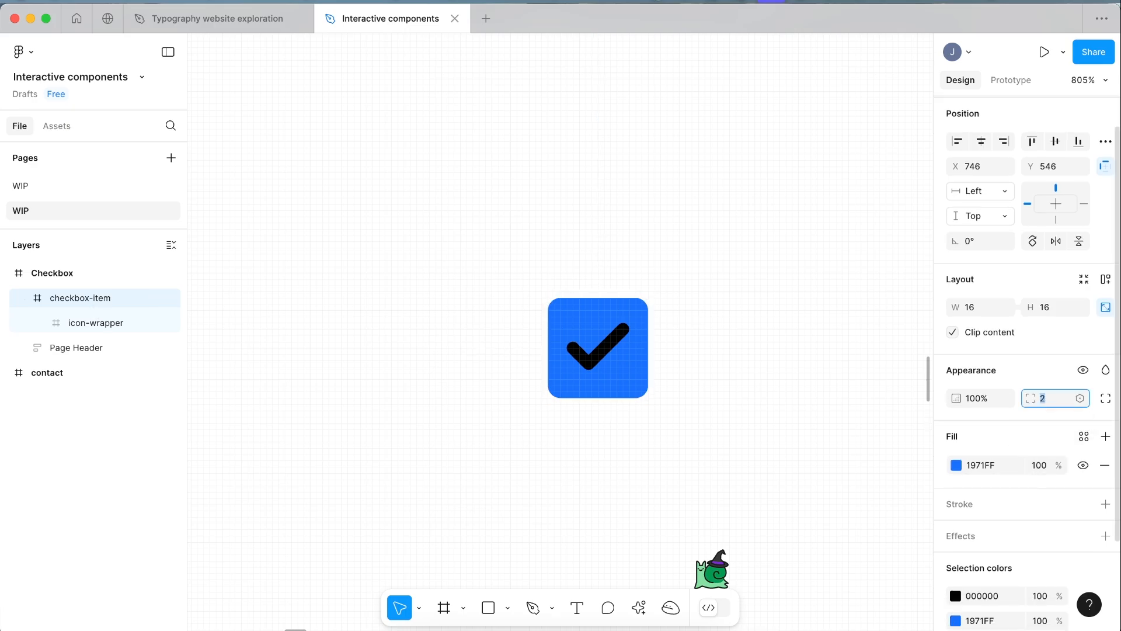
{"action": "left_click", "coordinate": [596, 347]}
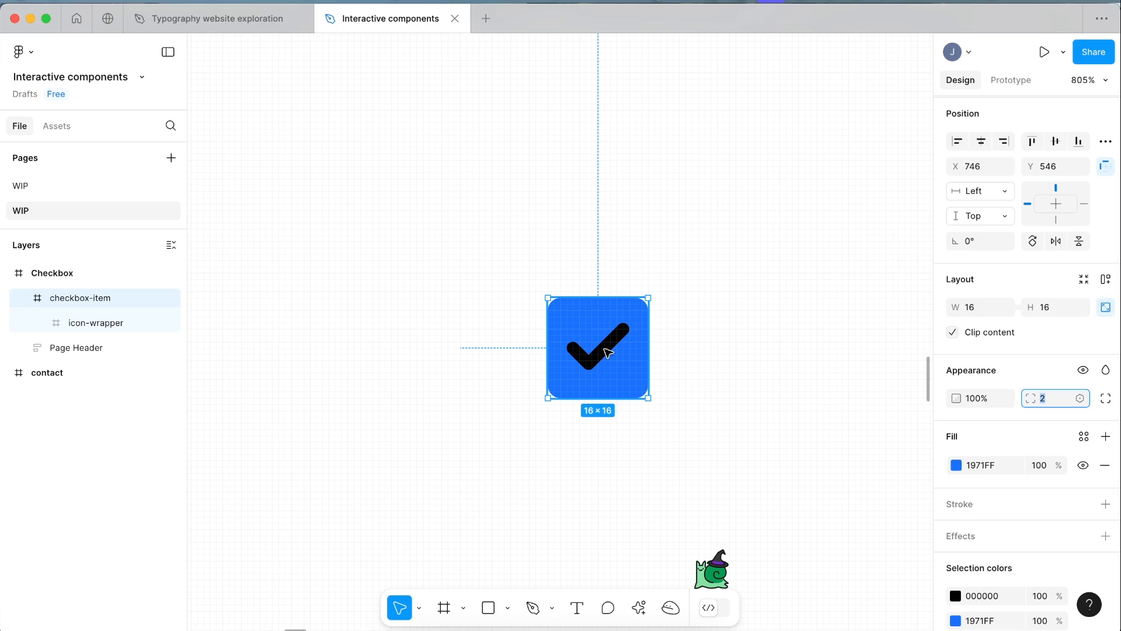
Make the checkmark FFFFFF and add a 1px inside 1971FF stroke to checkbox-item
{"action": "left_click", "coordinate": [95, 323]}
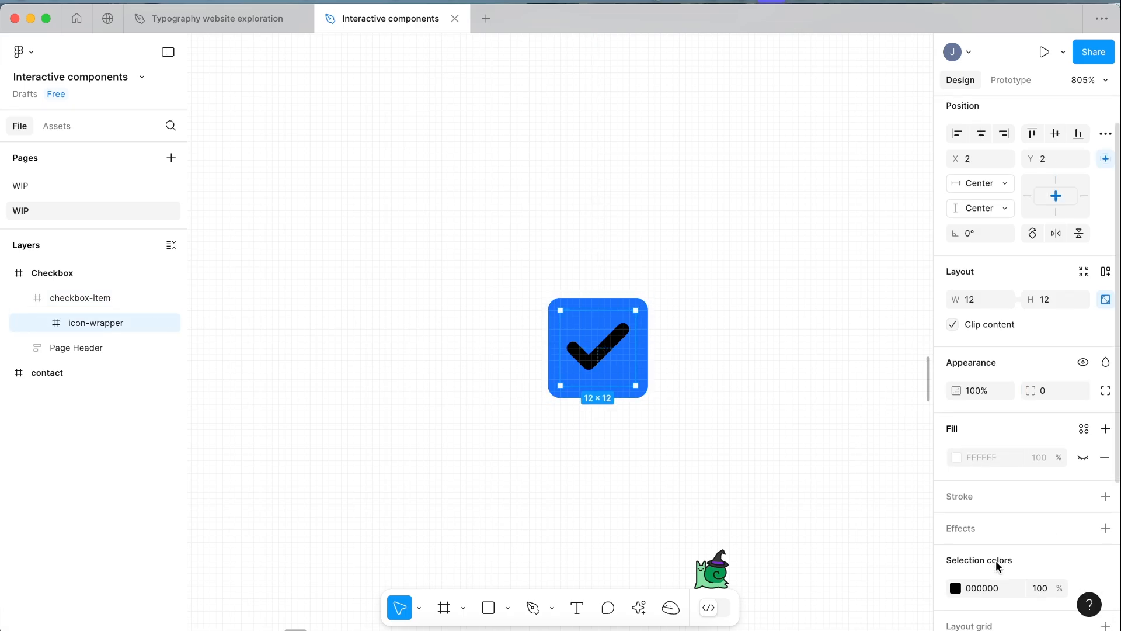
{"action": "scroll", "scroll_direction": "down", "scroll_amount": 3}
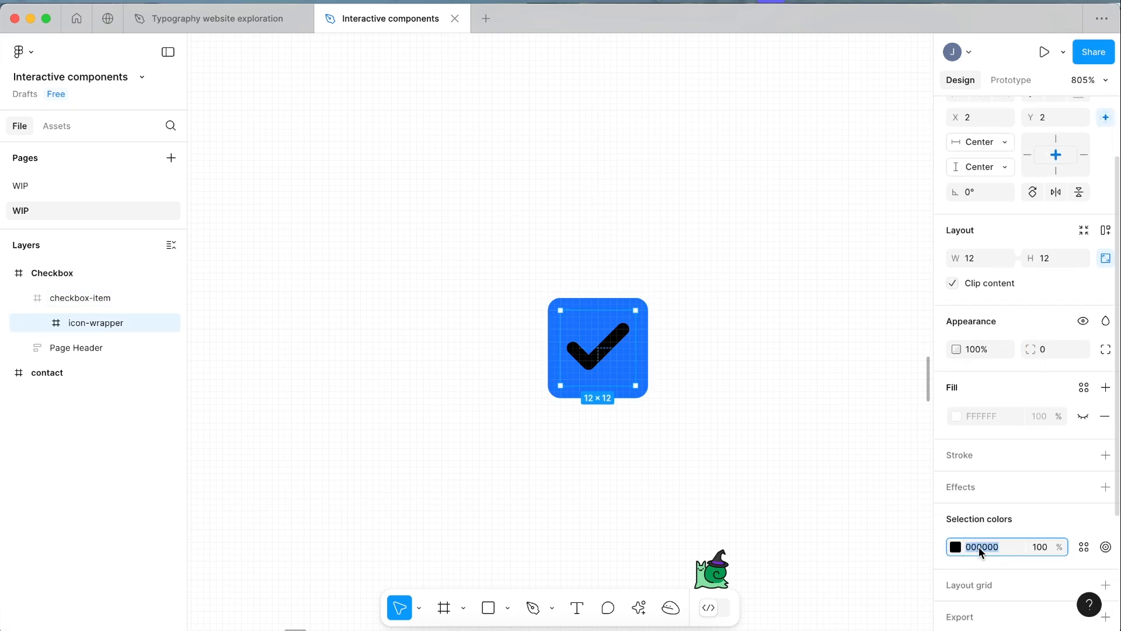
{"action": "left_click", "coordinate": [81, 298]}
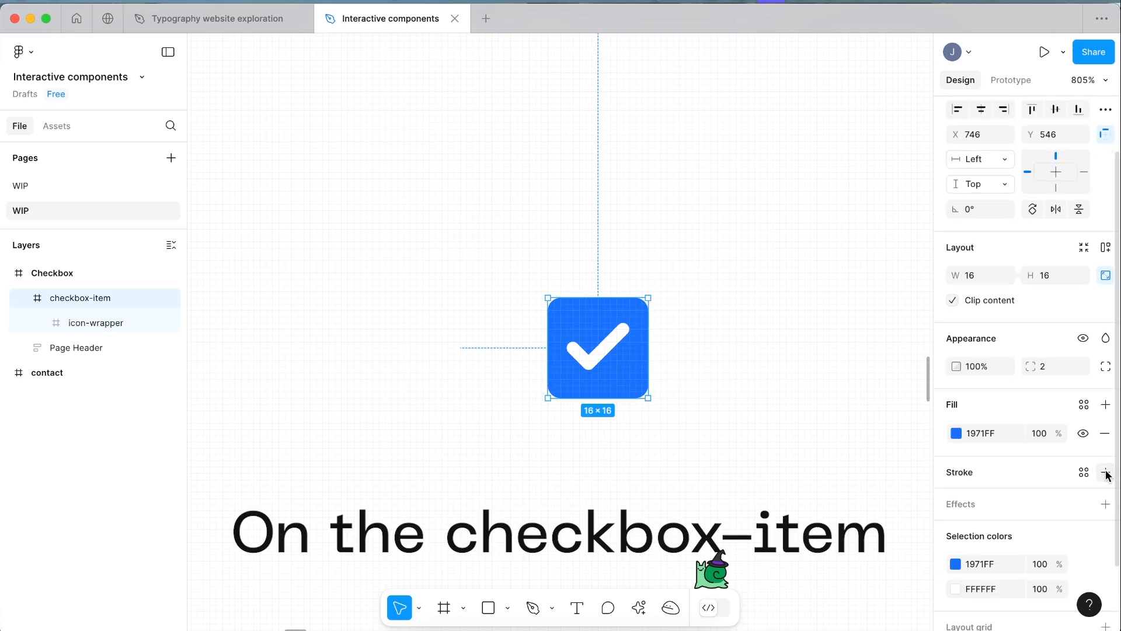
{"action": "left_click", "coordinate": [1106, 472]}
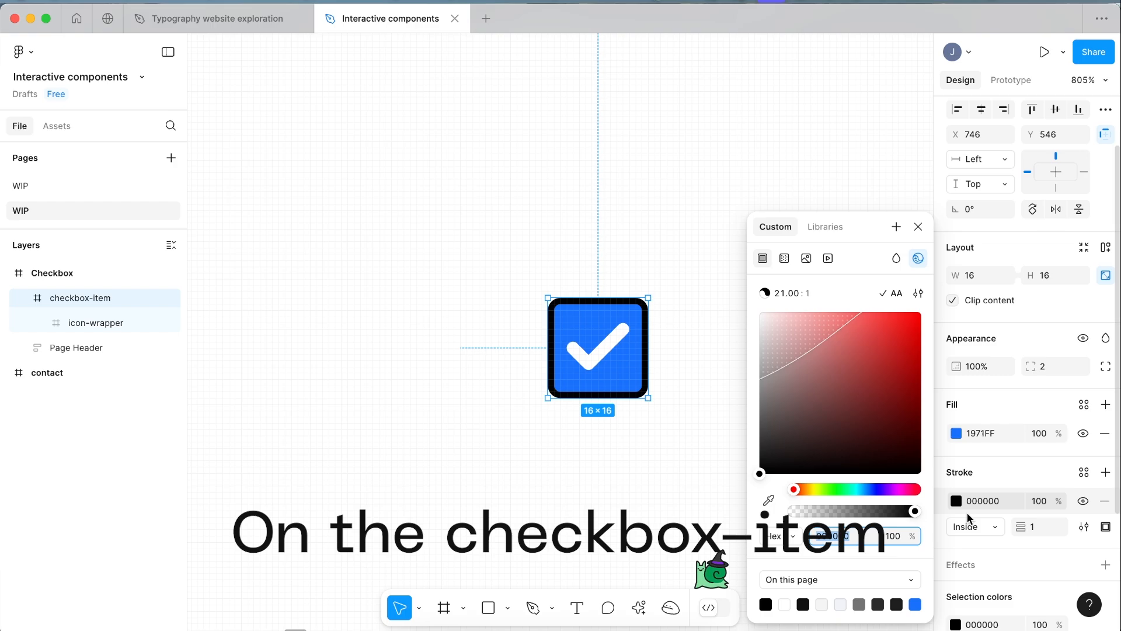
{"action": "left_click", "coordinate": [987, 432]}
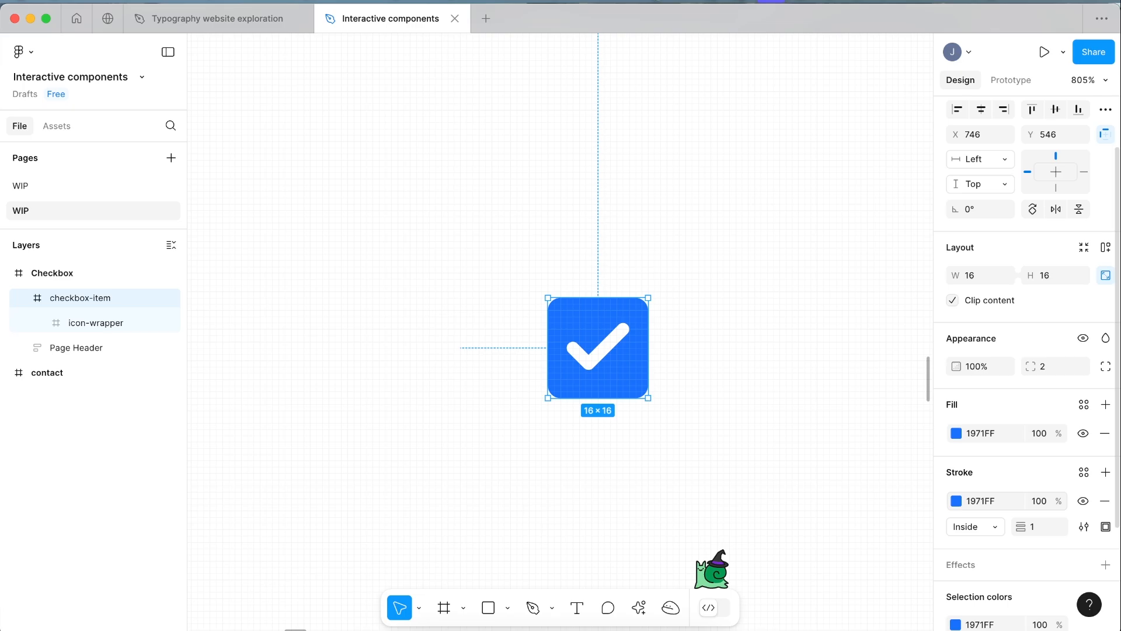
{"action": "mouse_move", "coordinate": [827, 428]}
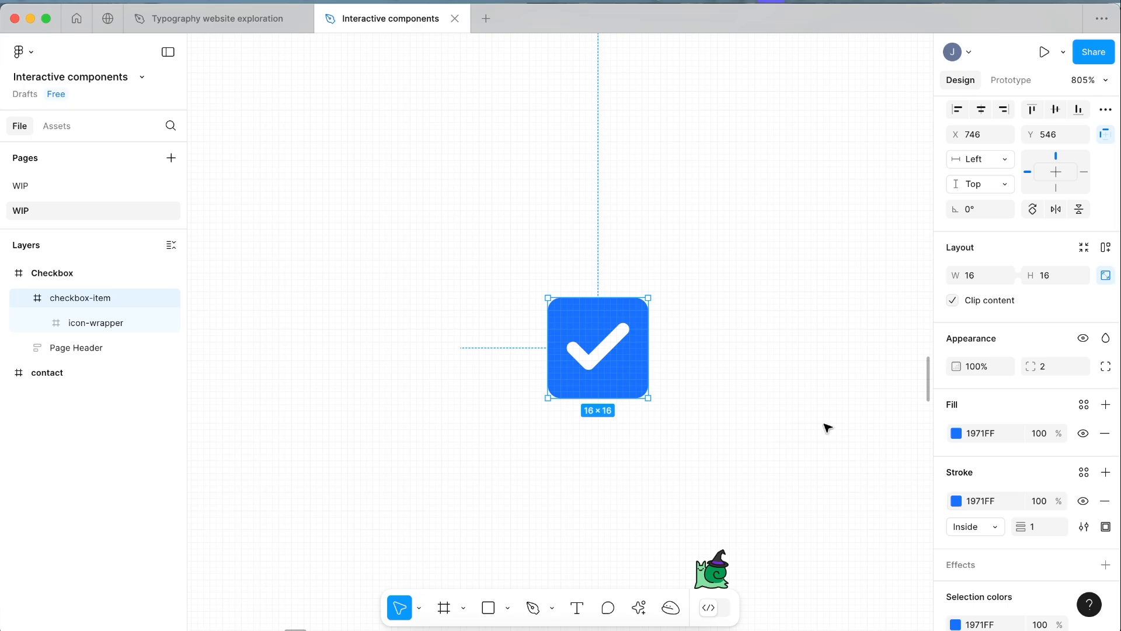
Deselect on the canvas, then reselect the finished checkbox frame
{"action": "left_click", "coordinate": [795, 387]}
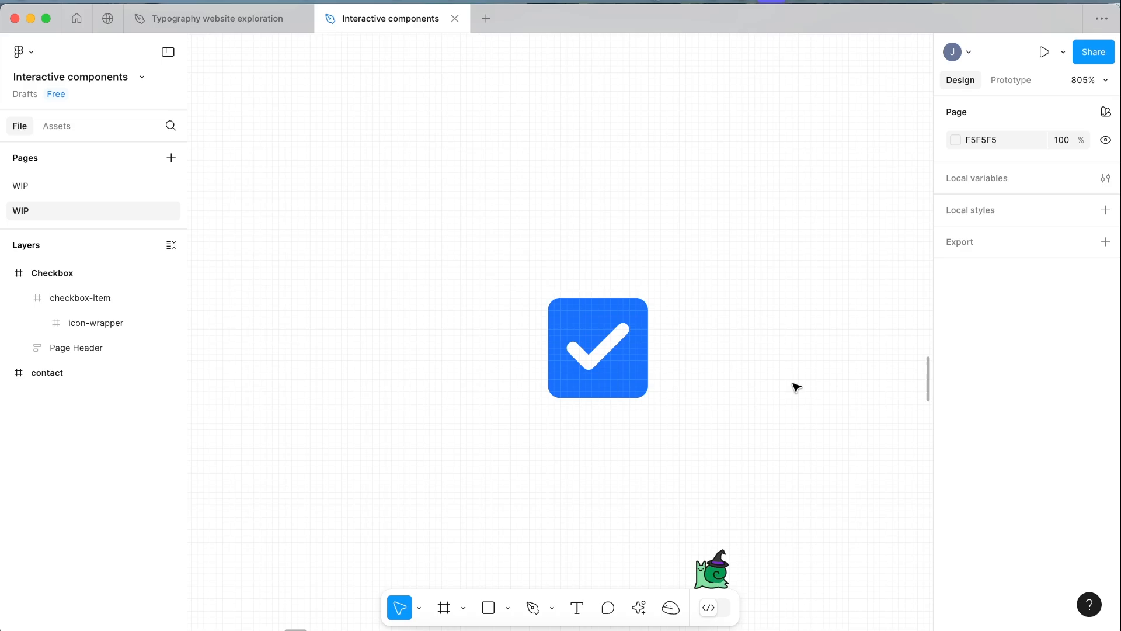
{"action": "scroll", "scroll_direction": "down", "scroll_amount": 3}
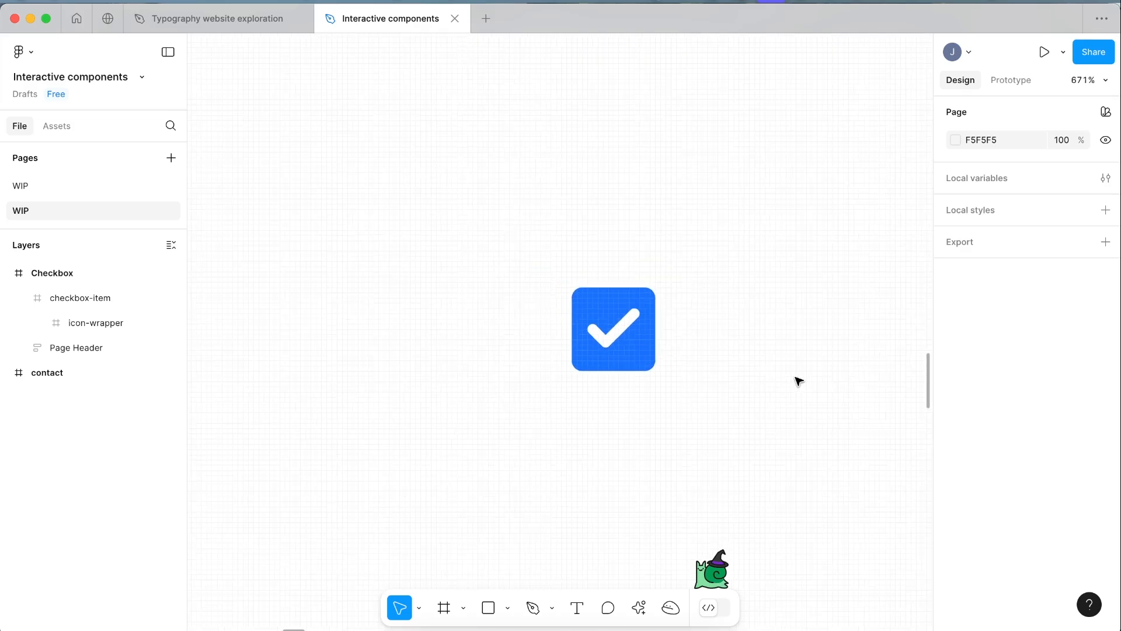
{"action": "left_click", "coordinate": [613, 328]}
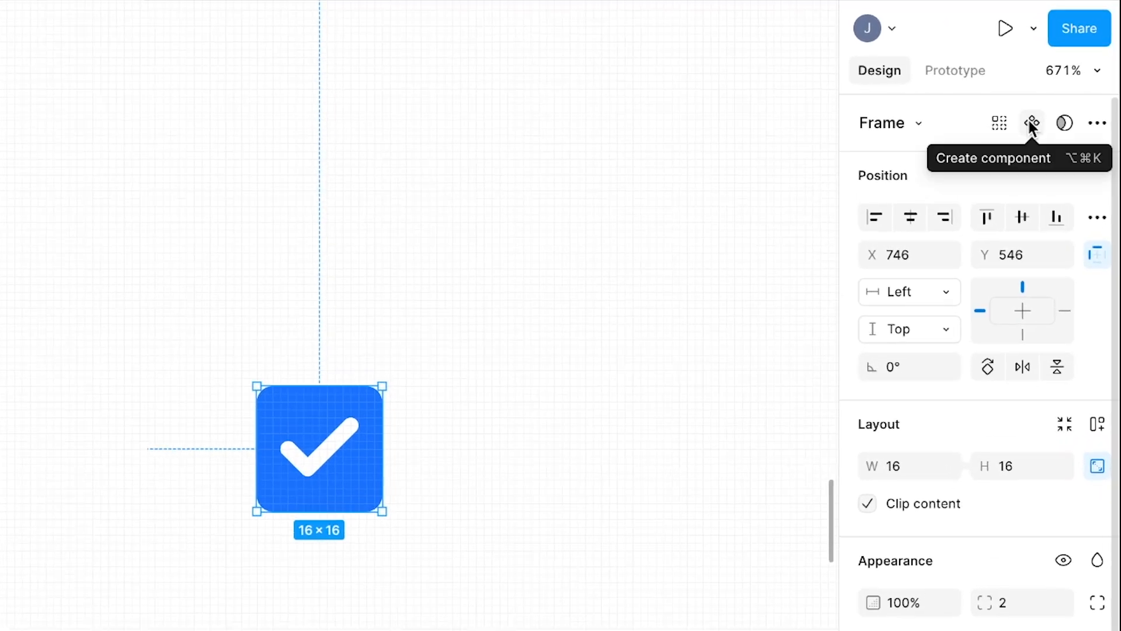
Create a component from the checkbox and add a Variant property with a Default variant
{"action": "left_click", "coordinate": [1031, 123]}
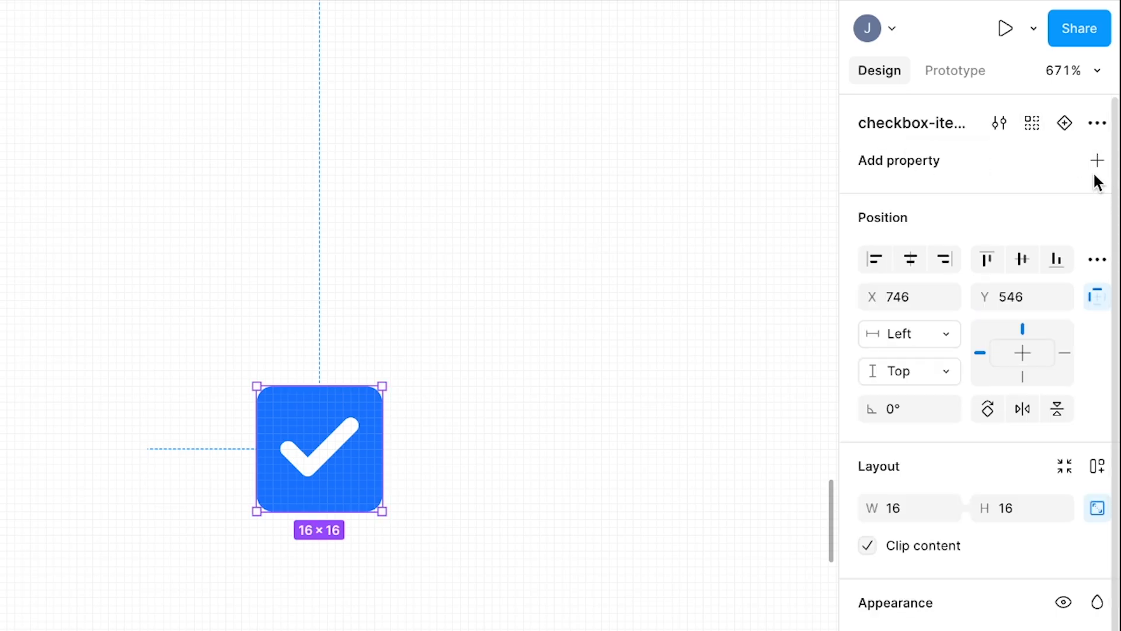
{"action": "left_click", "coordinate": [1098, 160]}
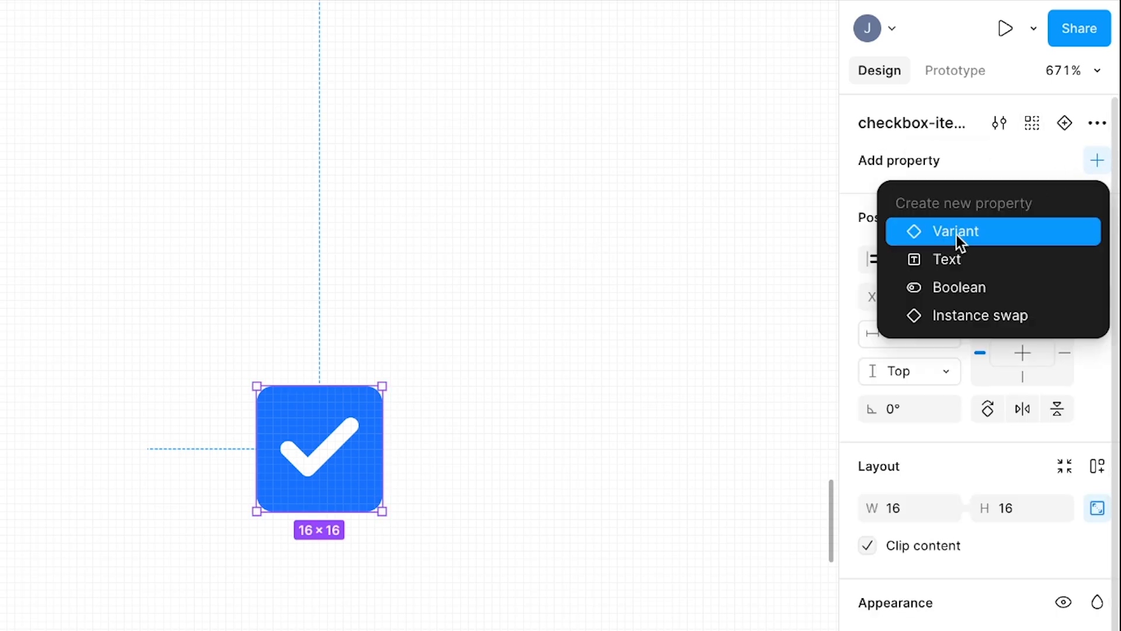
{"action": "left_click", "coordinate": [957, 231]}
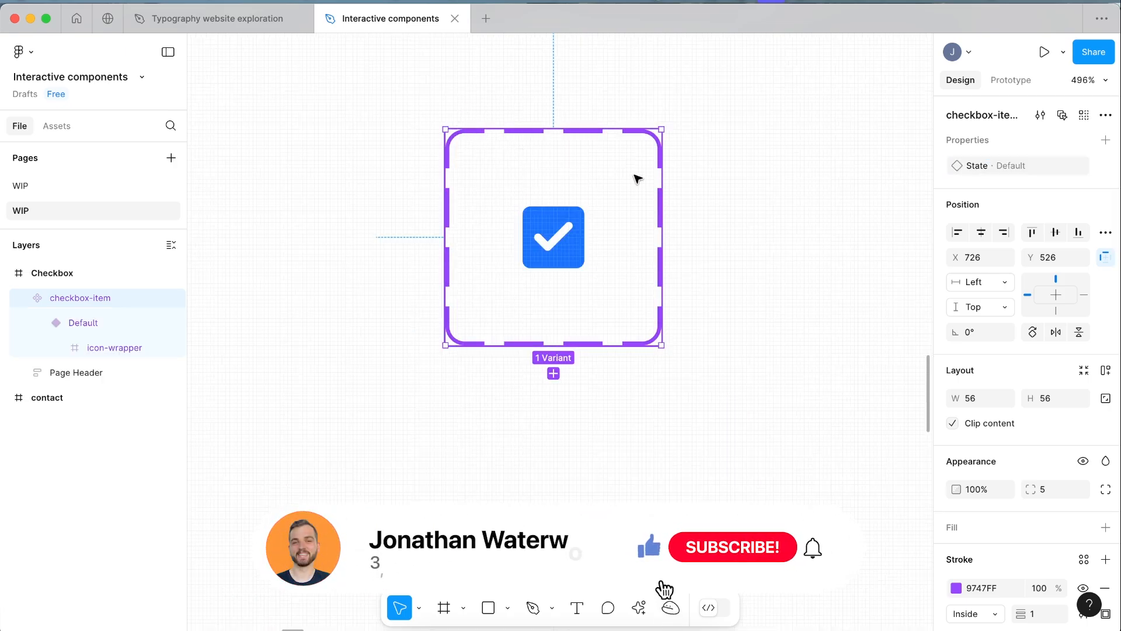
Add variants to the set, hide icon-wrapper in Default and set its fill to FFFFFF
{"action": "left_click", "coordinate": [552, 373]}
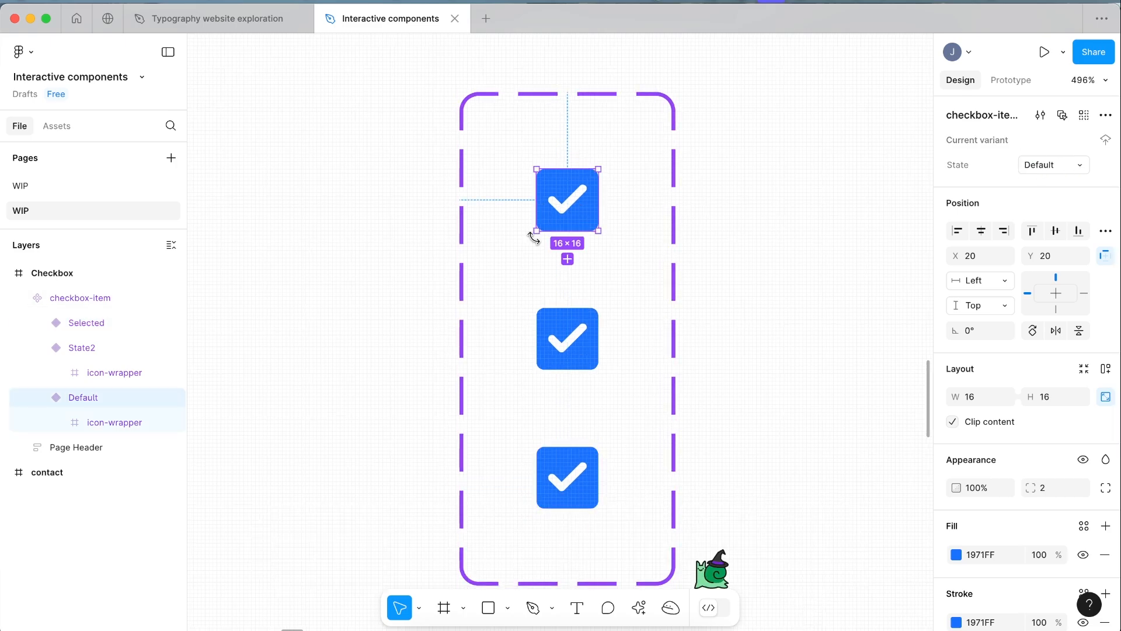
{"action": "mouse_move", "coordinate": [998, 501]}
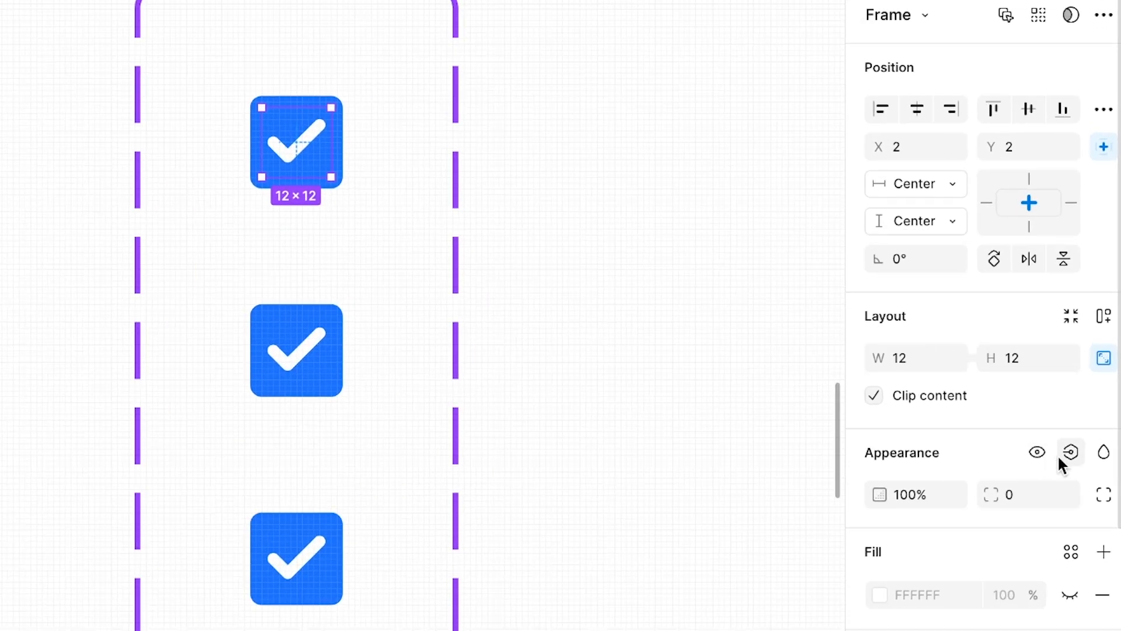
{"action": "mouse_move", "coordinate": [1036, 451]}
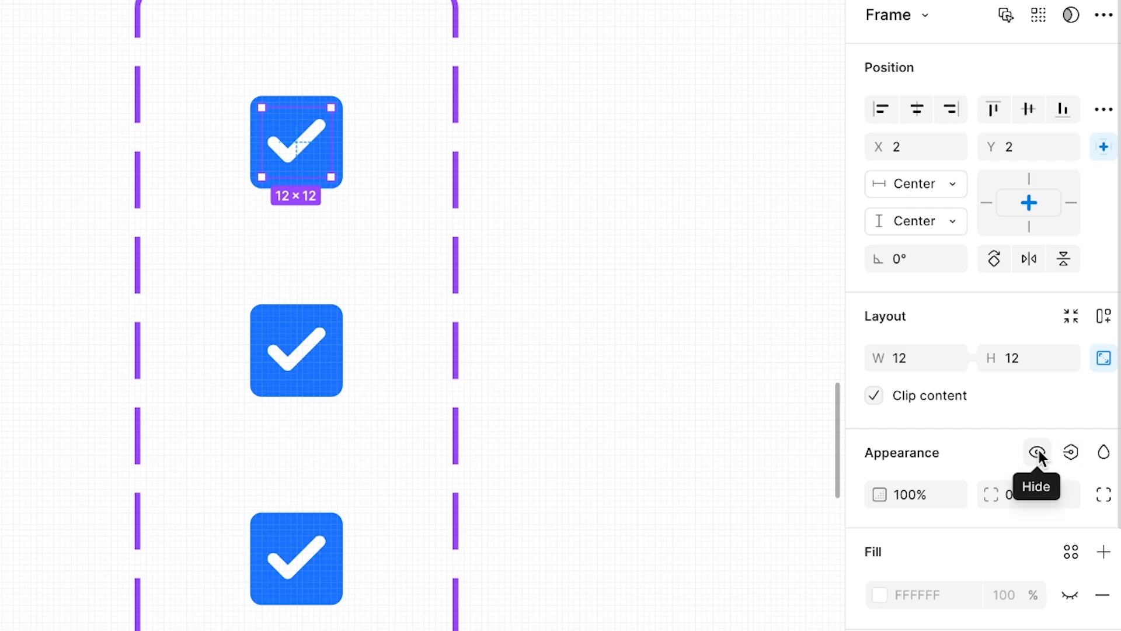
{"action": "left_click", "coordinate": [1037, 452]}
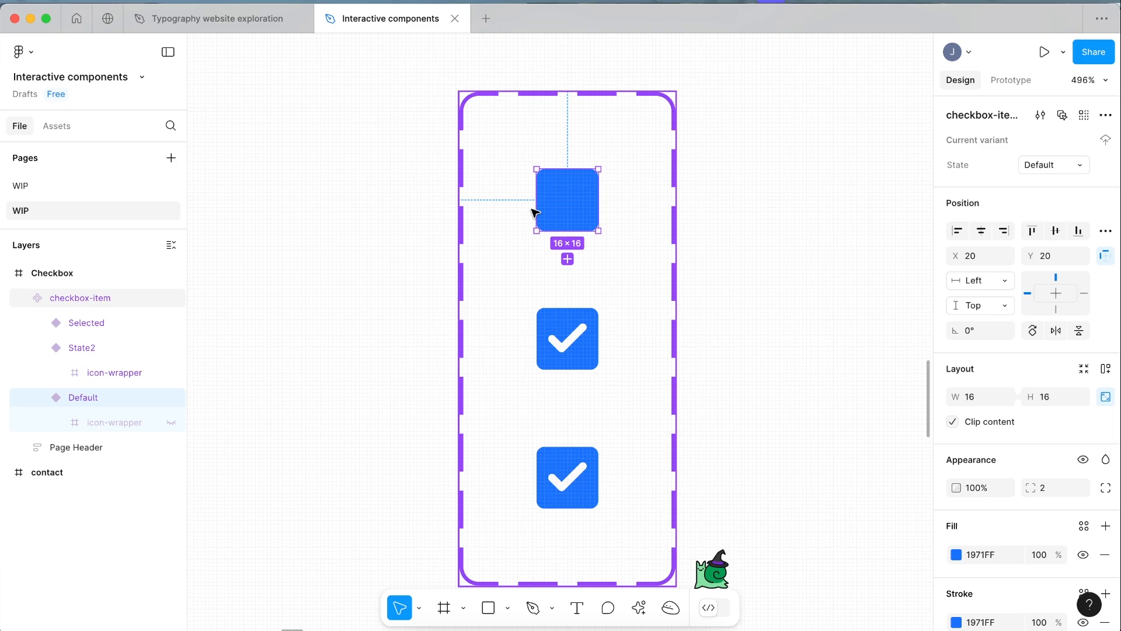
{"action": "scroll", "scroll_direction": "up", "scroll_amount": 3}
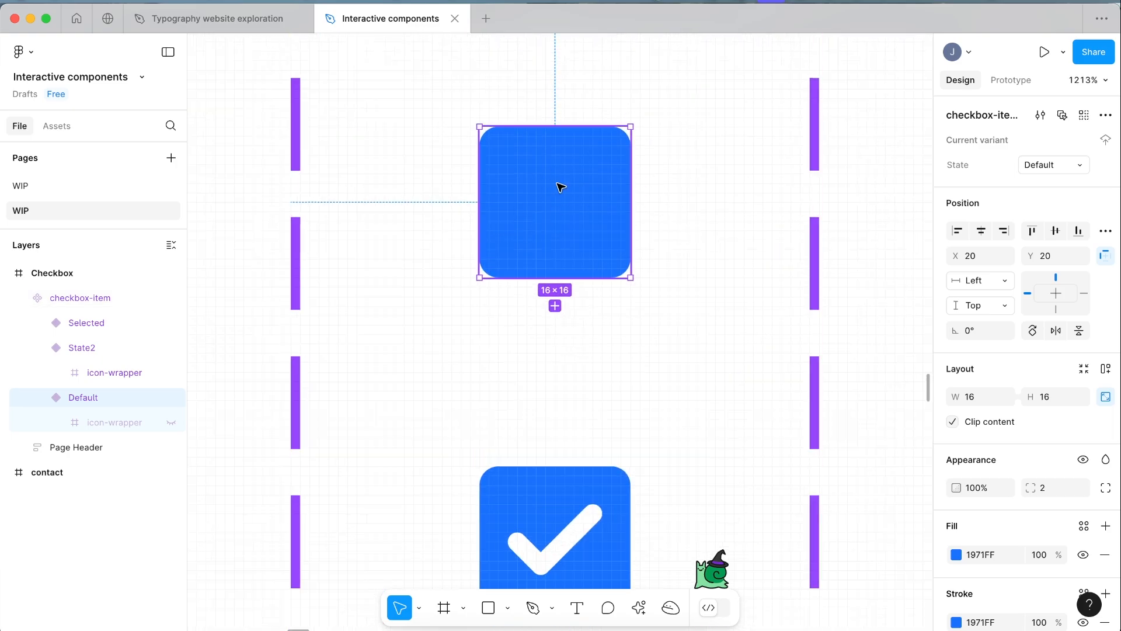
{"action": "scroll", "scroll_direction": "down", "scroll_amount": 3}
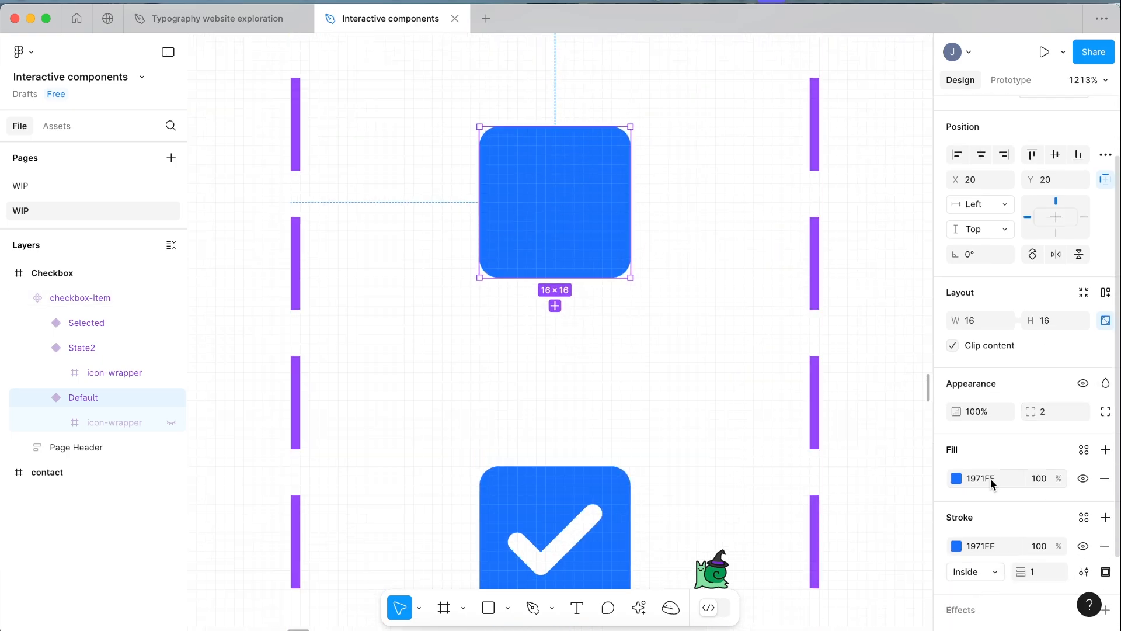
{"action": "left_click", "coordinate": [984, 478]}
{"action": "type", "text": "FFFFFF"}
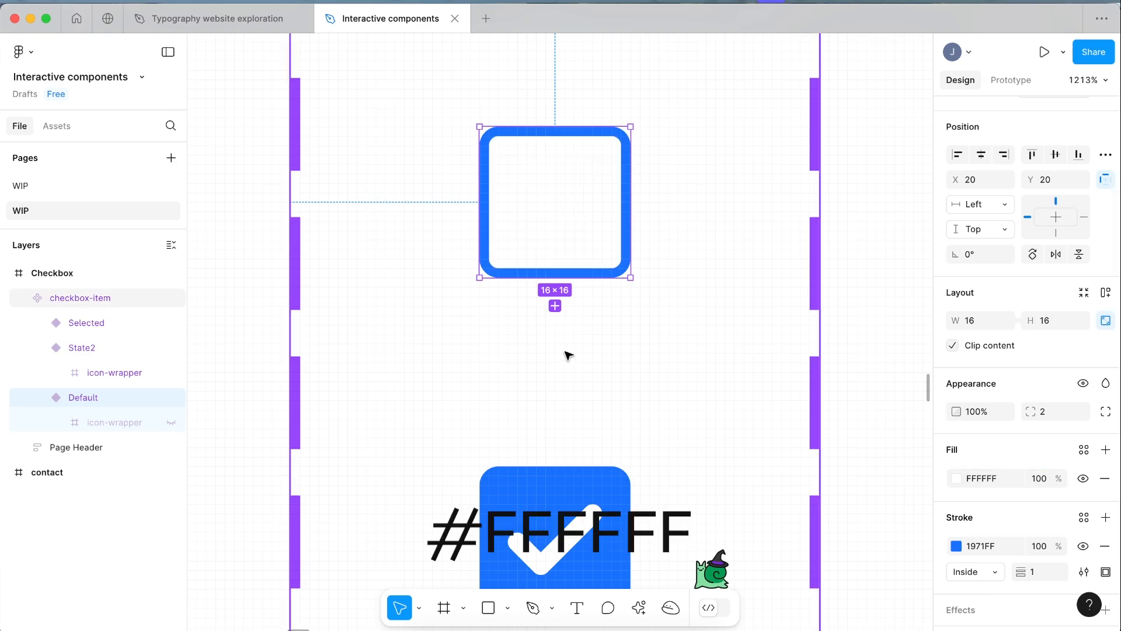
{"action": "left_click", "coordinate": [956, 546]}
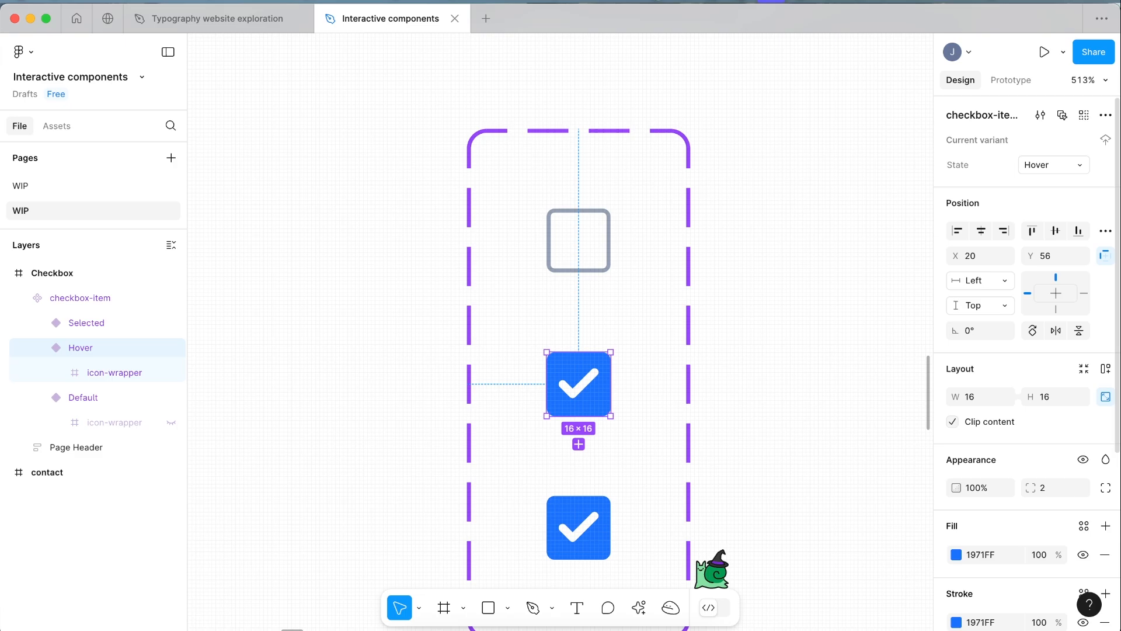
{"action": "mouse_move", "coordinate": [588, 380]}
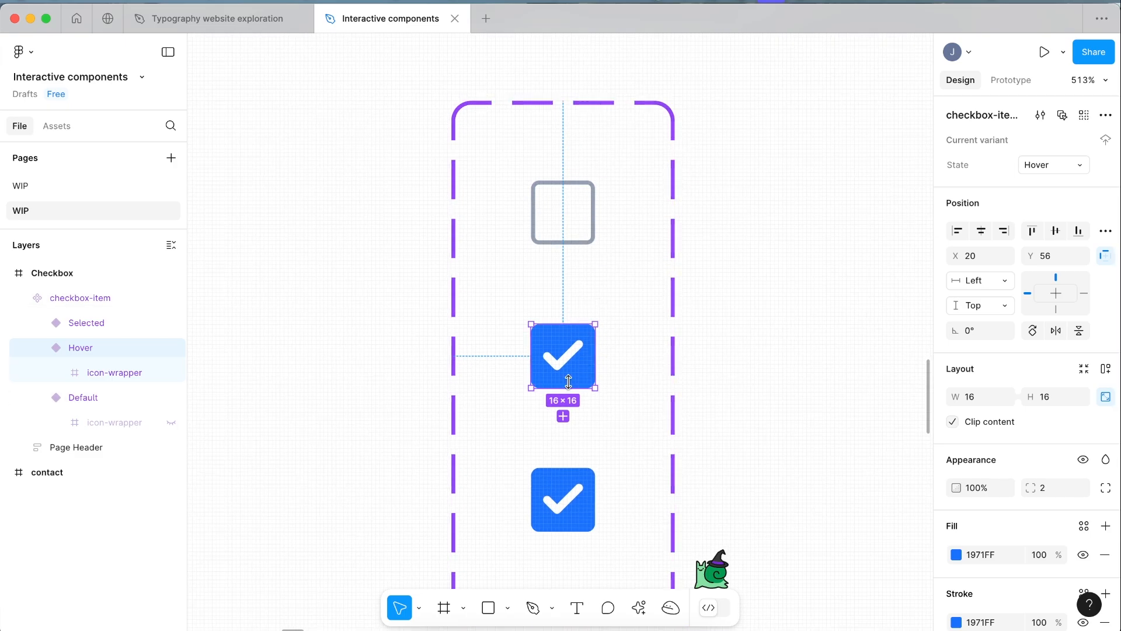
Select the checkmark frame inside the Hover variant to start restyling it
{"action": "left_click", "coordinate": [114, 371]}
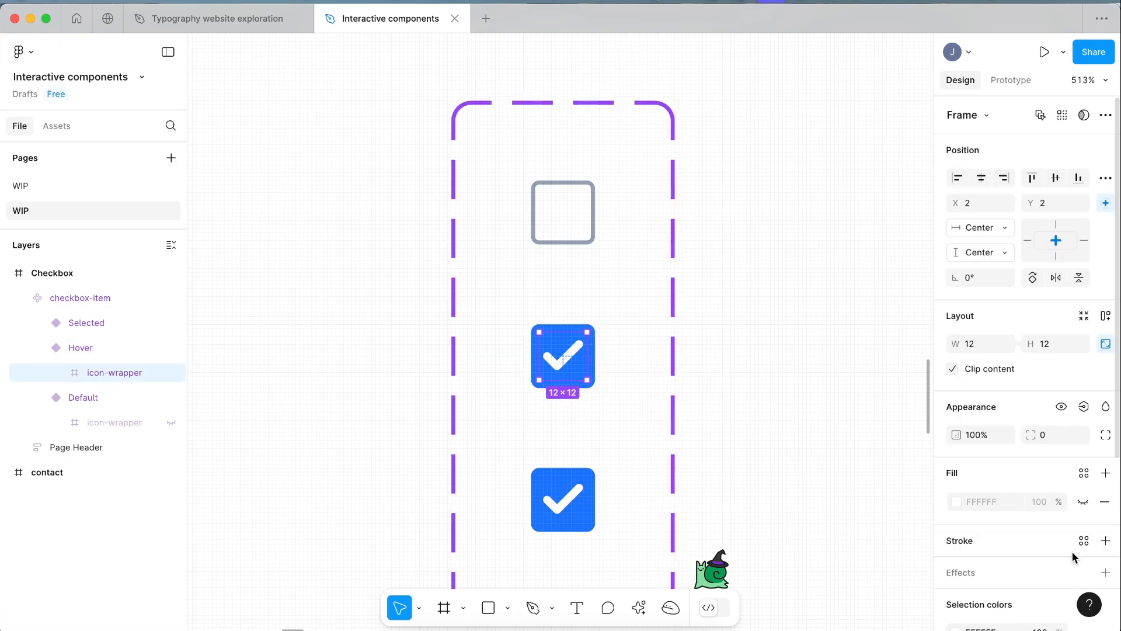
{"action": "scroll", "scroll_direction": "down", "scroll_amount": 3}
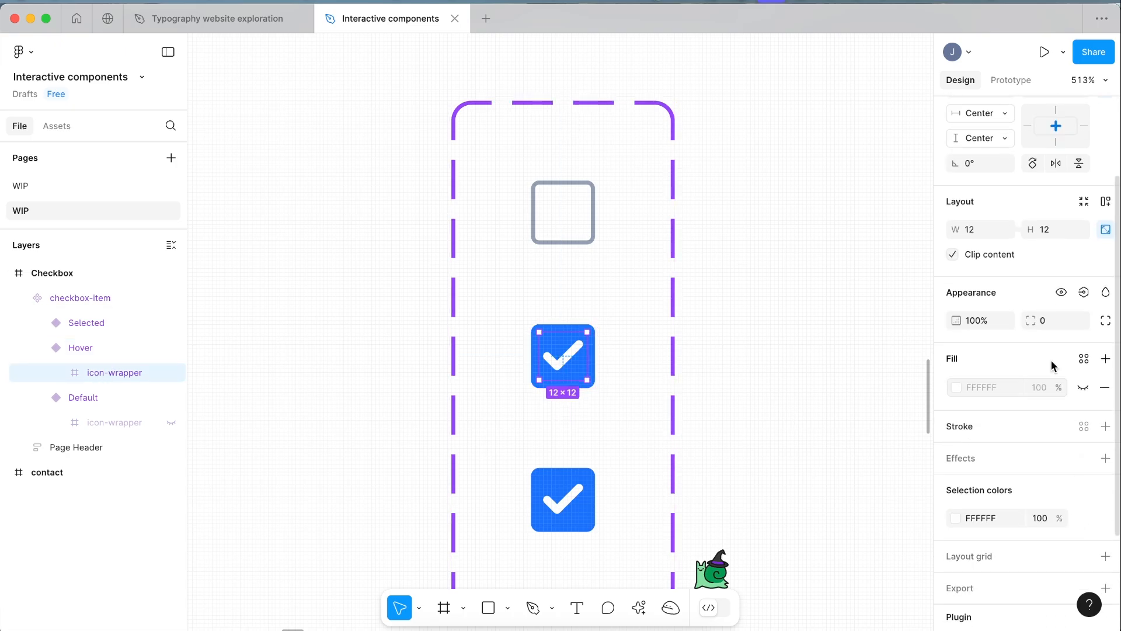
{"action": "mouse_move", "coordinate": [1066, 286]}
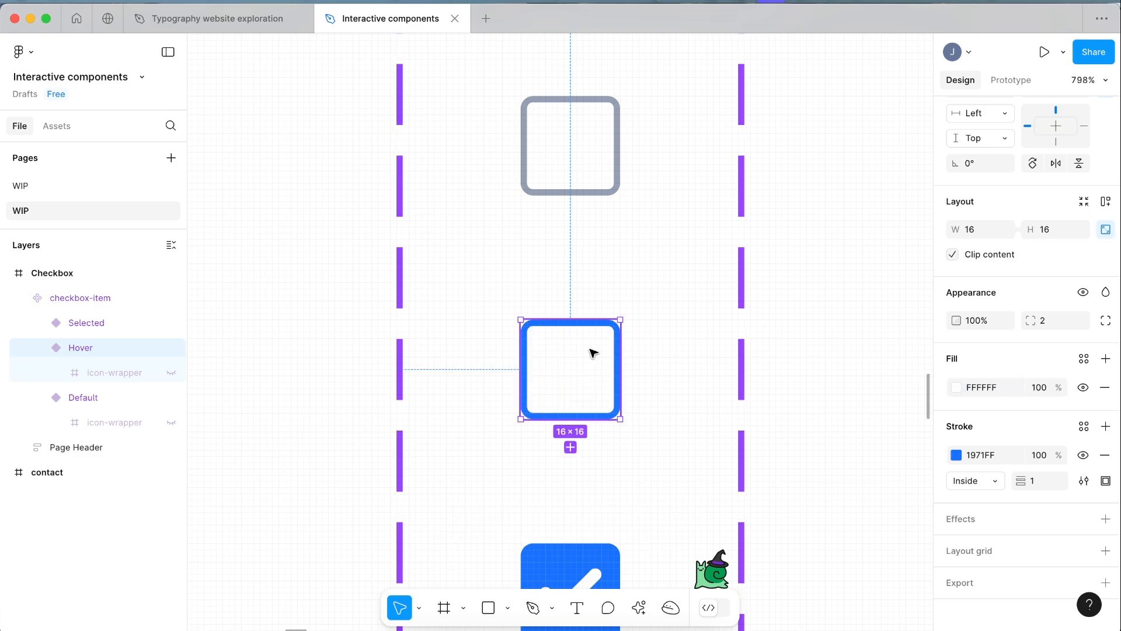
{"action": "mouse_move", "coordinate": [578, 364]}
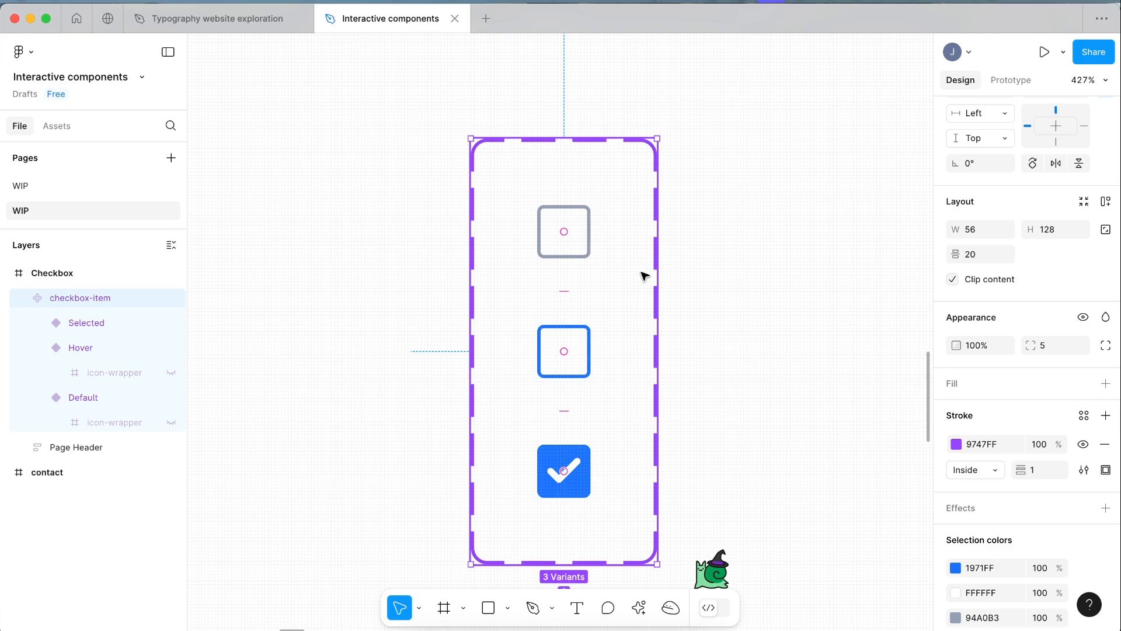
Create a standalone instance of the Default checkbox-item variant on the canvas
{"action": "scroll", "scroll_direction": "down", "scroll_amount": 3}
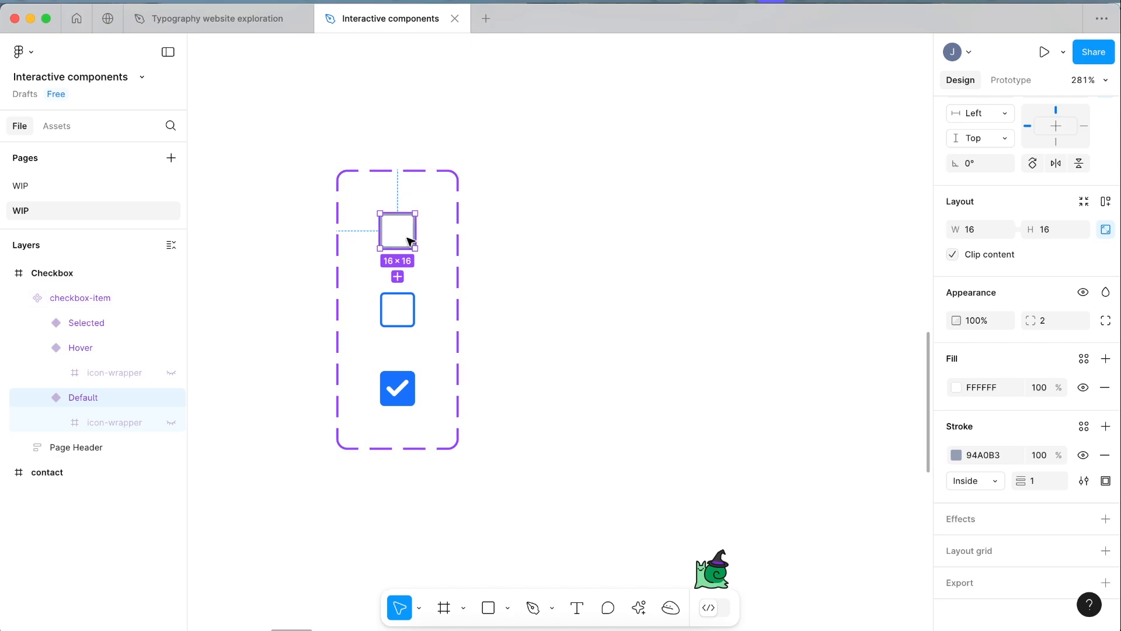
{"action": "mouse_move", "coordinate": [457, 119]}
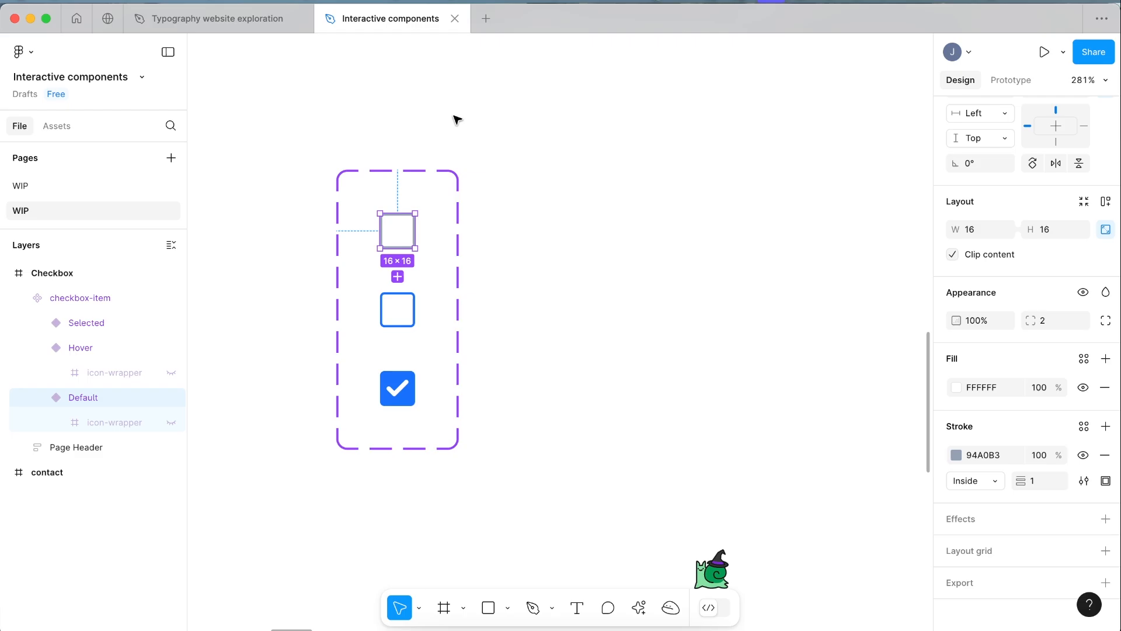
{"action": "mouse_move", "coordinate": [399, 222]}
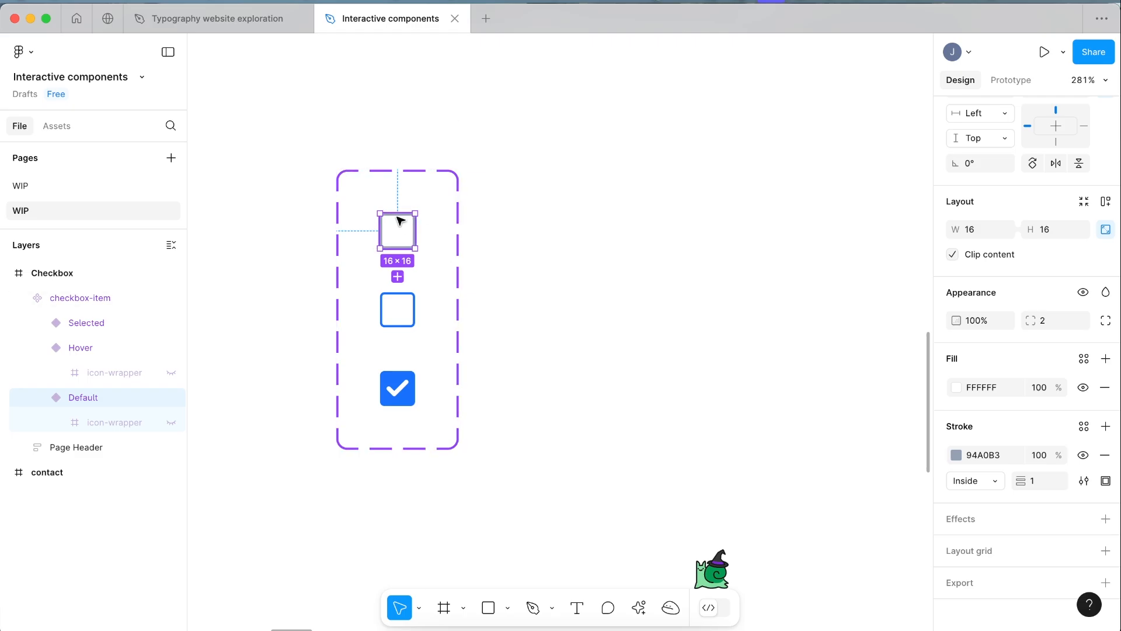
{"action": "left_click", "coordinate": [644, 247]}
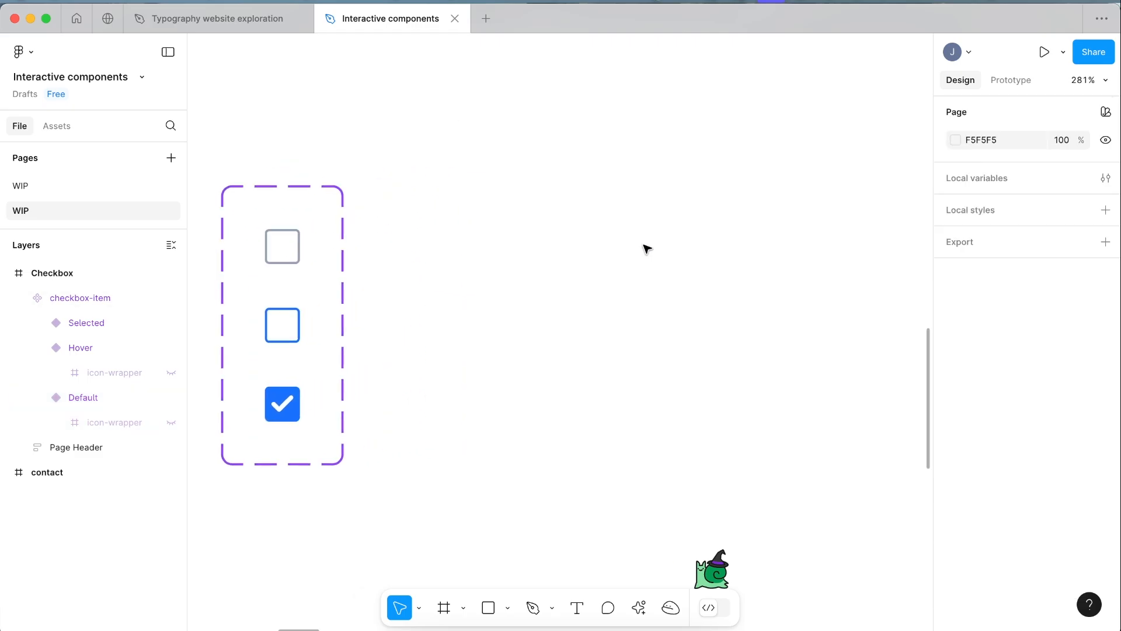
{"action": "right_click", "coordinate": [643, 249]}
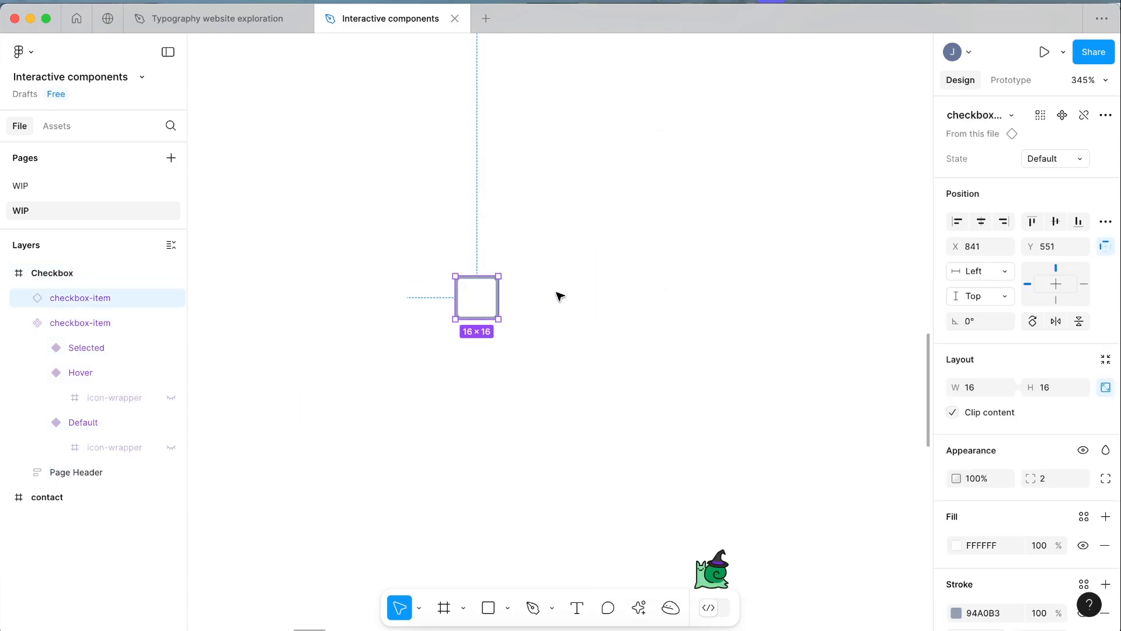
Add an Inter 16 'Select' text label beside the checkbox and wrap both in an auto-layout row
{"action": "key", "text": "t"}
{"action": "type", "text": "Select"}
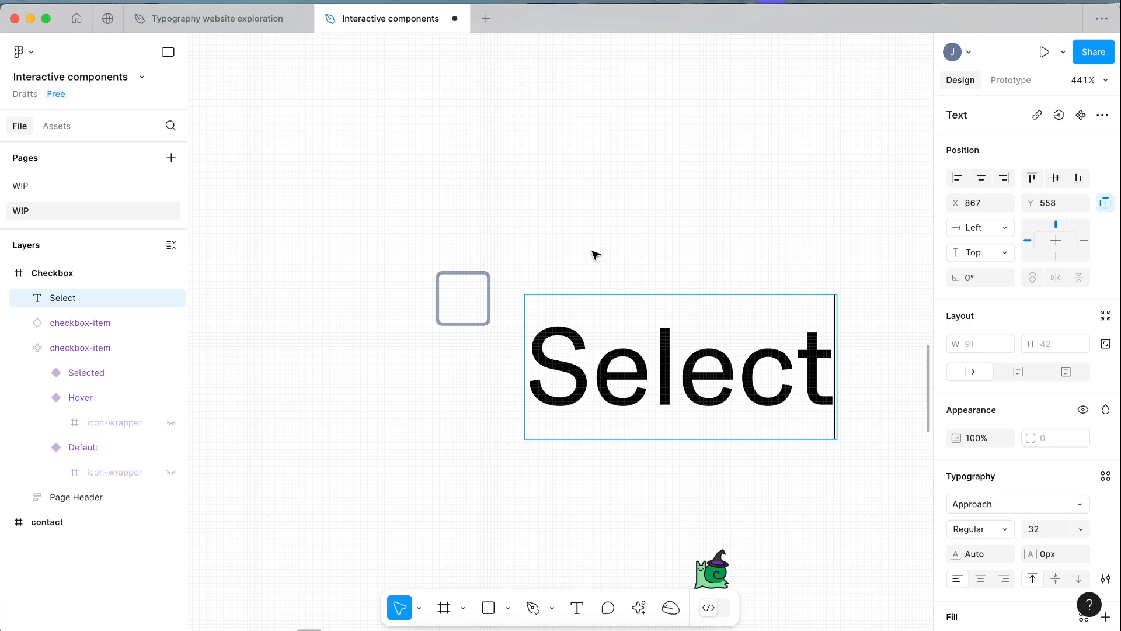
{"action": "left_click", "coordinate": [1008, 504]}
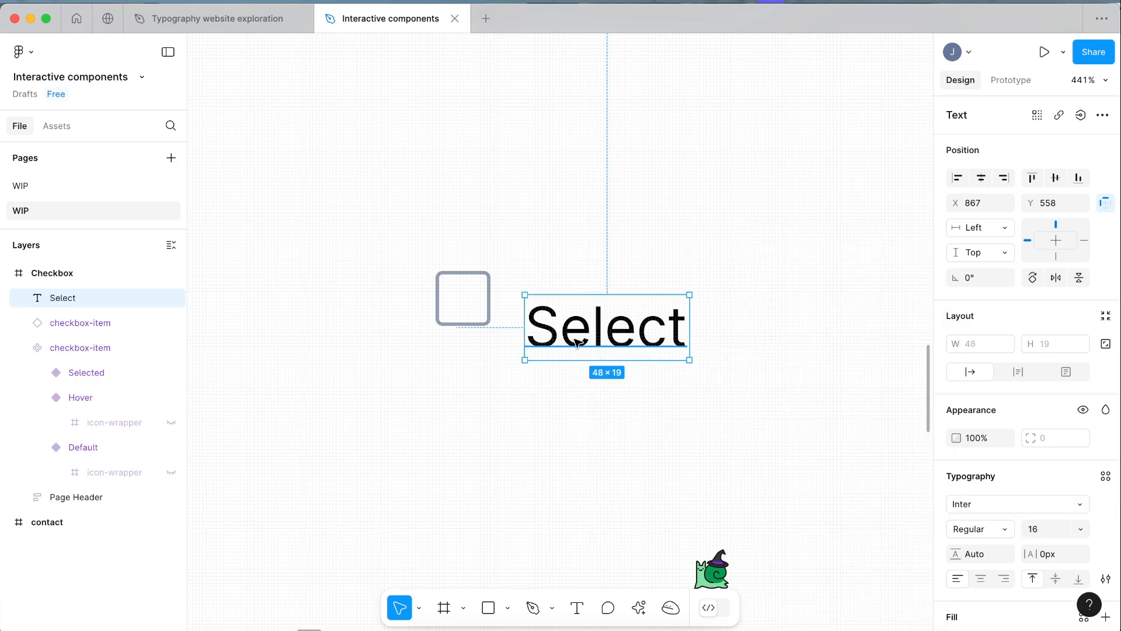
{"action": "left_click", "coordinate": [501, 269]}
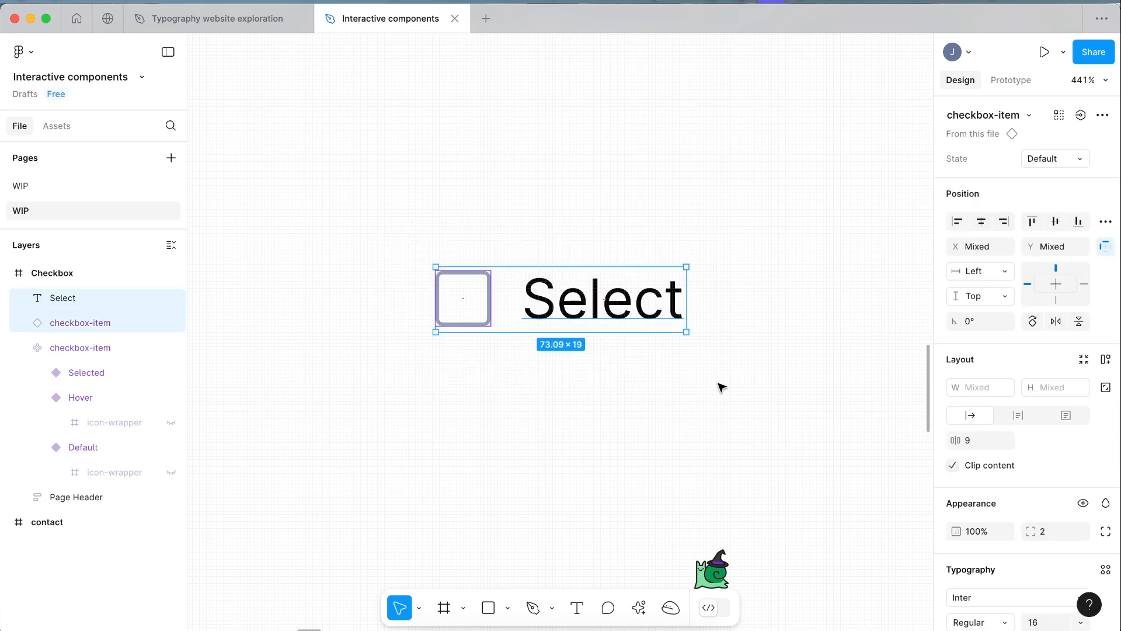
{"action": "key", "text": "shift+a"}
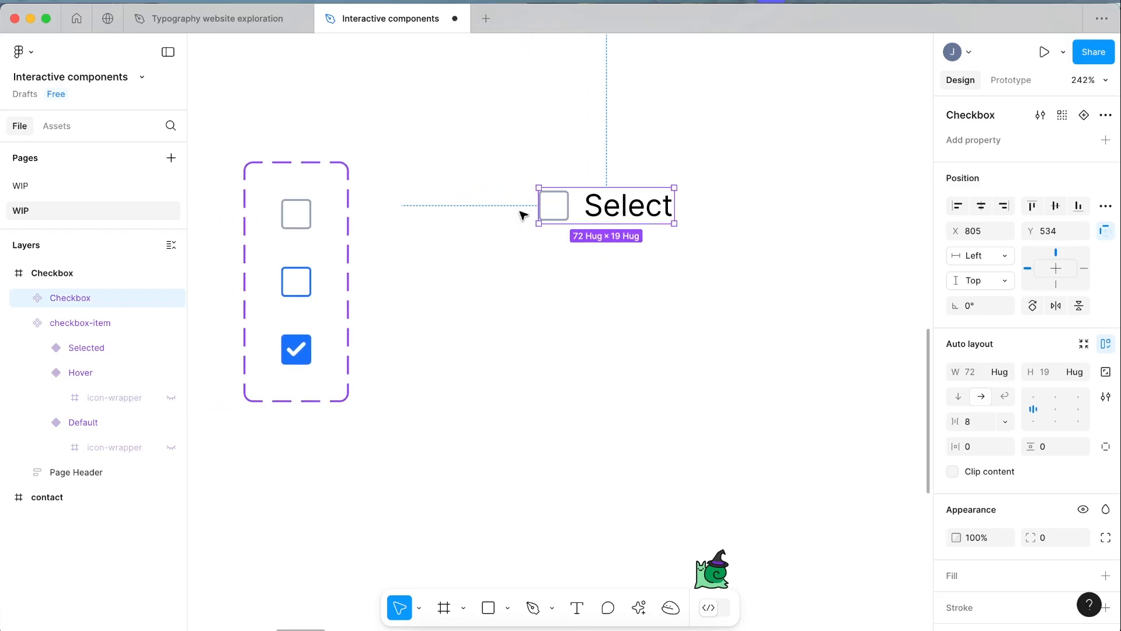
Add a State variant property to the Checkbox row component and create additional variants
{"action": "scroll", "scroll_direction": "up", "scroll_amount": 3}
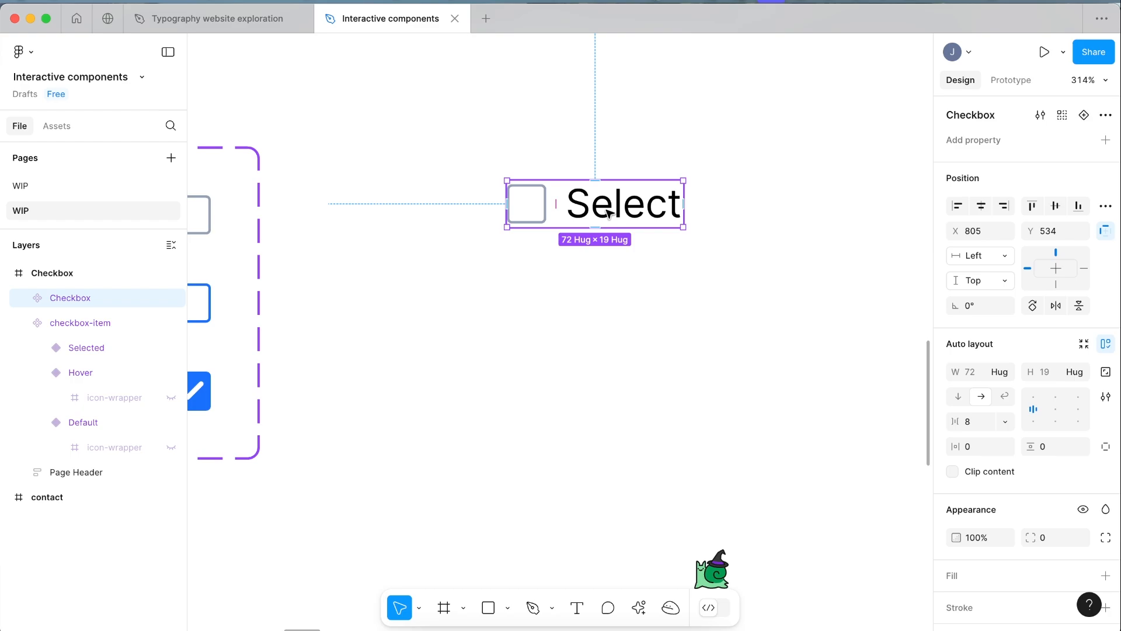
{"action": "left_click", "coordinate": [1104, 139]}
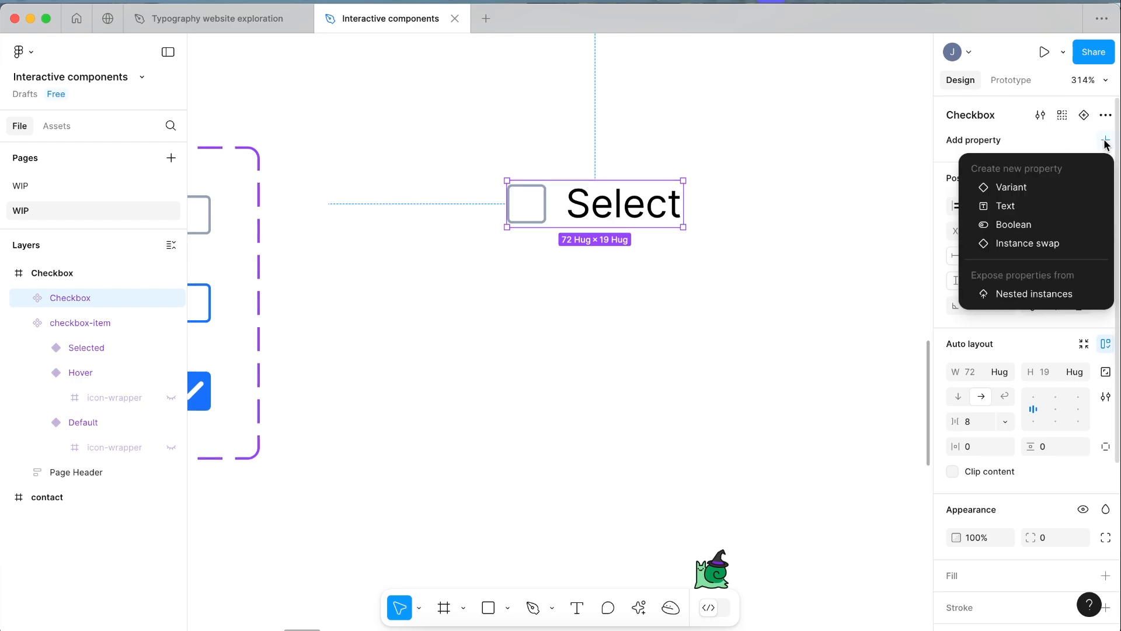
{"action": "left_click", "coordinate": [1012, 187]}
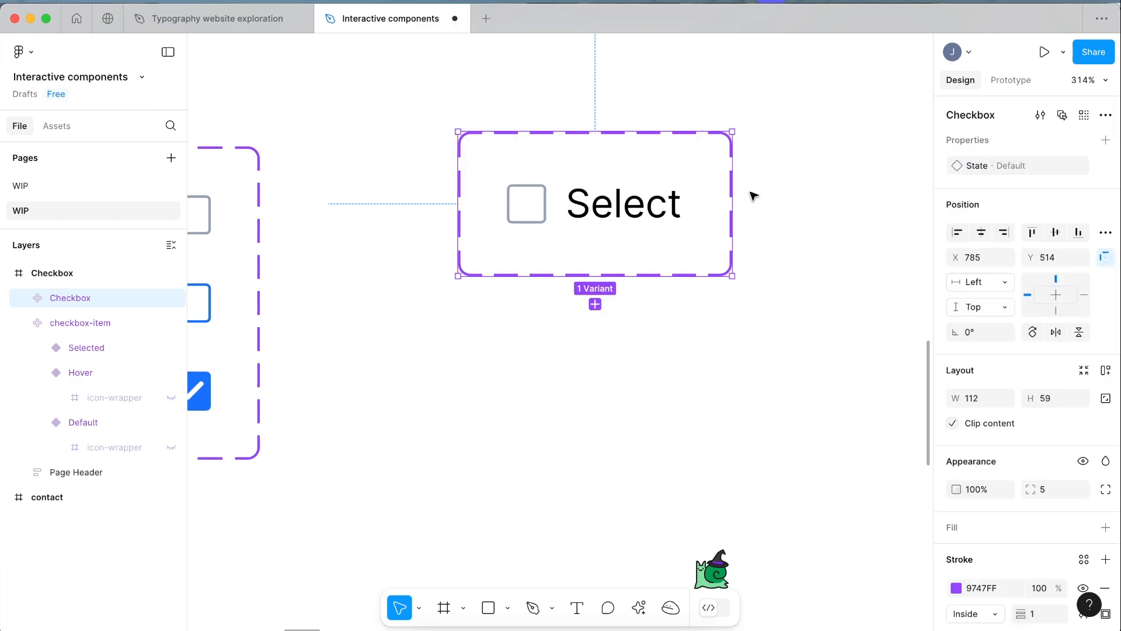
{"action": "left_click", "coordinate": [622, 299]}
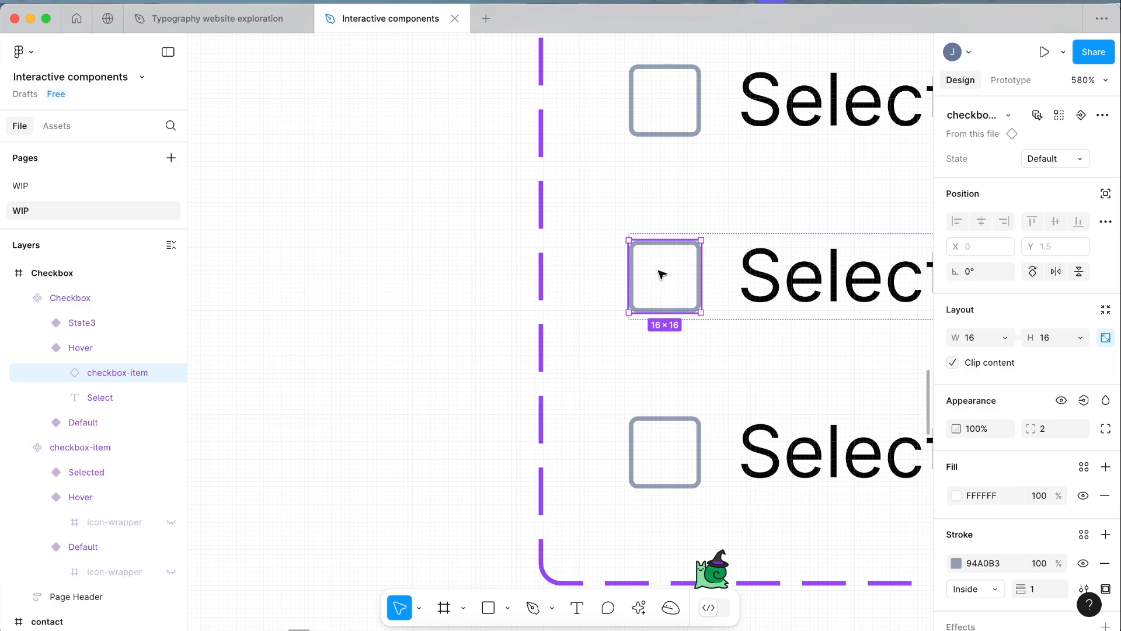
Set the Hover variant's box to Hover state; name the third variant Selected with a checked box
{"action": "scroll", "scroll_direction": "down", "scroll_amount": 3}
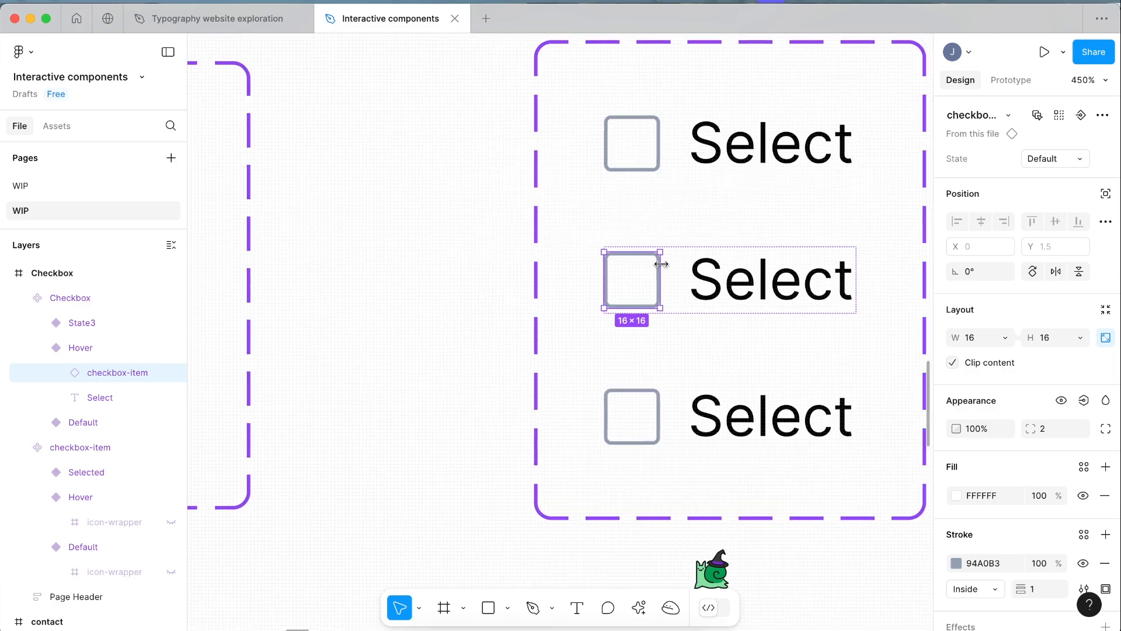
{"action": "left_click", "coordinate": [1052, 158]}
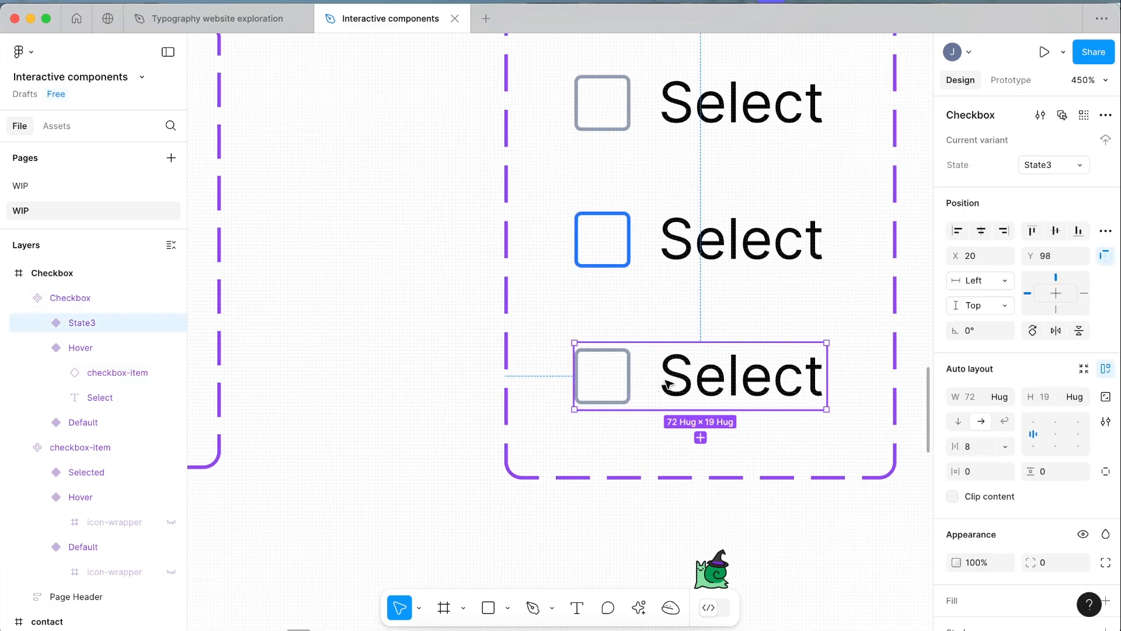
{"action": "scroll", "scroll_direction": "up", "scroll_amount": 3}
{"action": "type", "text": "Sele"}
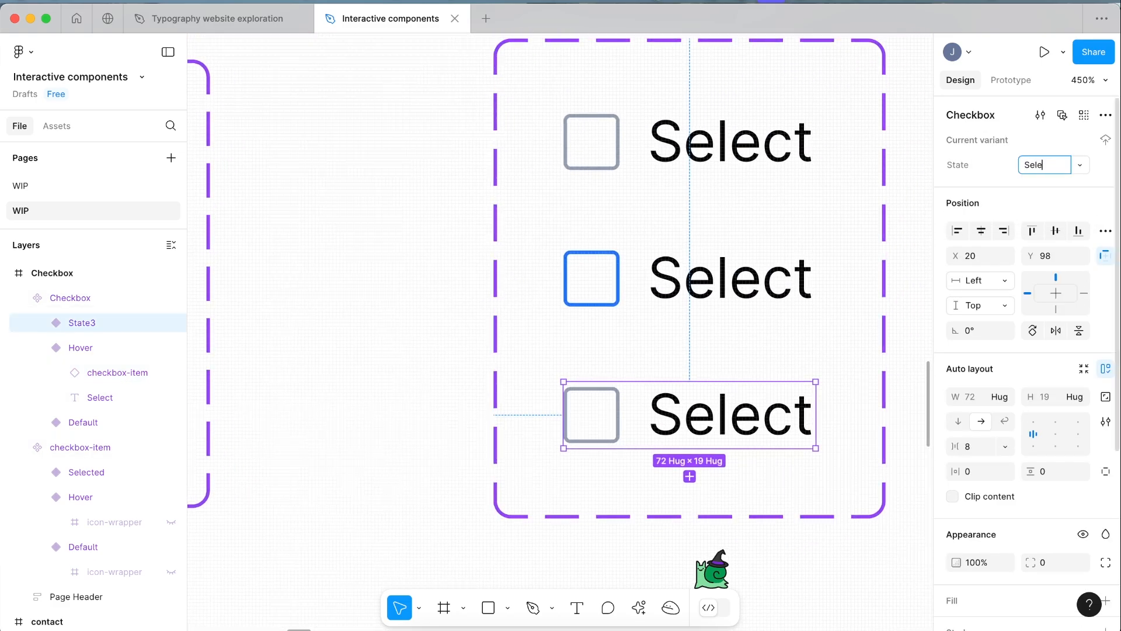
{"action": "left_click", "coordinate": [589, 377]}
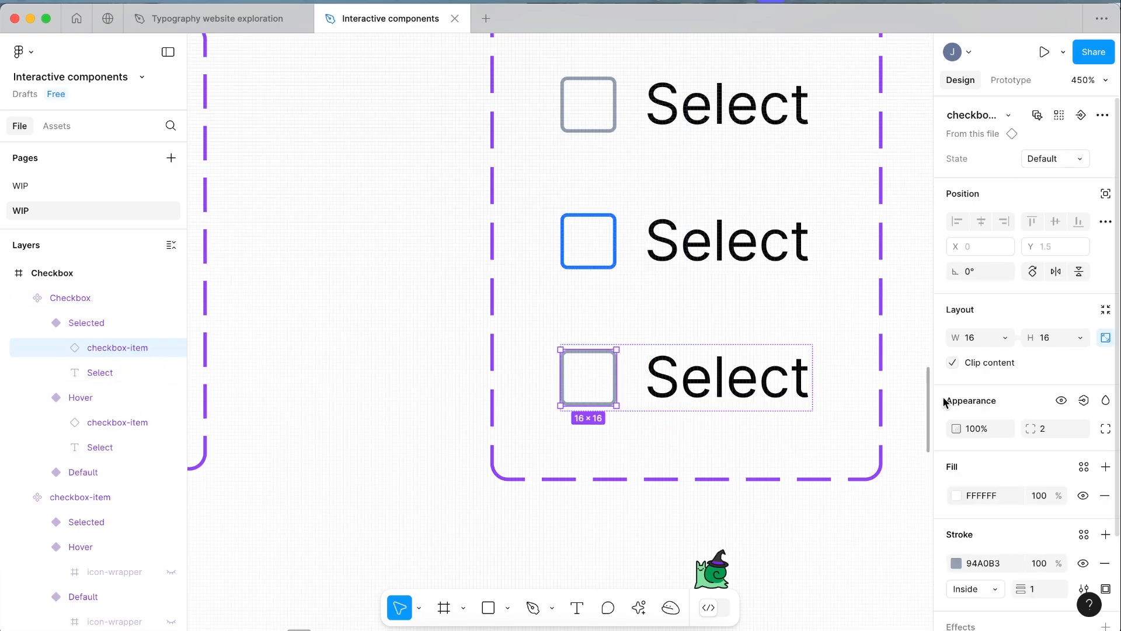
{"action": "left_click", "coordinate": [1053, 158]}
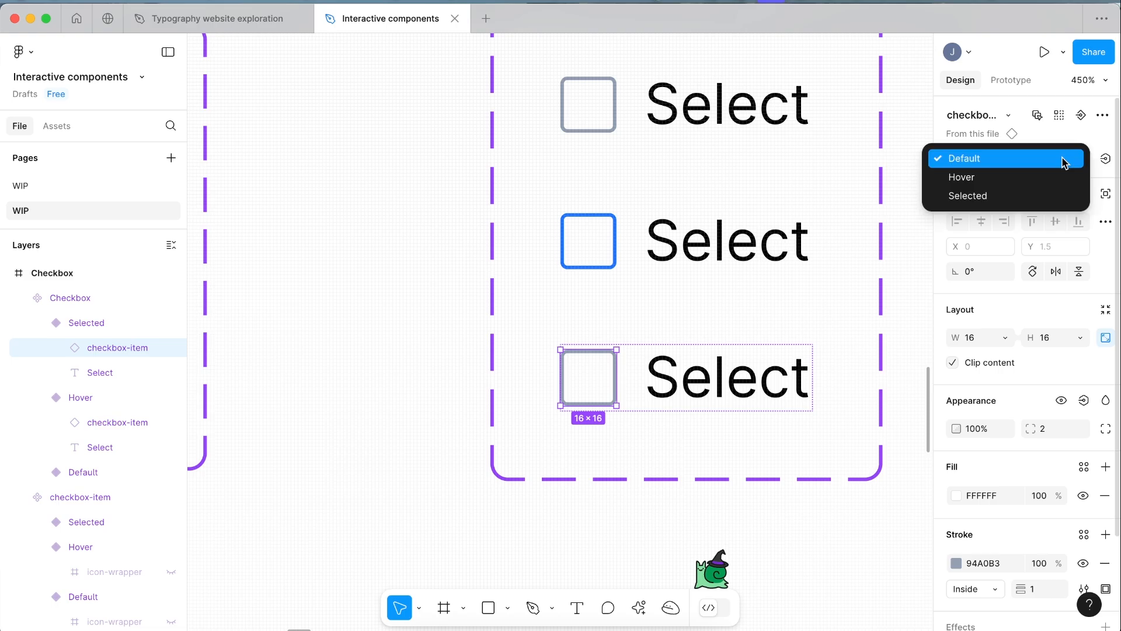
{"action": "mouse_move", "coordinate": [1005, 176]}
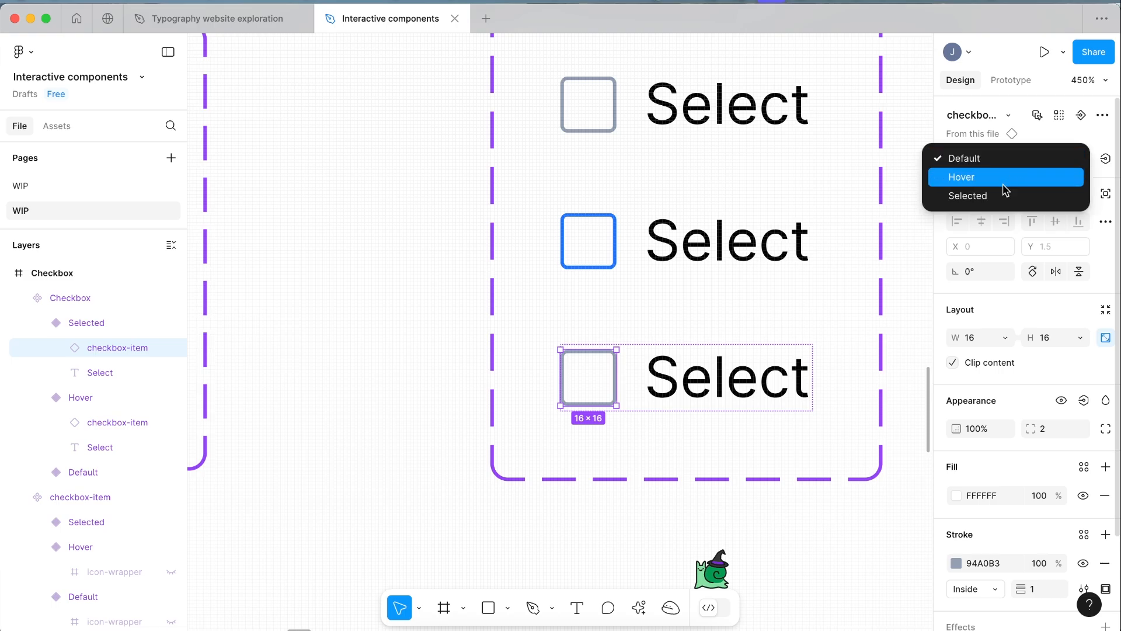
{"action": "left_click", "coordinate": [411, 305]}
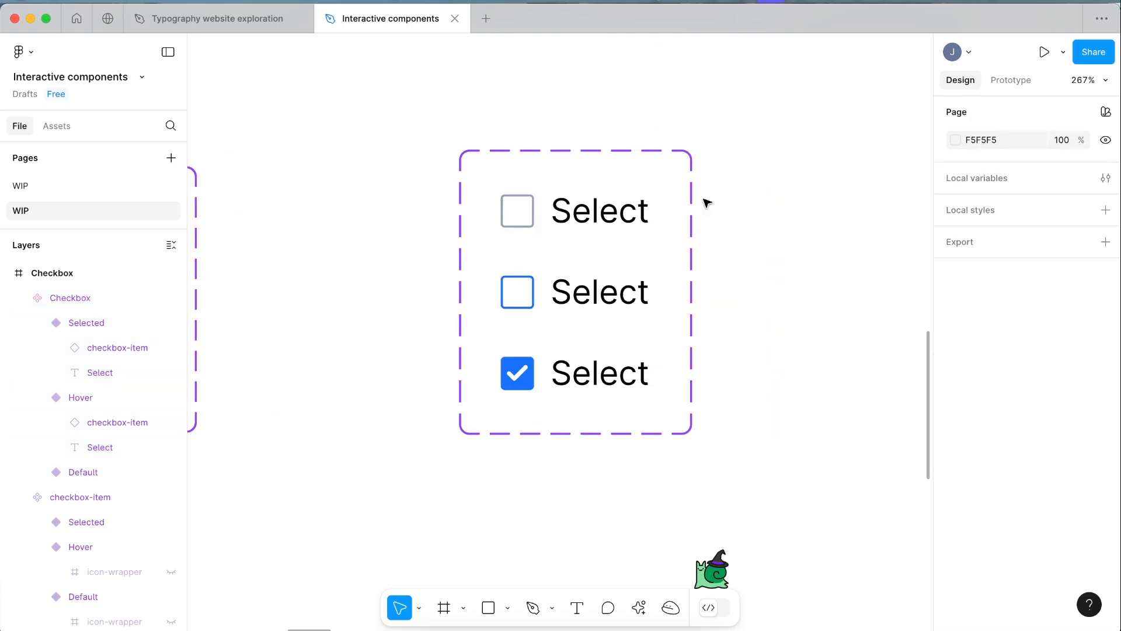
Give the Default variant a While hovering → Change to Hover interaction and choose its animation
{"action": "left_click", "coordinate": [575, 290]}
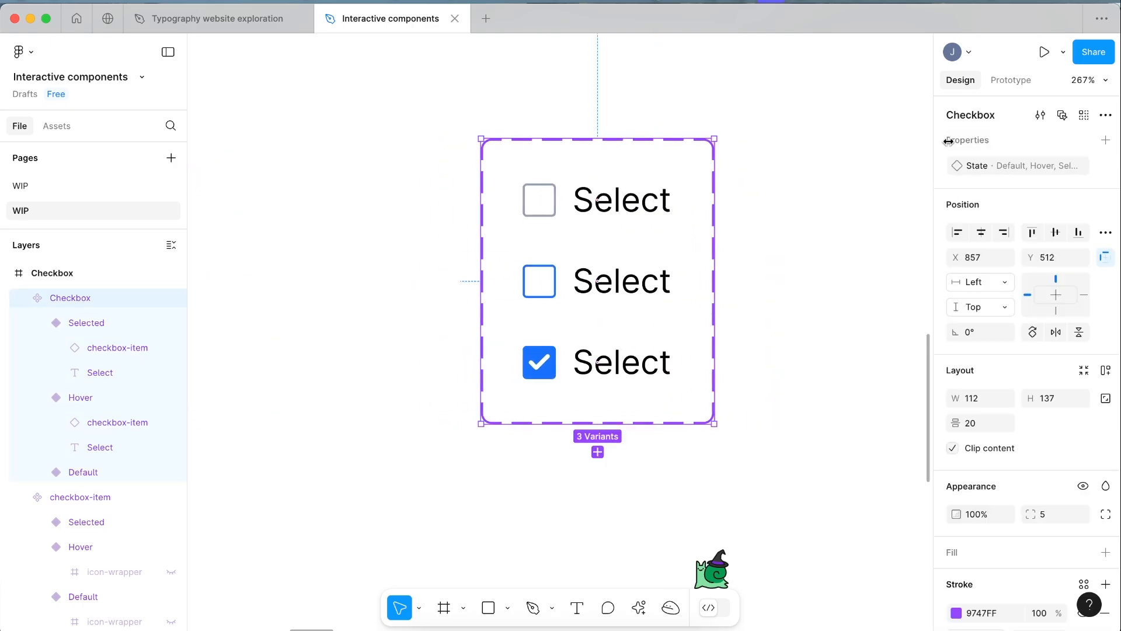
{"action": "left_click", "coordinate": [1012, 79]}
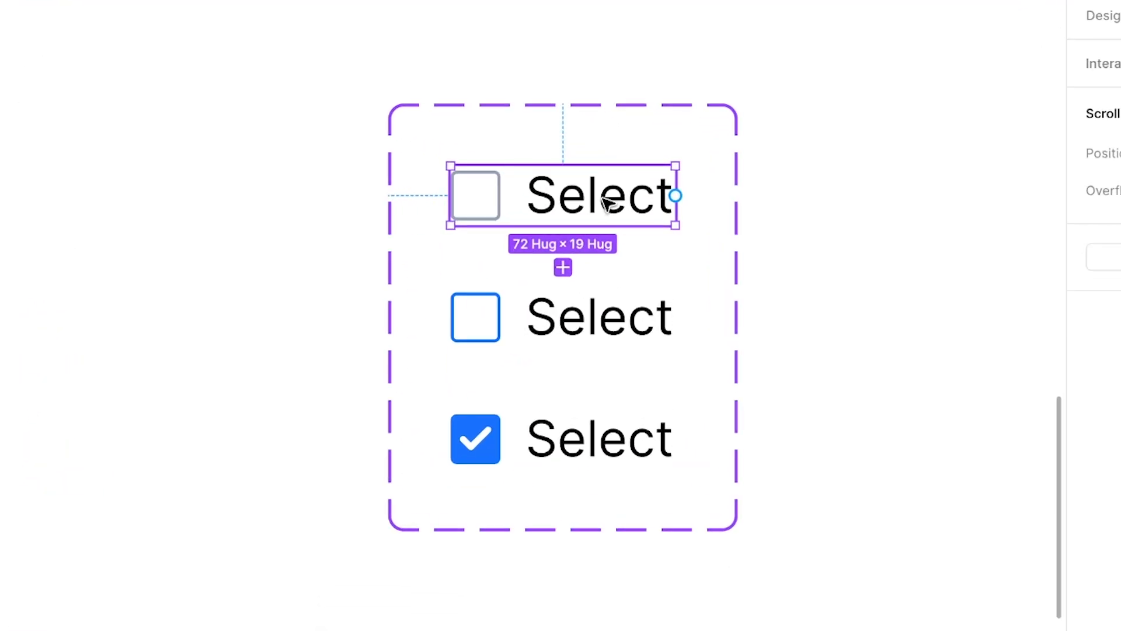
{"action": "mouse_move", "coordinate": [676, 196]}
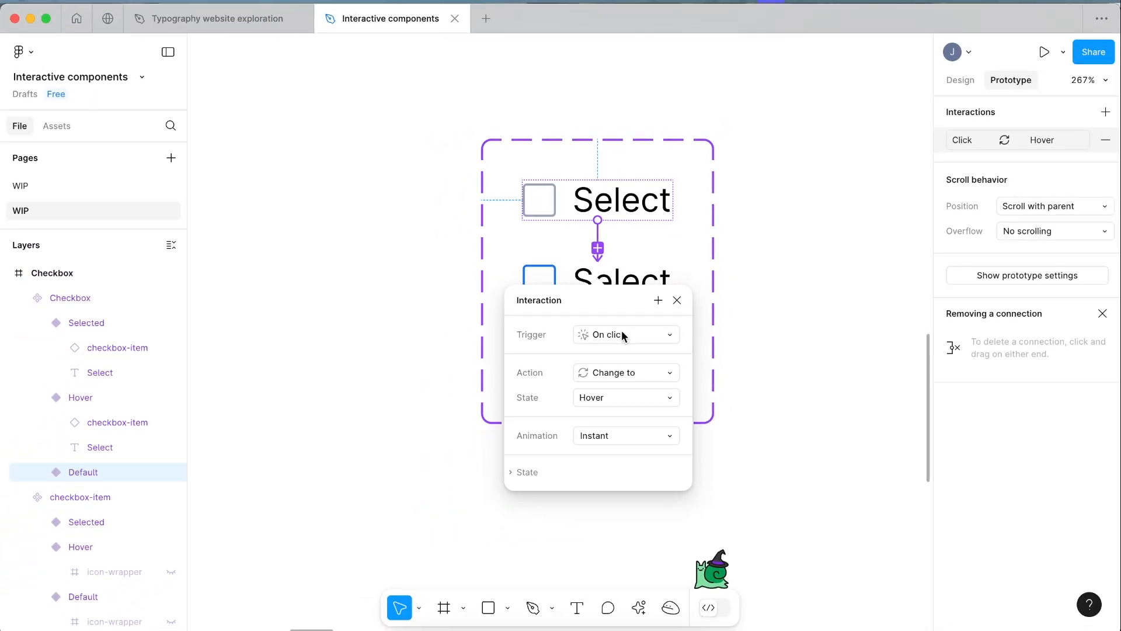
{"action": "left_click", "coordinate": [626, 334]}
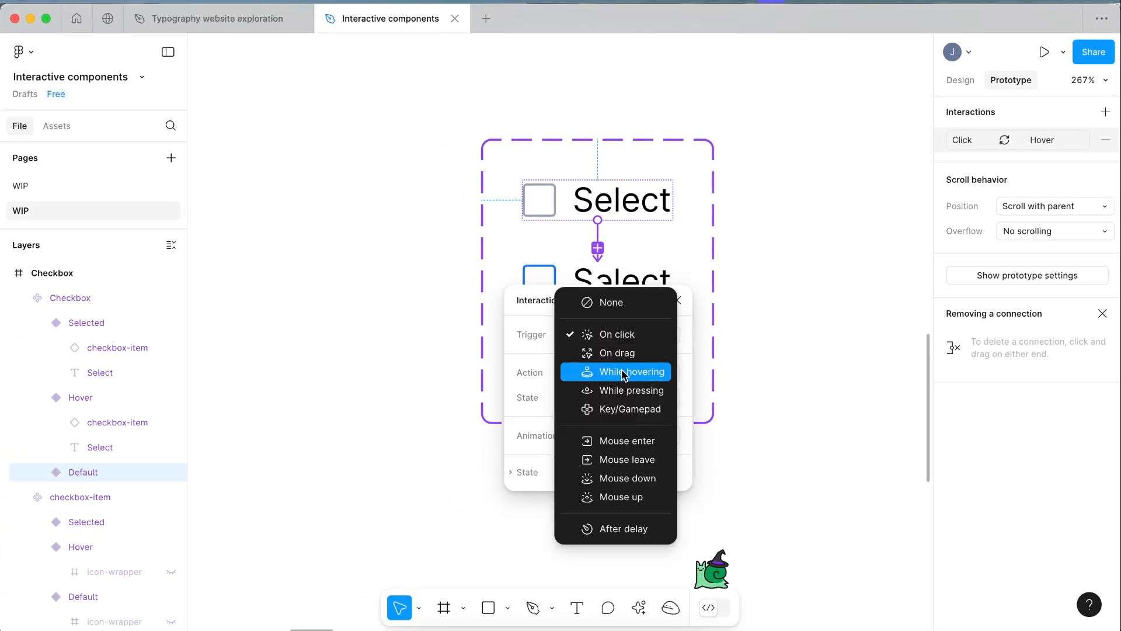
{"action": "left_click", "coordinate": [623, 371]}
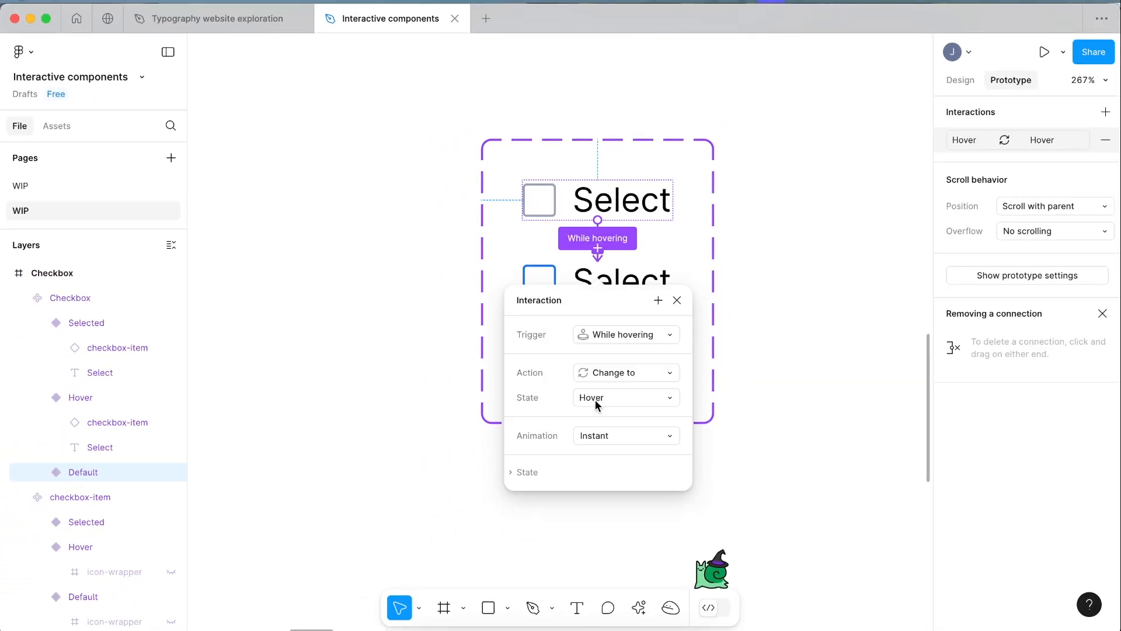
{"action": "left_click", "coordinate": [624, 435]}
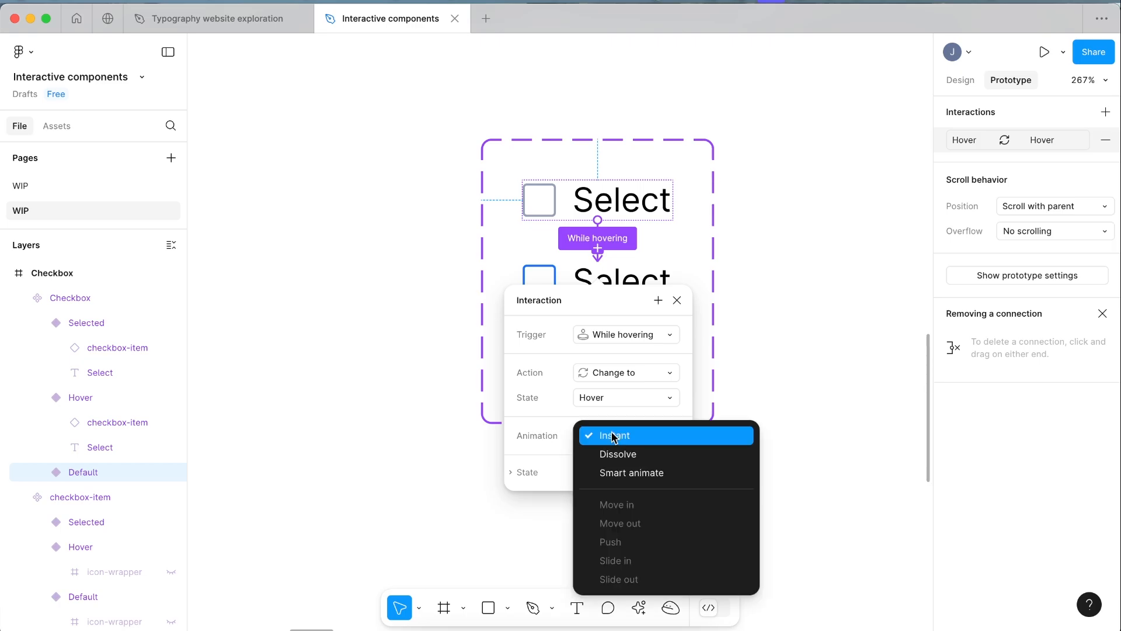
{"action": "left_click", "coordinate": [632, 473]}
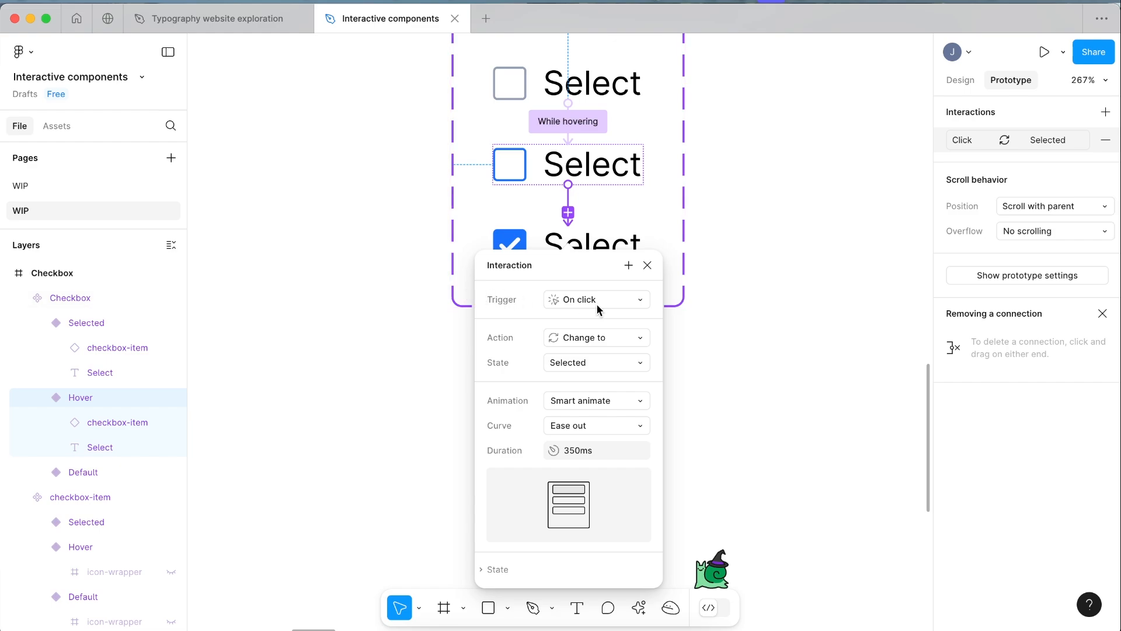
{"action": "mouse_move", "coordinate": [564, 387]}
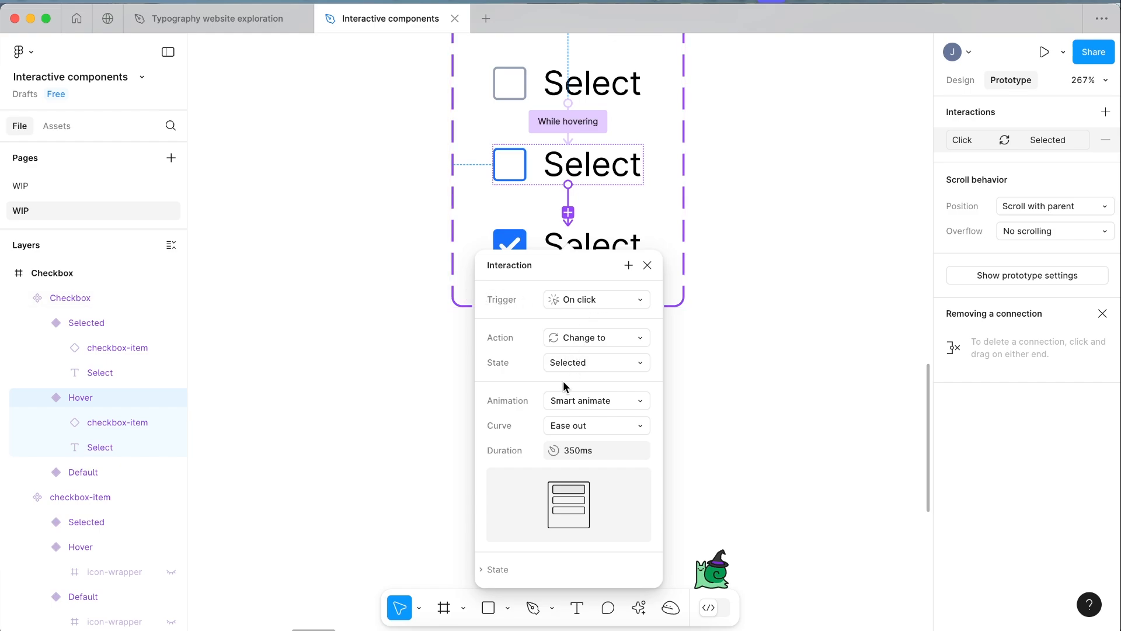
Finish Hover's On click → Selected interaction and start an On click interaction on Selected
{"action": "left_click", "coordinate": [646, 265]}
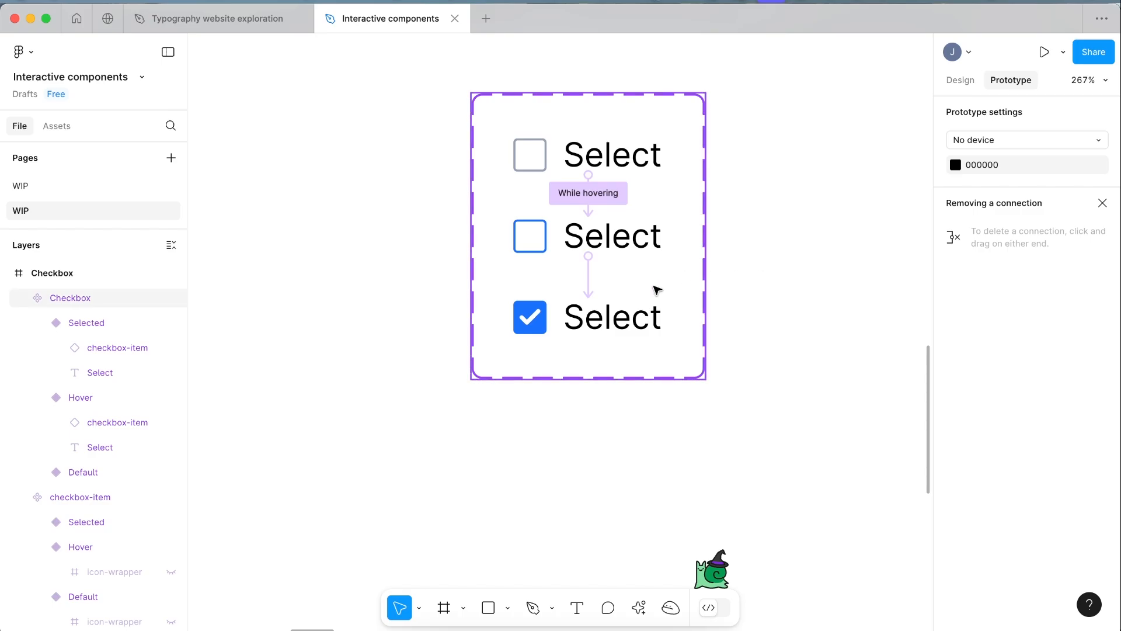
{"action": "left_click", "coordinate": [611, 316]}
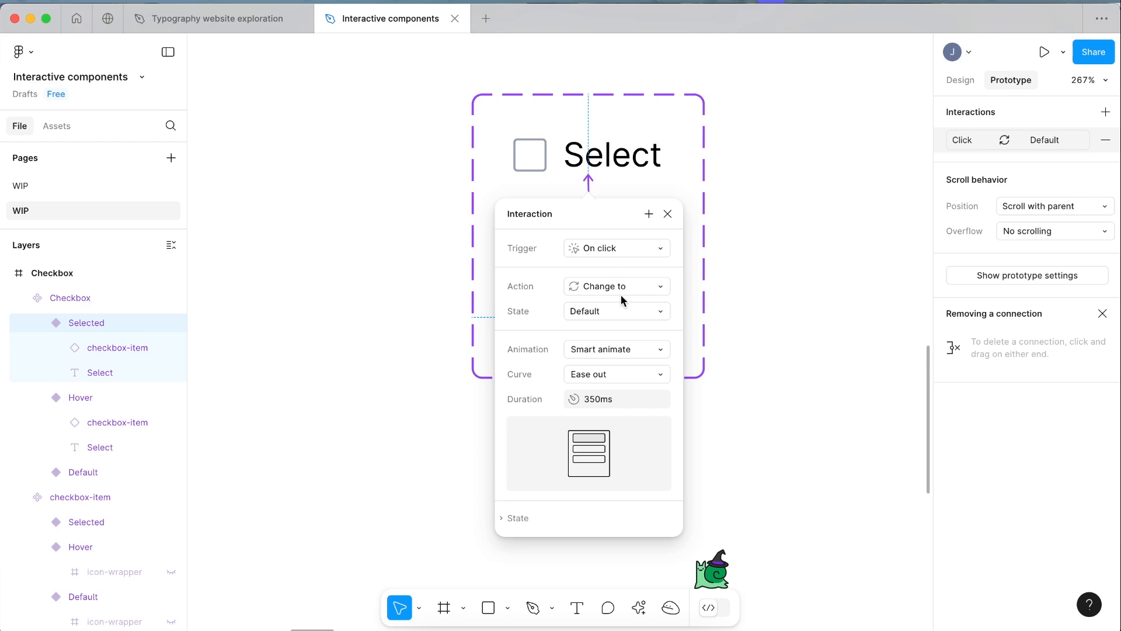
{"action": "mouse_move", "coordinate": [593, 325]}
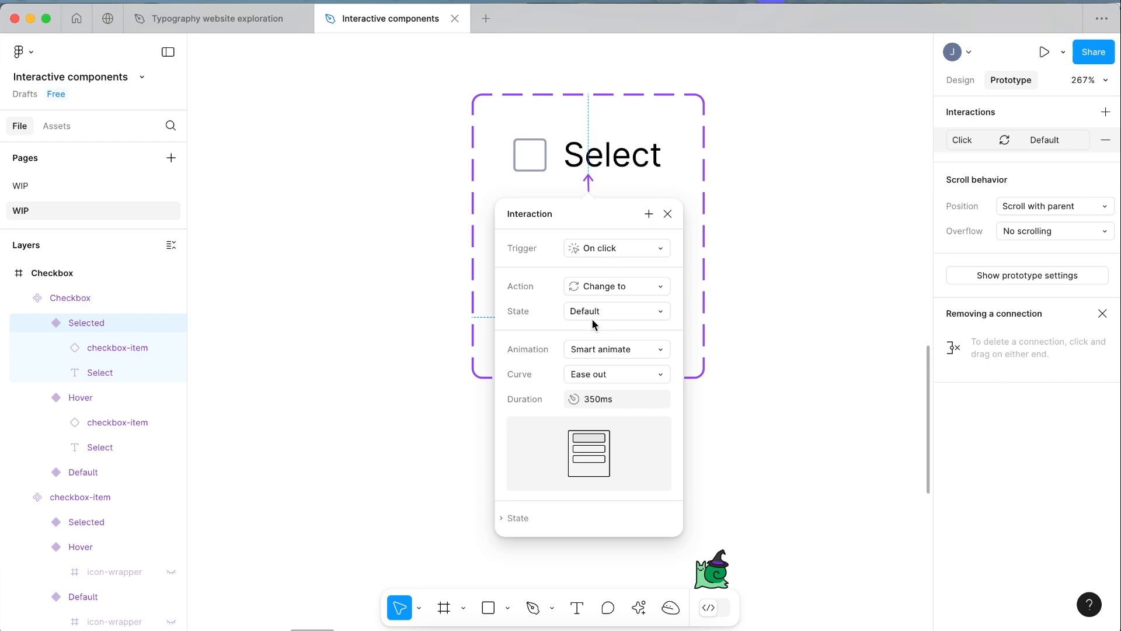
{"action": "mouse_move", "coordinate": [637, 402]}
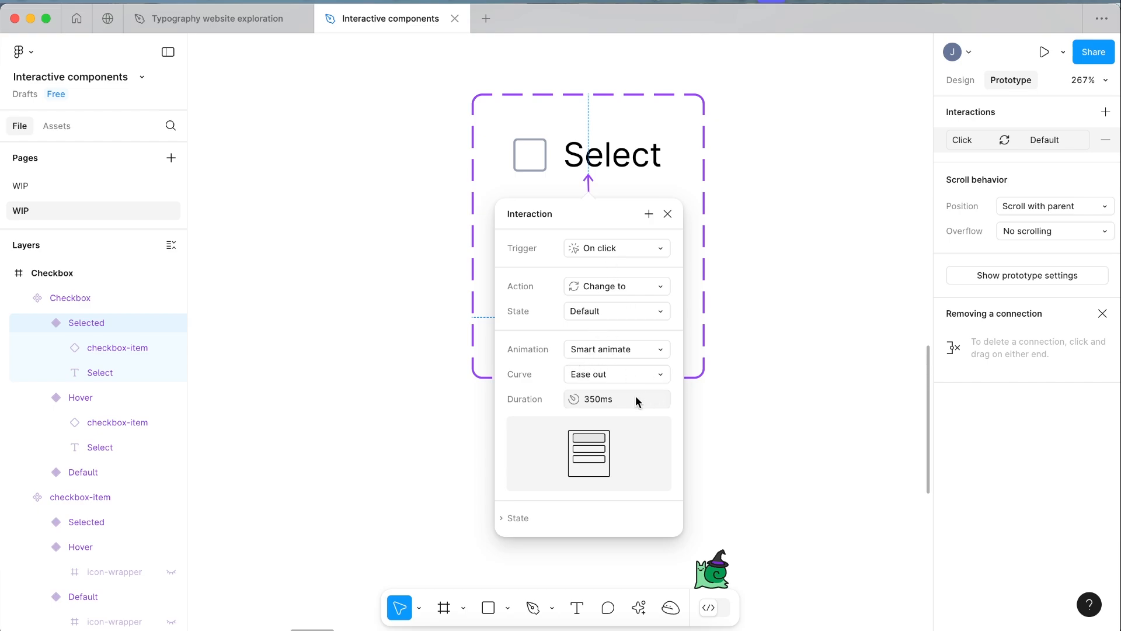
Copy the Checkbox component and paste it into the contact form above SUBMIT
{"action": "left_click", "coordinate": [960, 79]}
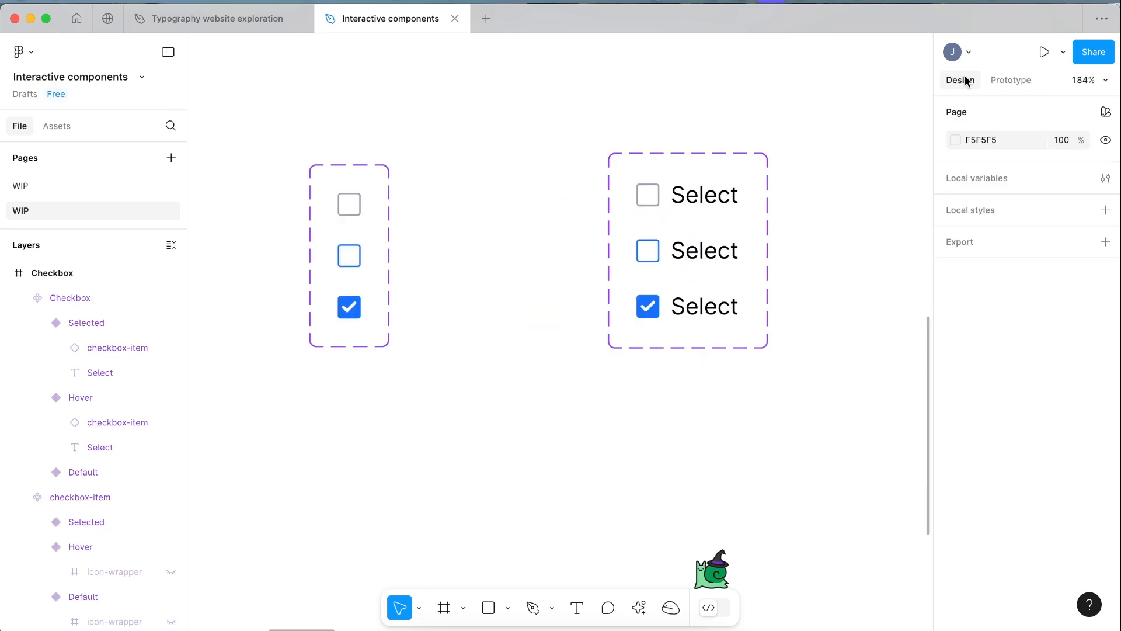
{"action": "left_click", "coordinate": [687, 250]}
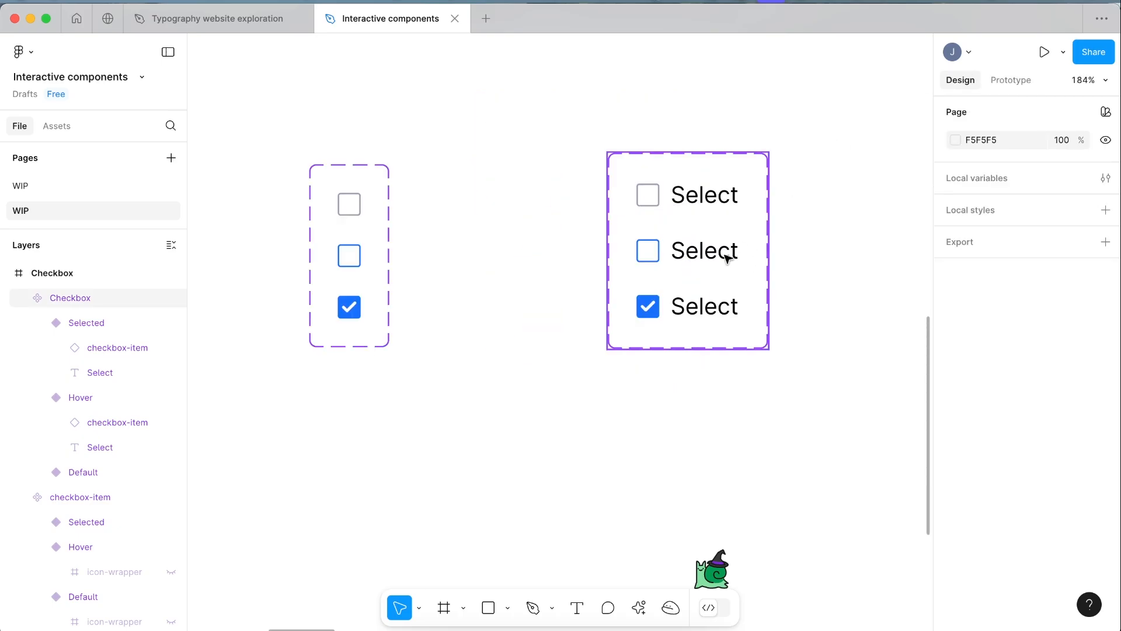
{"action": "mouse_move", "coordinate": [701, 199]}
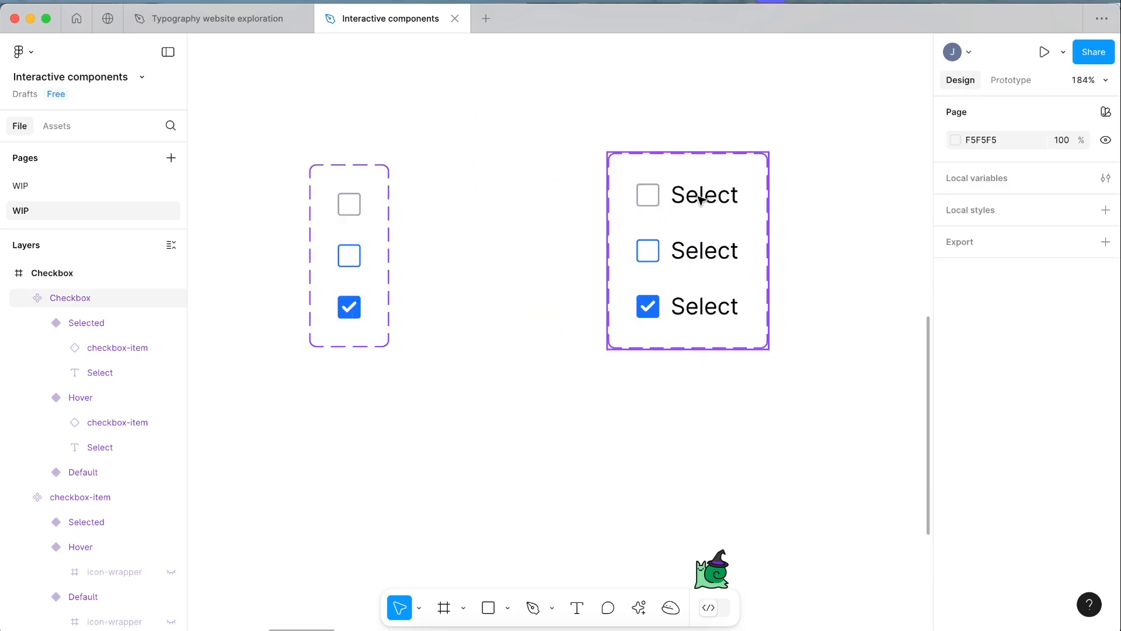
{"action": "left_click", "coordinate": [704, 195]}
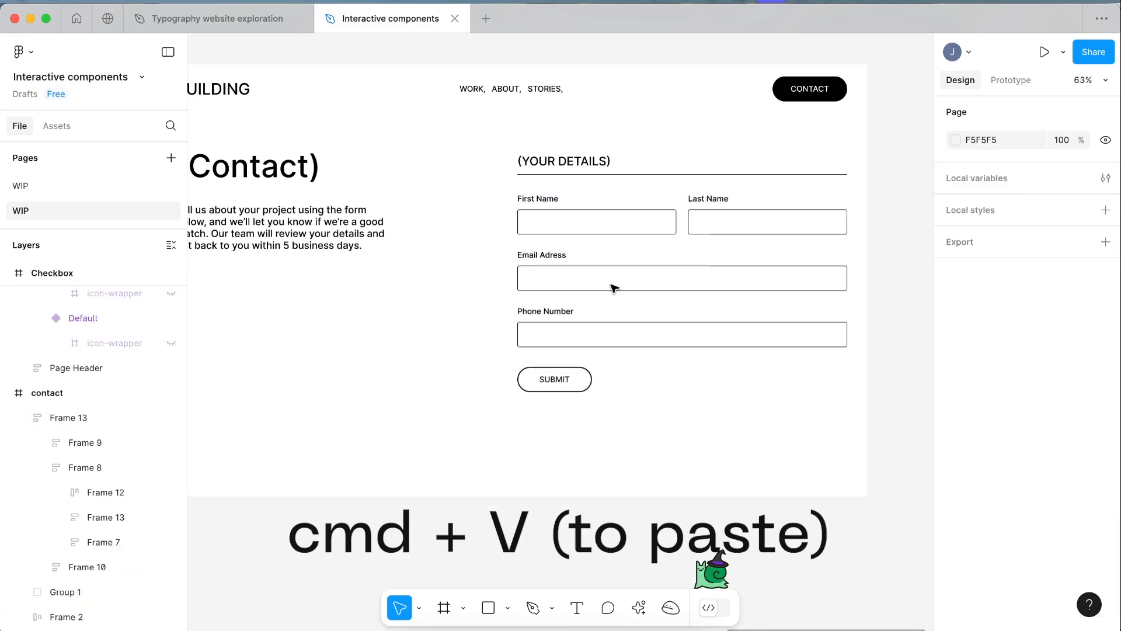
{"action": "key", "text": "cmd+v"}
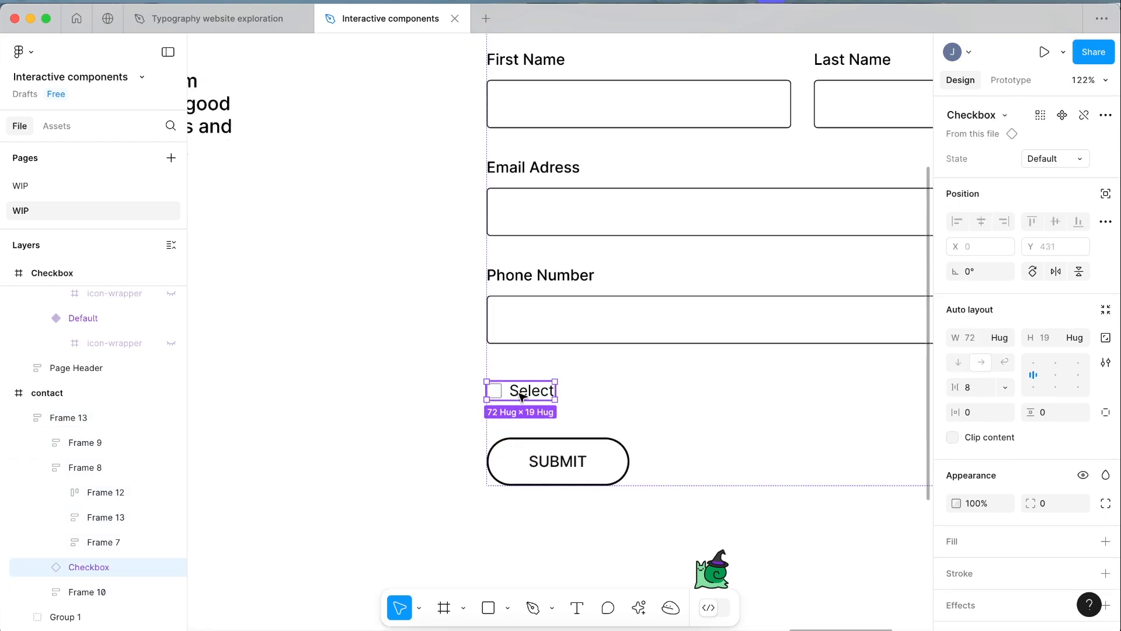
Rename the pasted checkbox's label to 'Terms & Conditions'
{"action": "double_click", "coordinate": [531, 390]}
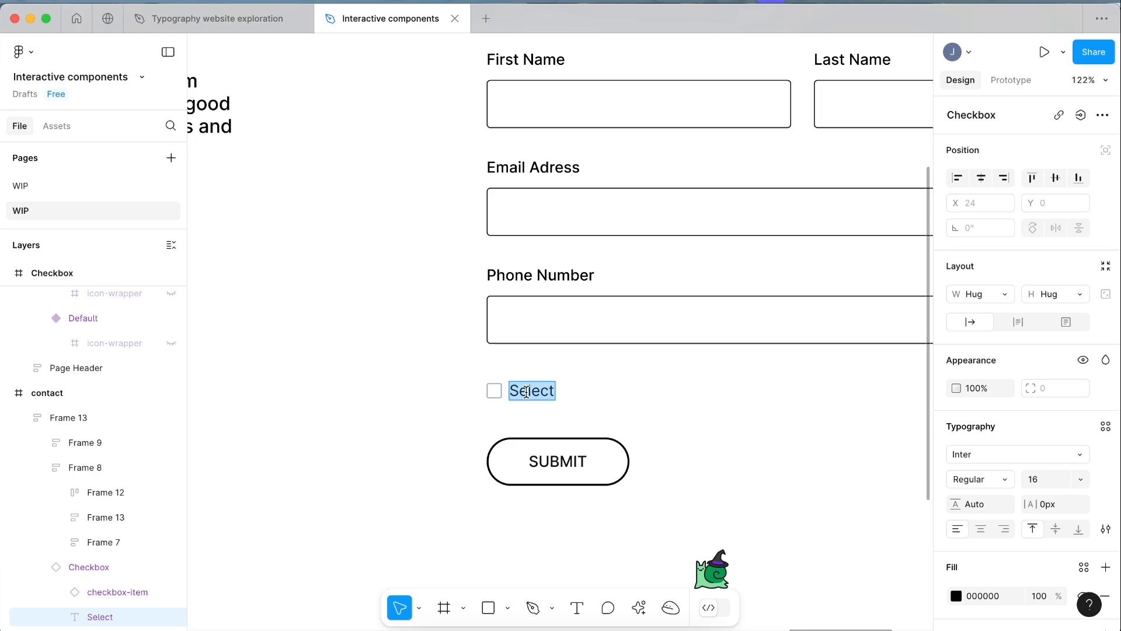
{"action": "type", "text": "Terms & Conditions"}
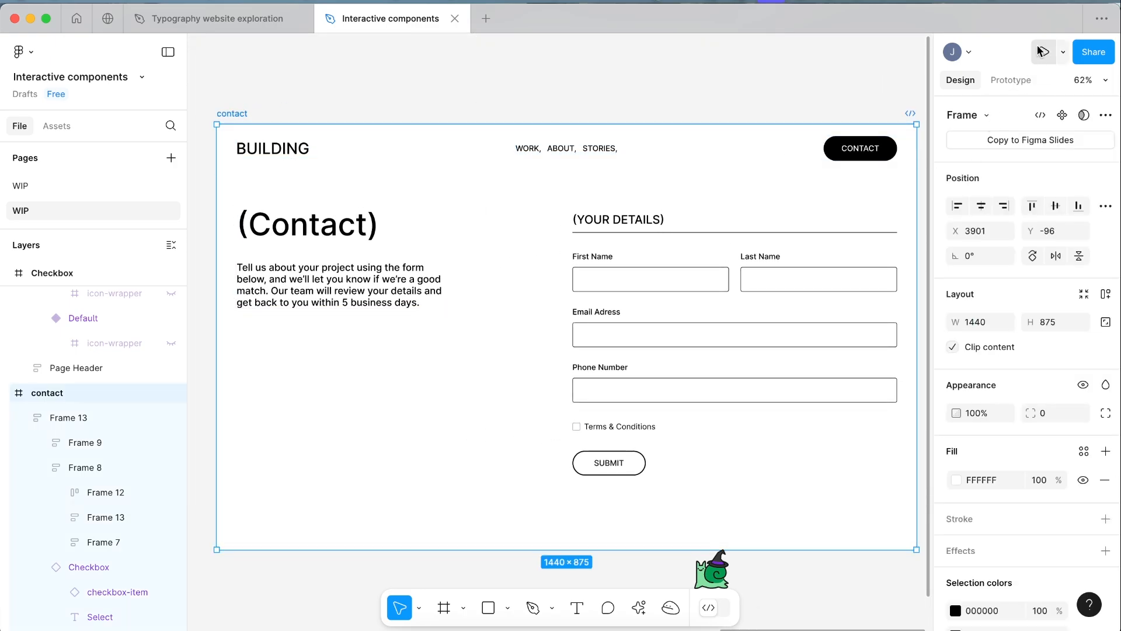
{"action": "mouse_move", "coordinate": [1043, 51]}
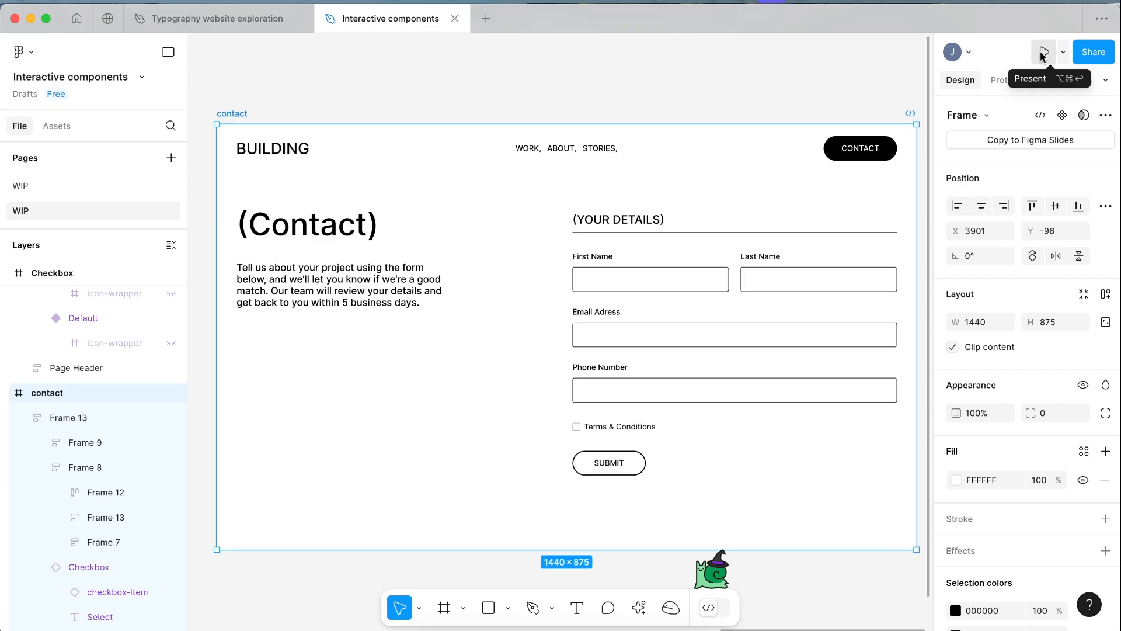
Present the contact prototype and click Terms & Conditions repeatedly to tick and untick it
{"action": "left_click", "coordinate": [1043, 52]}
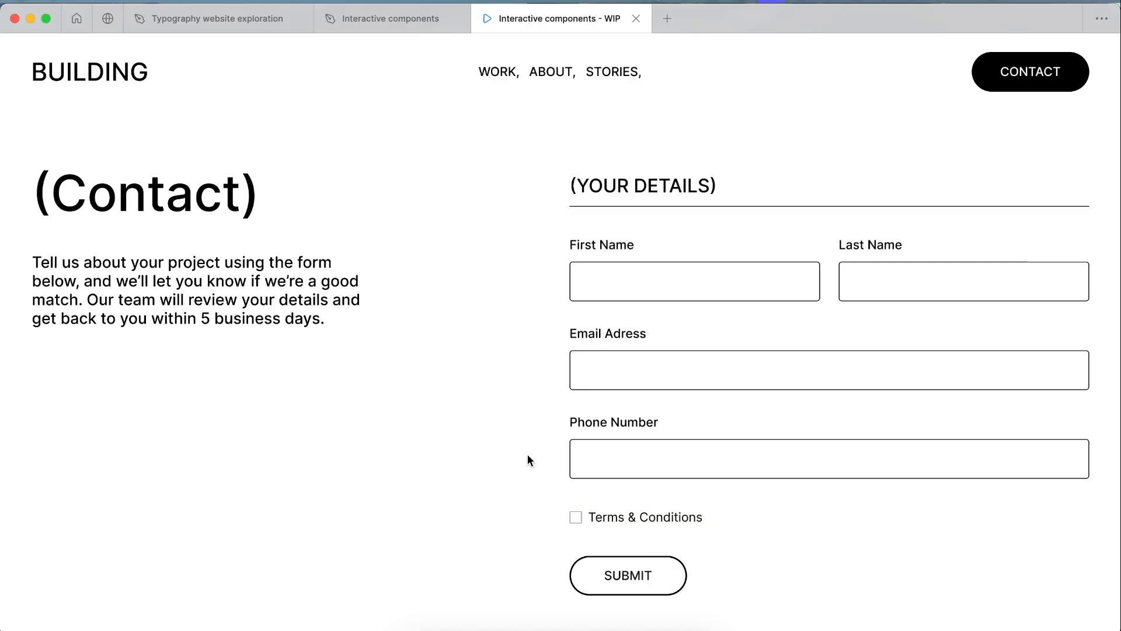
{"action": "mouse_move", "coordinate": [586, 466]}
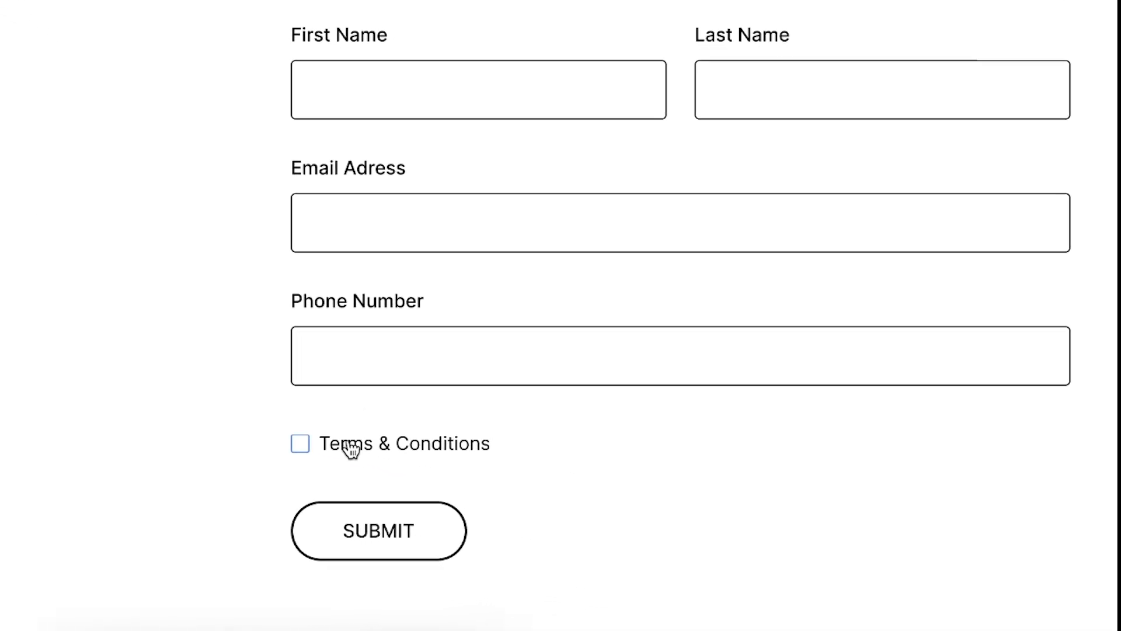
{"action": "left_click", "coordinate": [300, 444]}
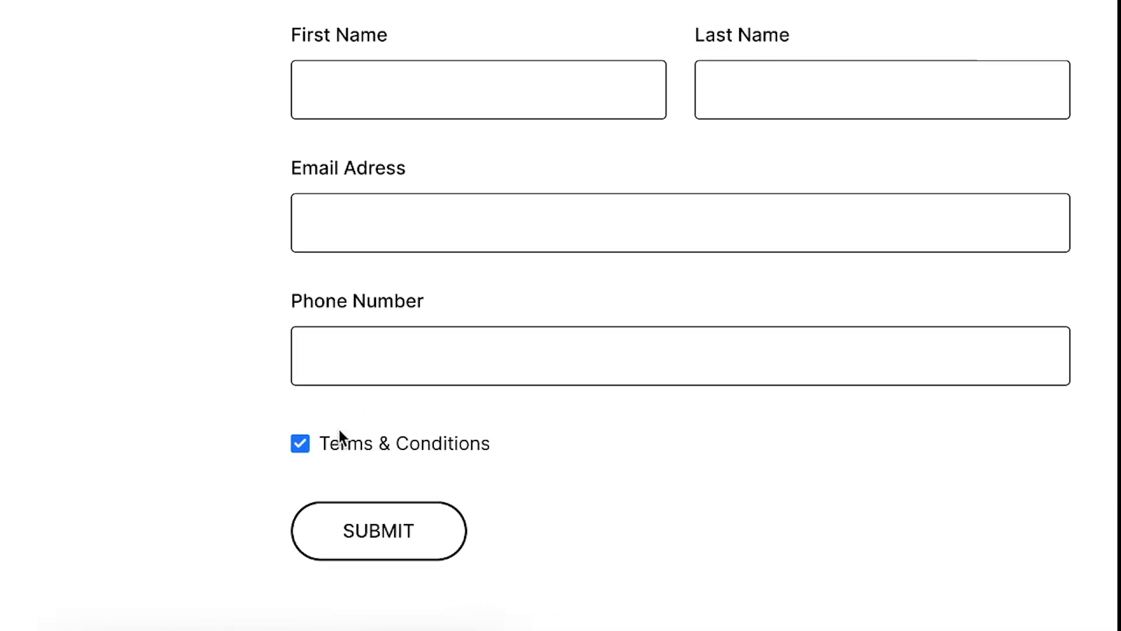
{"action": "left_click", "coordinate": [300, 444]}
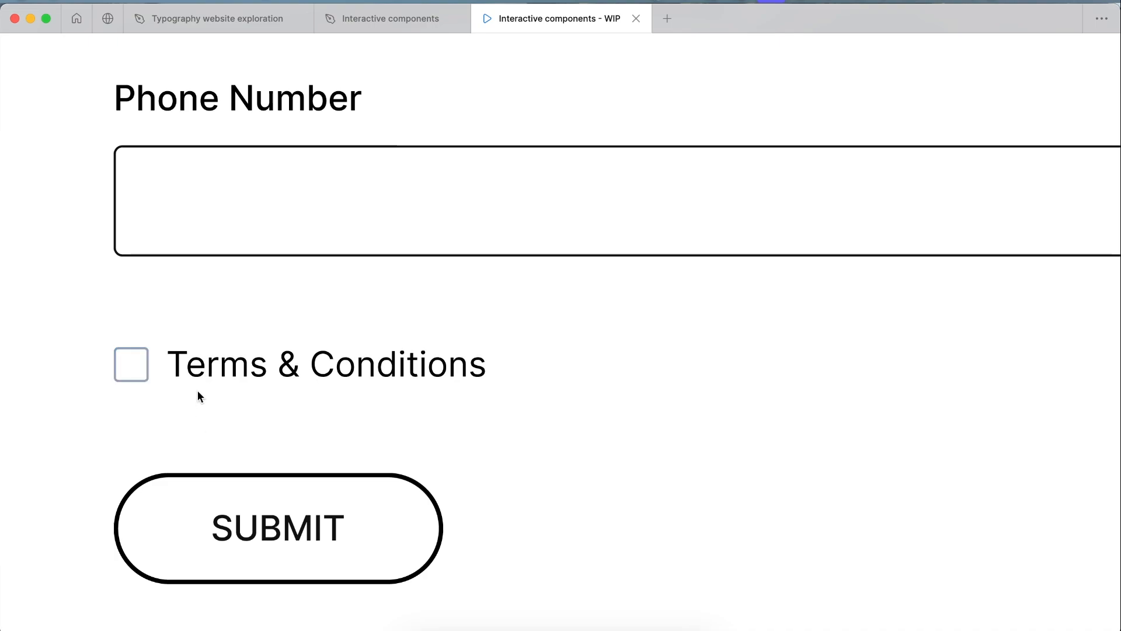
{"action": "left_click", "coordinate": [131, 365]}
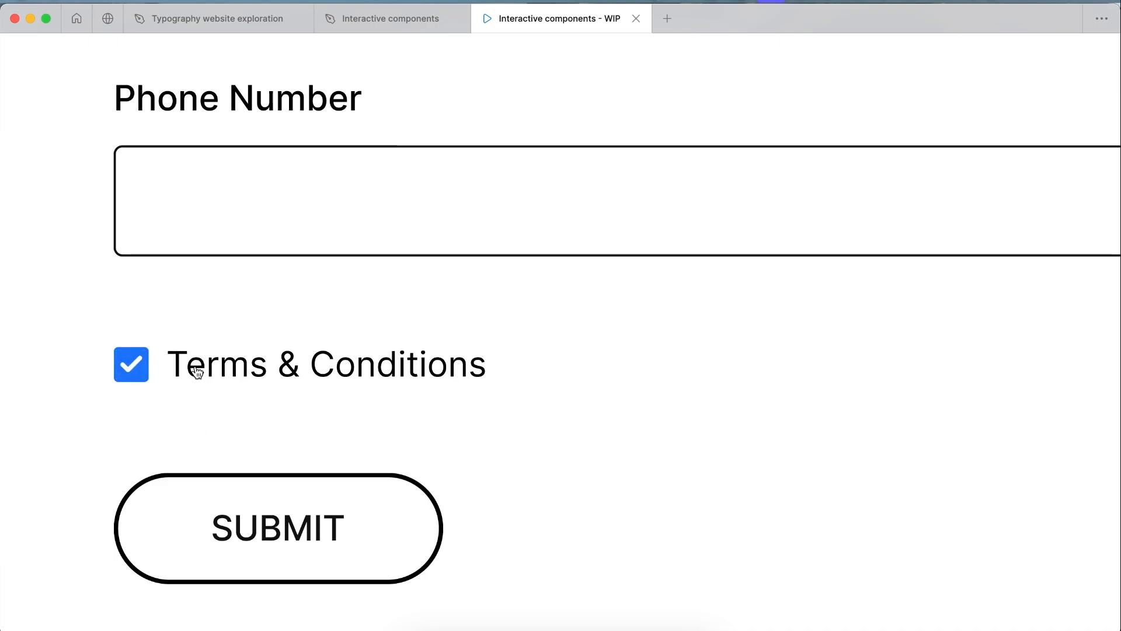
{"action": "left_click", "coordinate": [131, 364]}
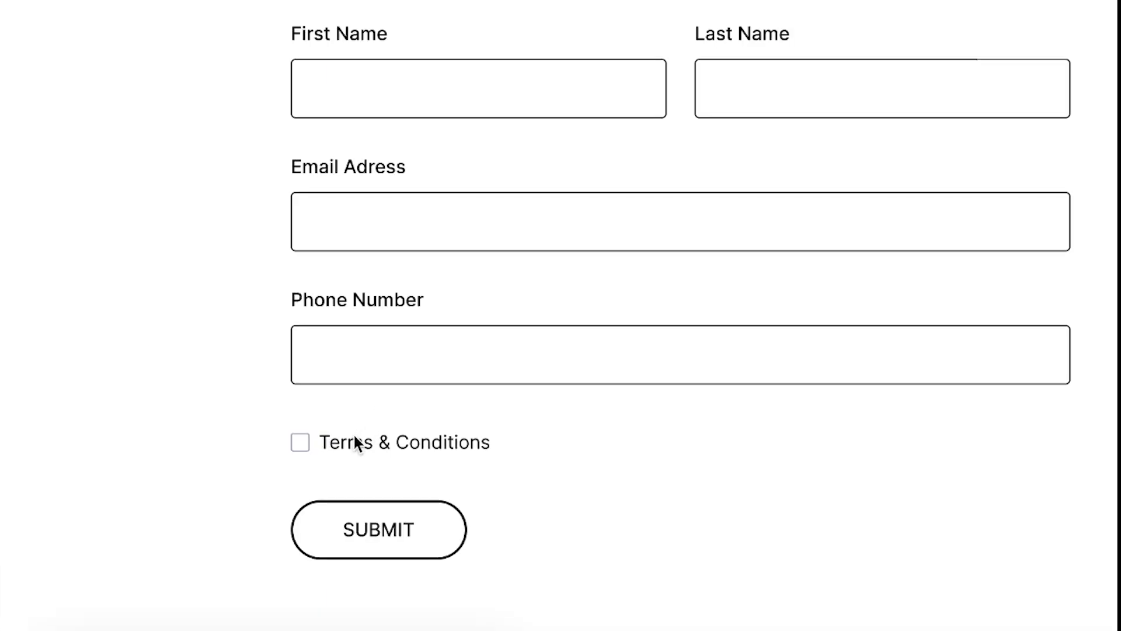
{"action": "left_click", "coordinate": [301, 441]}
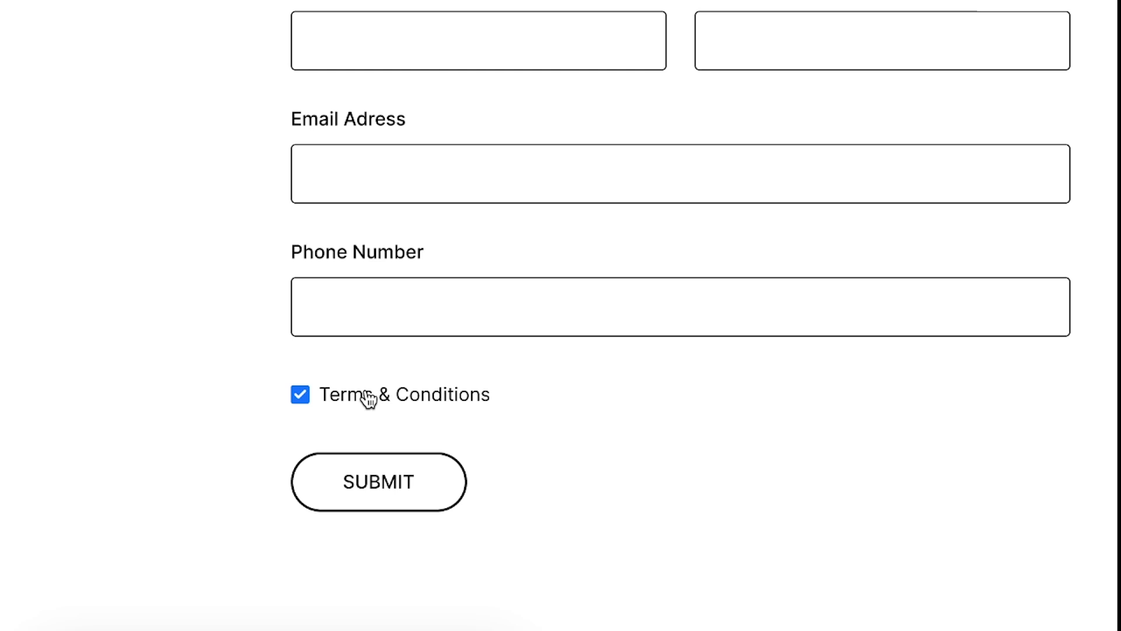
{"action": "mouse_move", "coordinate": [360, 400]}
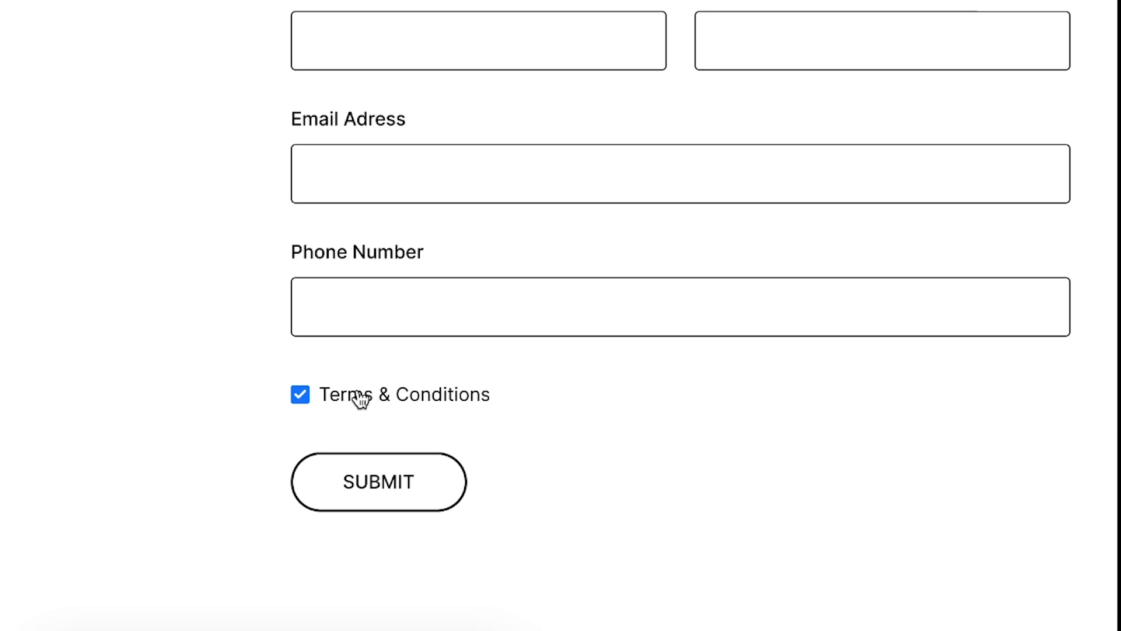